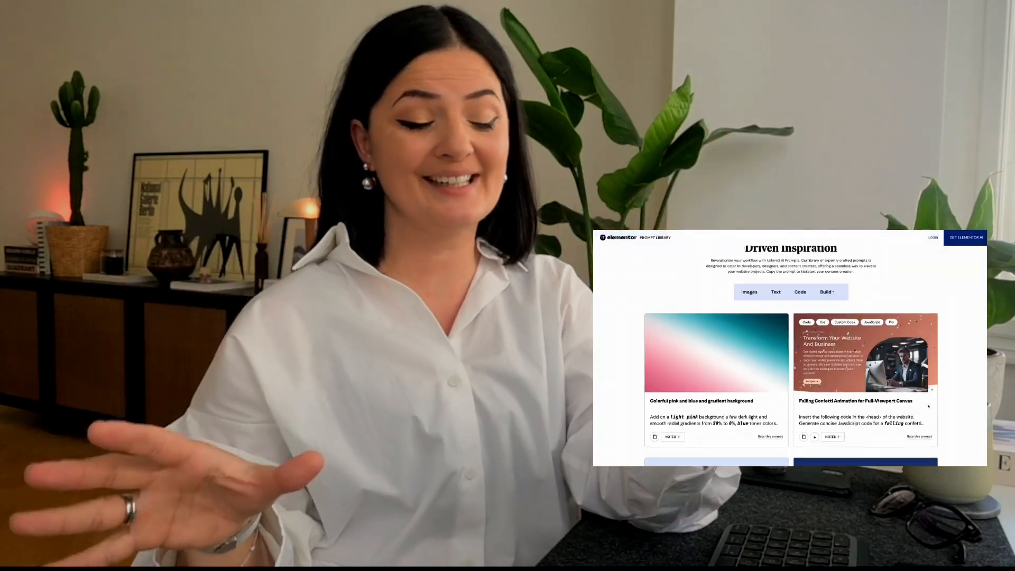
Browse the Elementor homepage sections and focus the browser address bar for a new URL
{"action": "scroll", "scroll_direction": "down", "scroll_amount": 3}
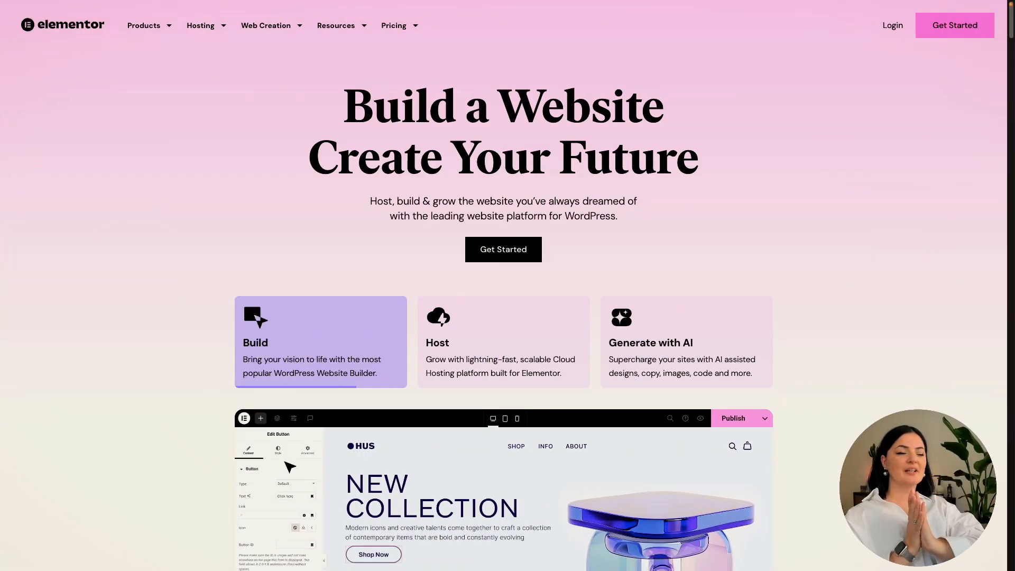
{"action": "left_click", "coordinate": [277, 451]}
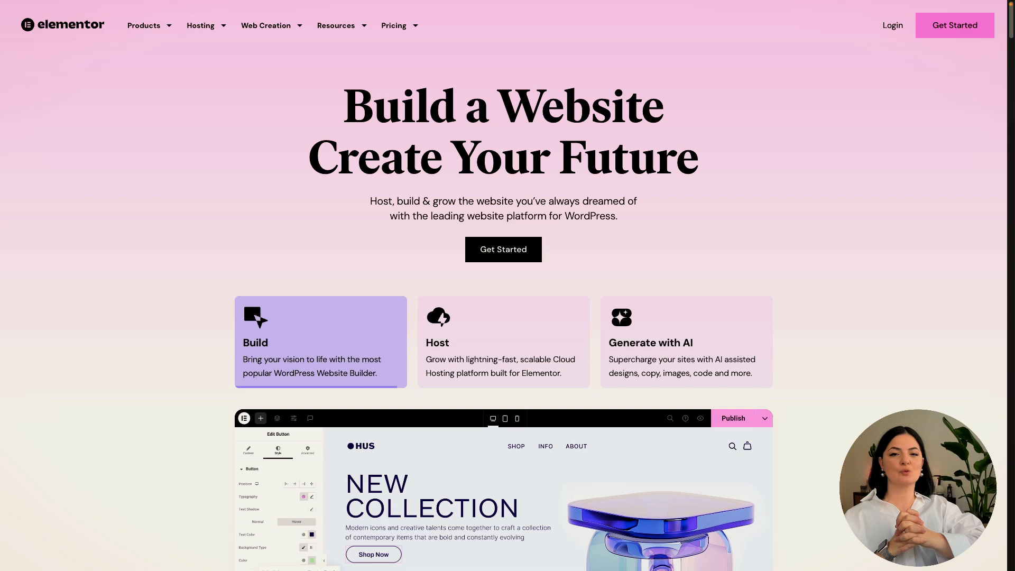
{"action": "left_click", "coordinate": [504, 341]}
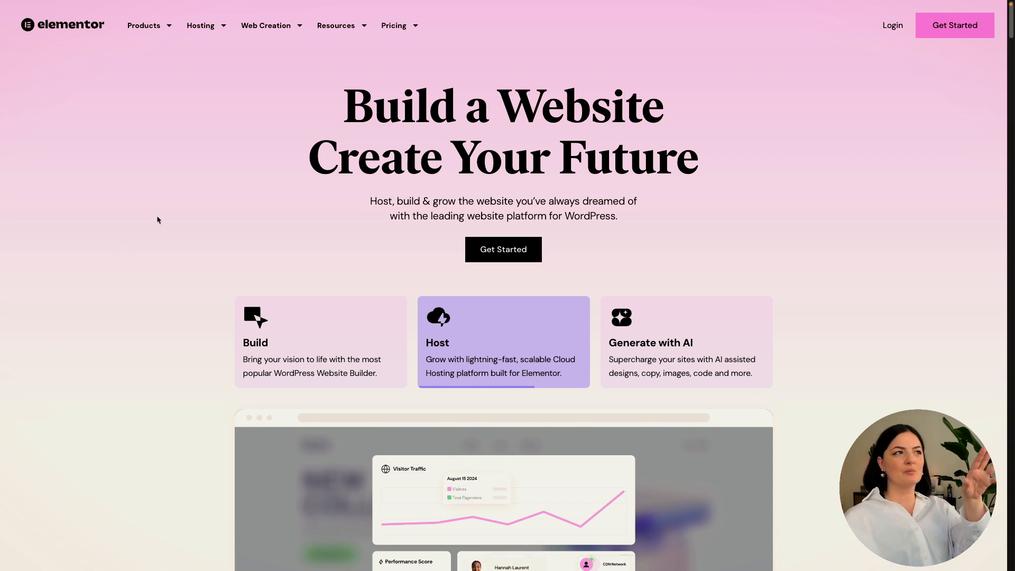
{"action": "mouse_move", "coordinate": [20, 228]}
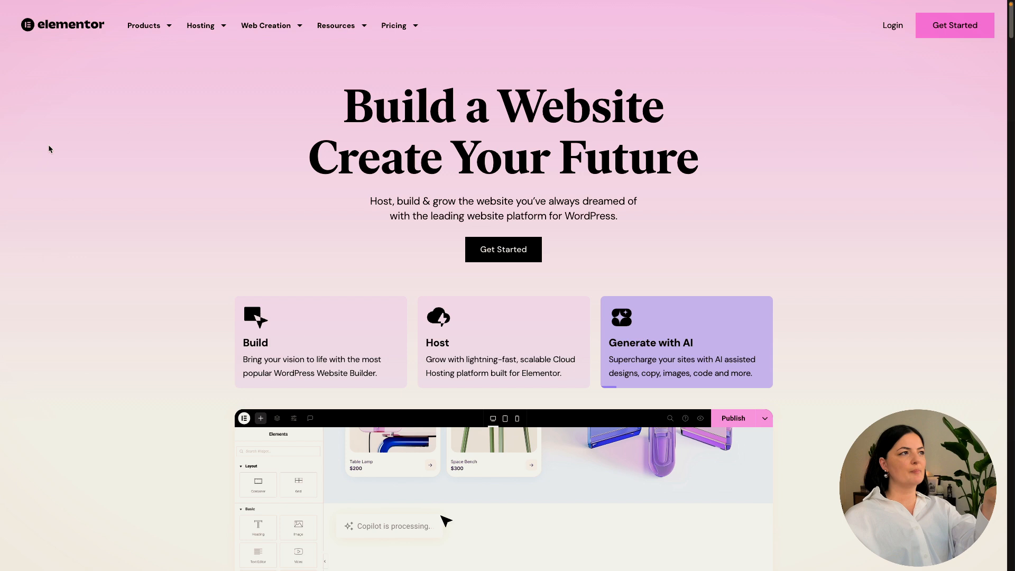
{"action": "left_click", "coordinate": [200, 26]}
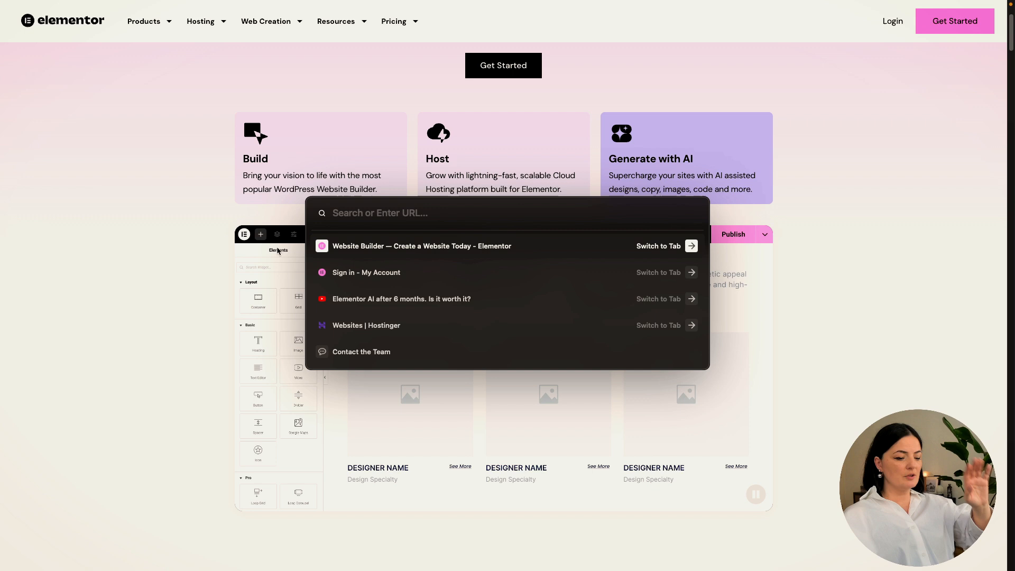
Load prompts.elementor.com and reveal the Build menu's subcategories
{"action": "type", "text": "prompts.elementor.com"}
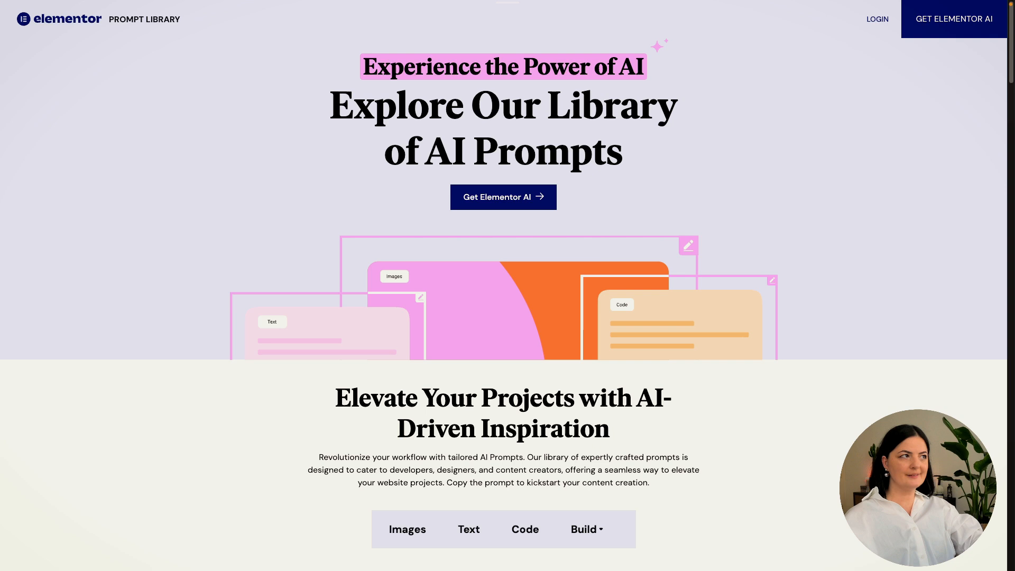
{"action": "scroll", "scroll_direction": "down", "scroll_amount": 3}
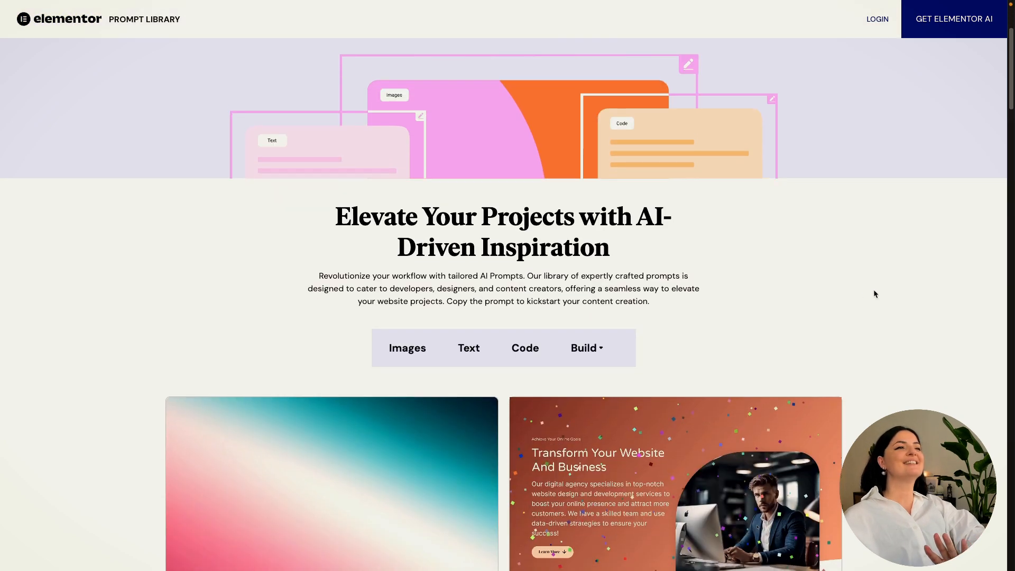
{"action": "scroll", "scroll_direction": "down", "scroll_amount": 3}
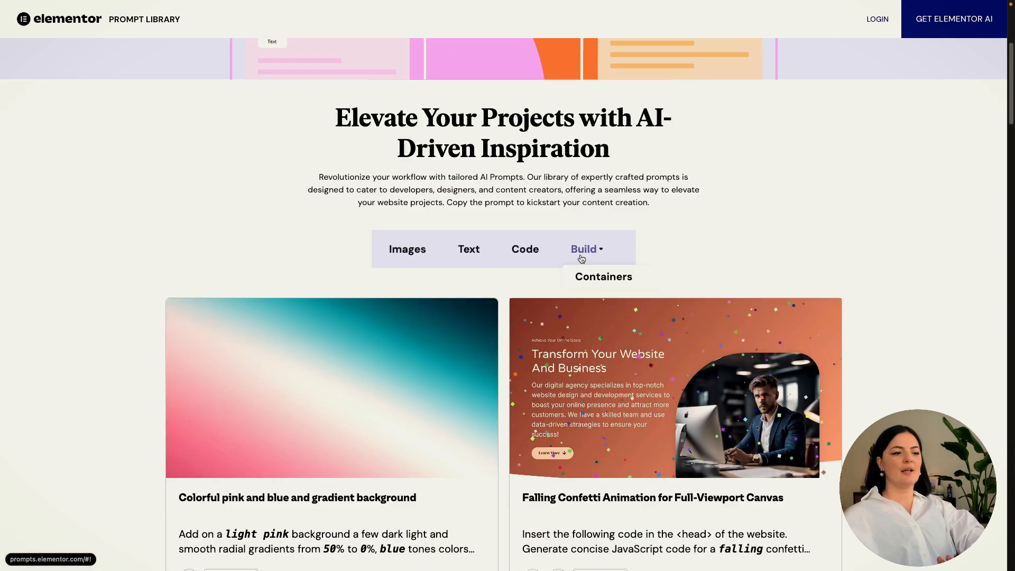
{"action": "left_click", "coordinate": [603, 276]}
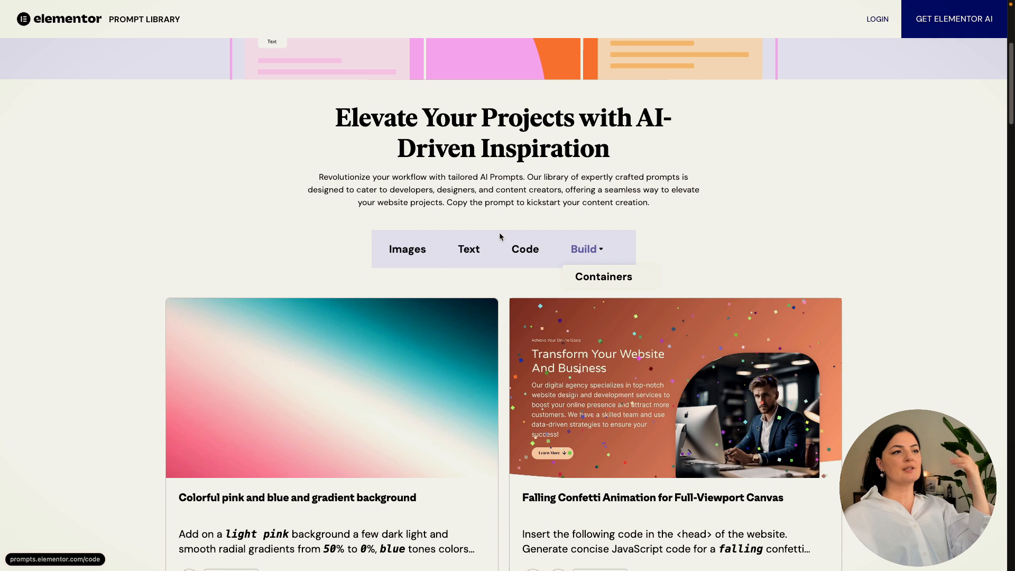
Browse the Code prompts collection for custom code, CSS and HTML
{"action": "left_click", "coordinate": [525, 250]}
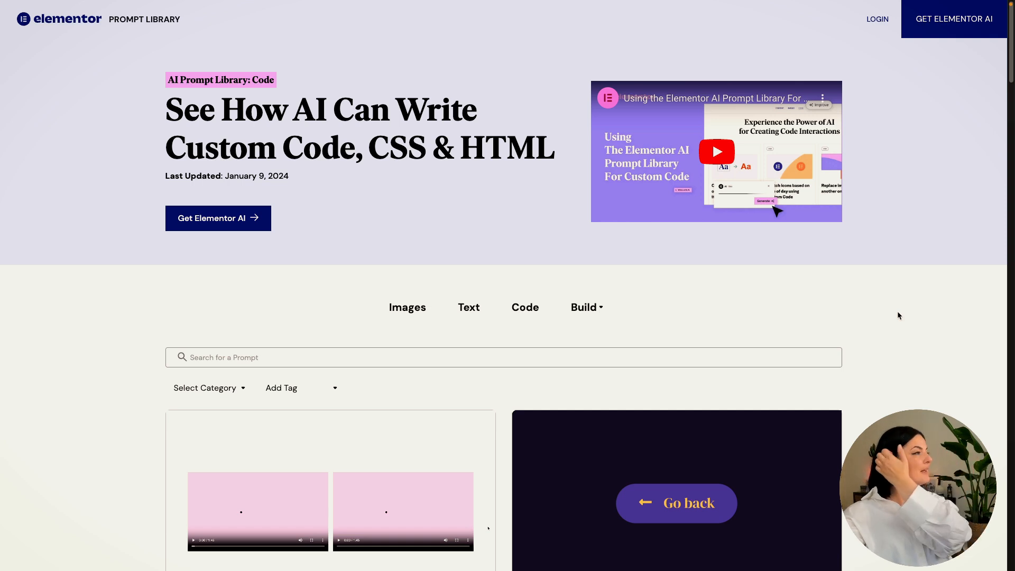
{"action": "scroll", "scroll_direction": "down", "scroll_amount": 3}
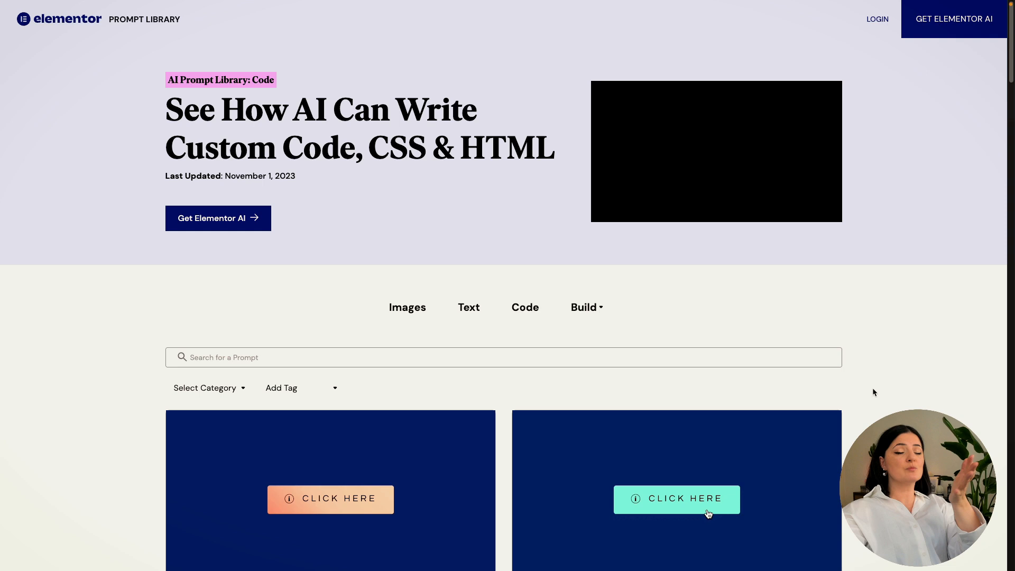
{"action": "scroll", "scroll_direction": "down", "scroll_amount": 3}
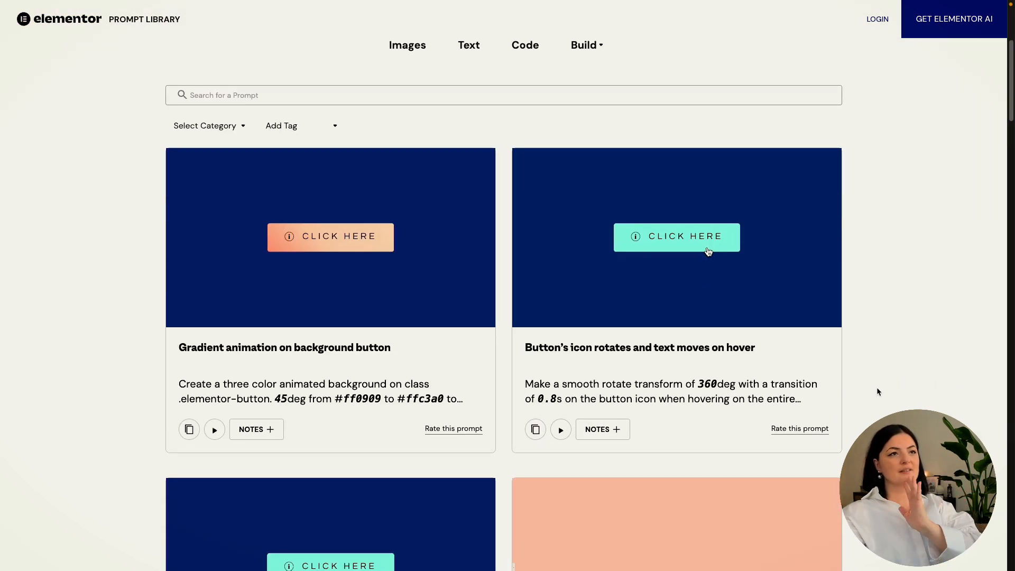
{"action": "scroll", "scroll_direction": "down", "scroll_amount": 3}
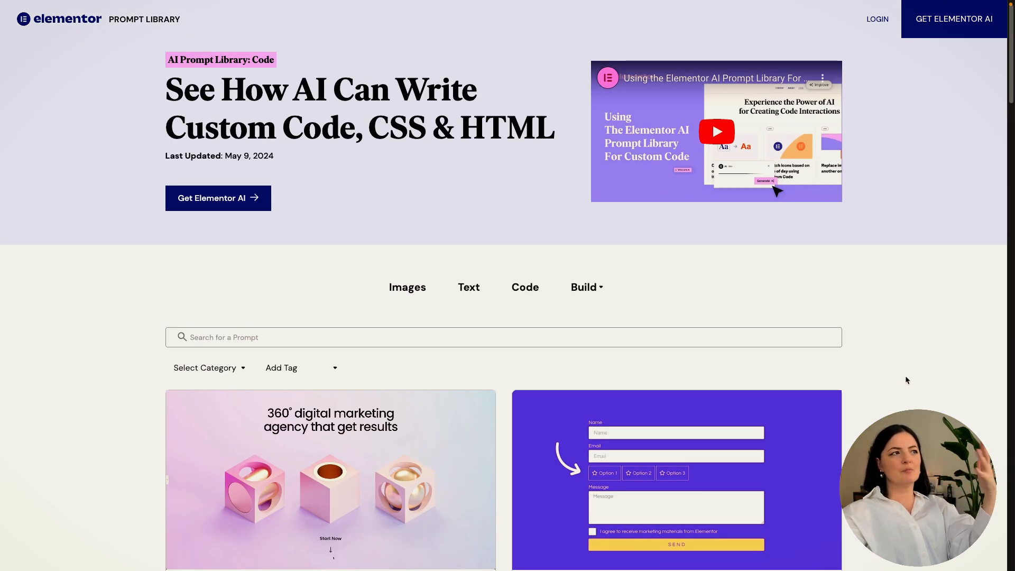
{"action": "scroll", "scroll_direction": "down", "scroll_amount": 3}
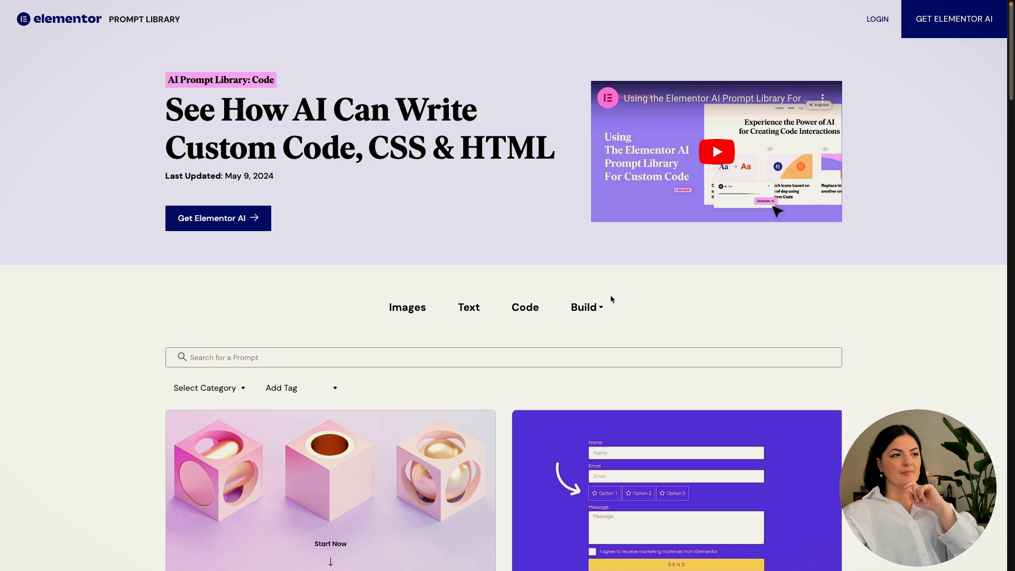
{"action": "mouse_move", "coordinate": [468, 307]}
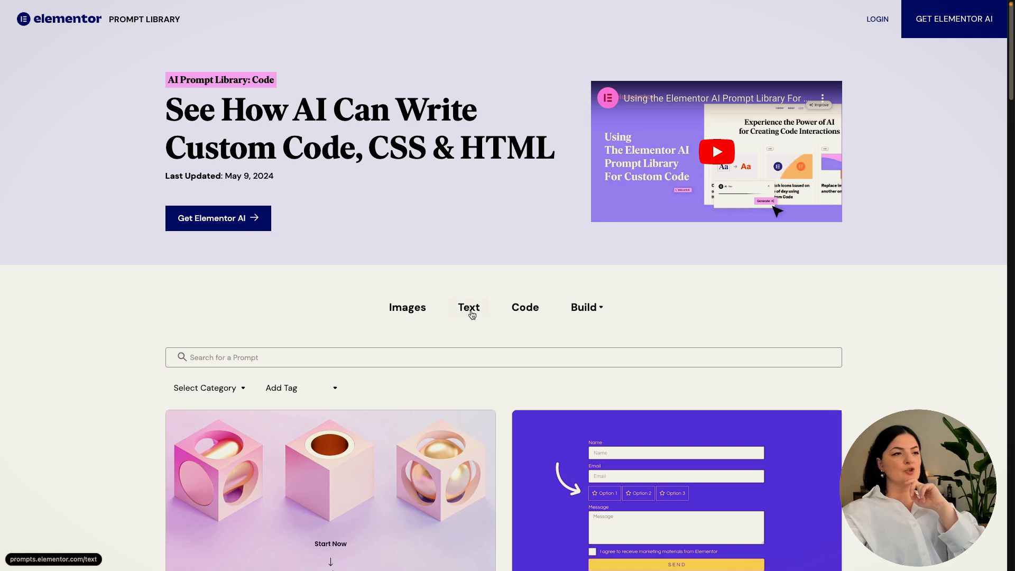
Browse the Text prompts collection for website copy
{"action": "left_click", "coordinate": [468, 306]}
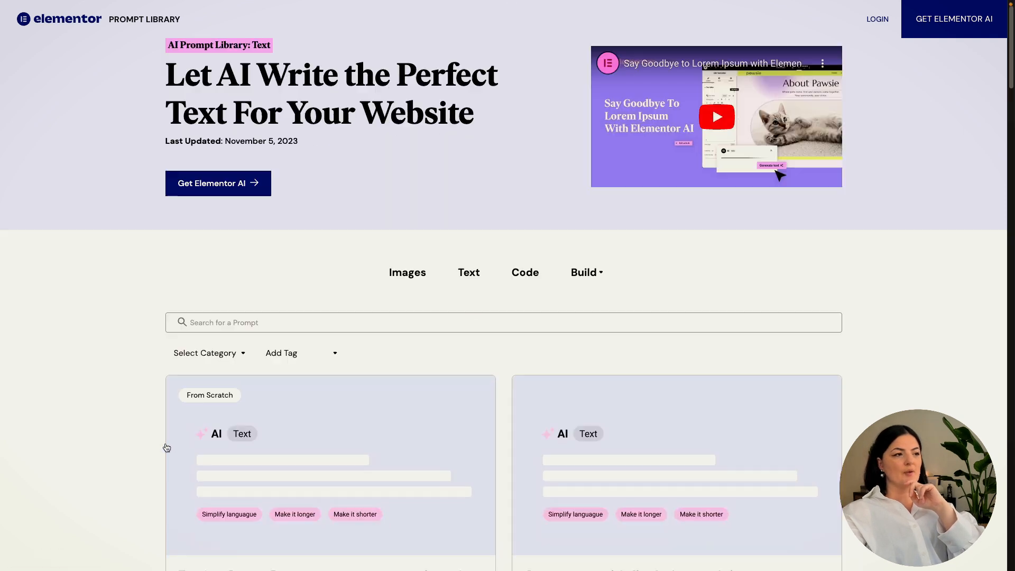
{"action": "scroll", "scroll_direction": "down", "scroll_amount": 3}
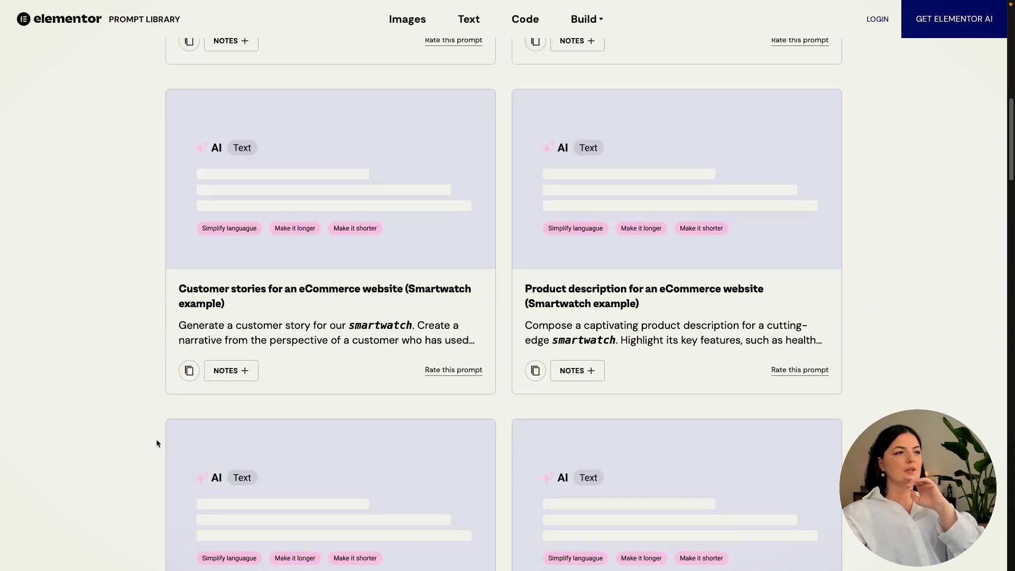
{"action": "scroll", "scroll_direction": "down", "scroll_amount": 3}
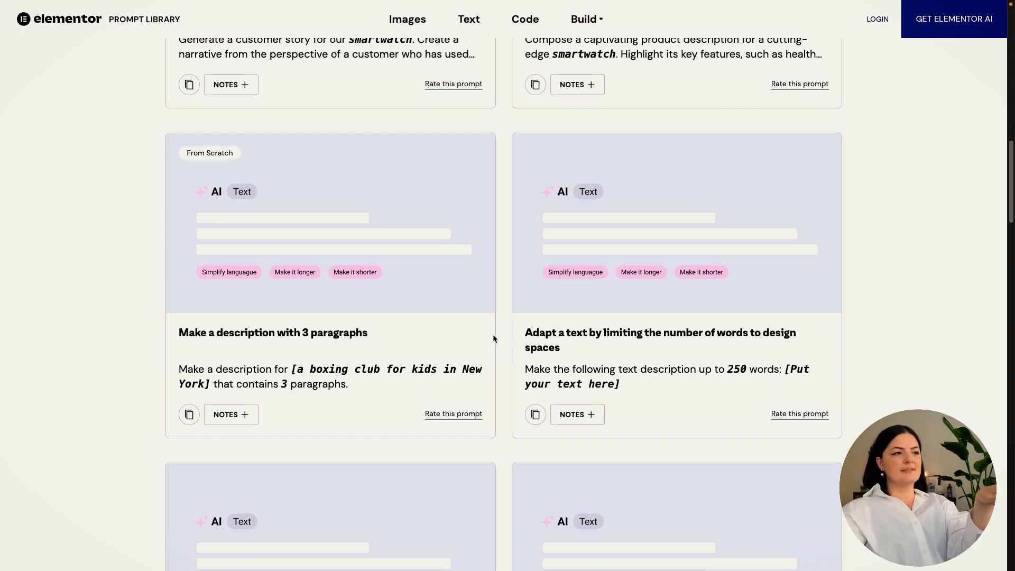
{"action": "scroll", "scroll_direction": "up", "scroll_amount": 3}
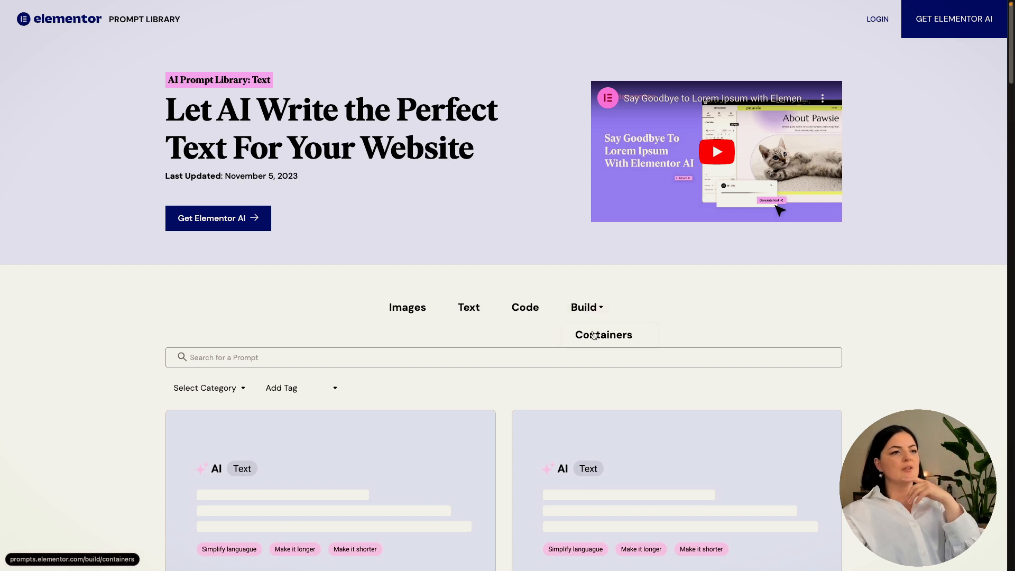
Browse the Containers wireframe section prompts such as Team Members, Pricing and Testimonials, returning to the top
{"action": "left_click", "coordinate": [602, 336]}
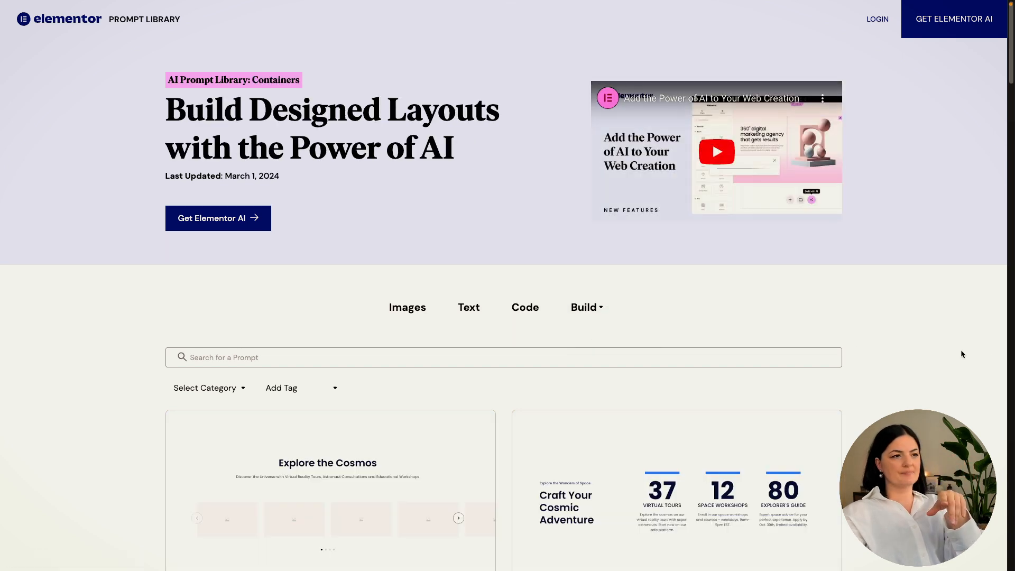
{"action": "scroll", "scroll_direction": "down", "scroll_amount": 3}
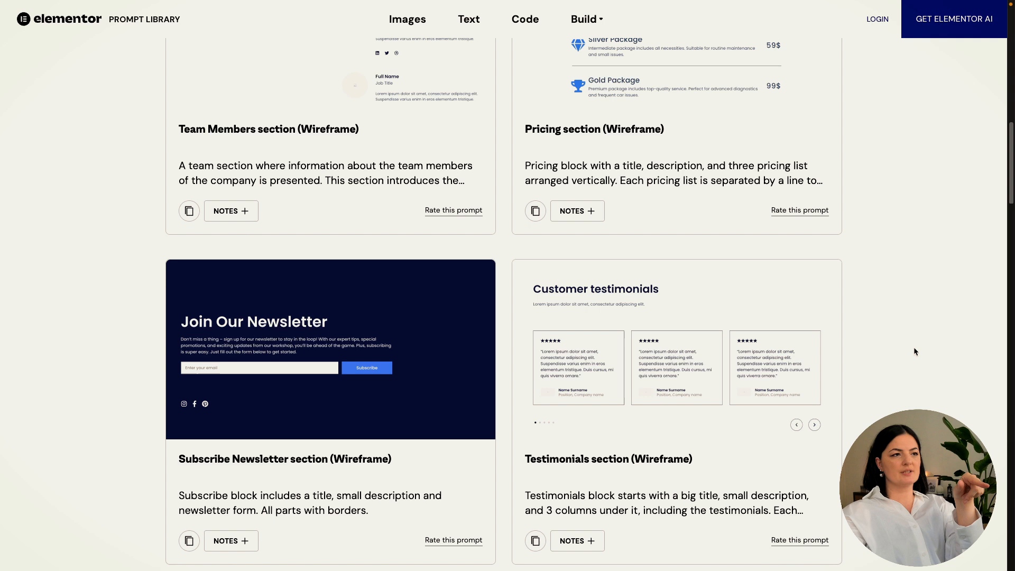
{"action": "scroll", "scroll_direction": "down", "scroll_amount": 3}
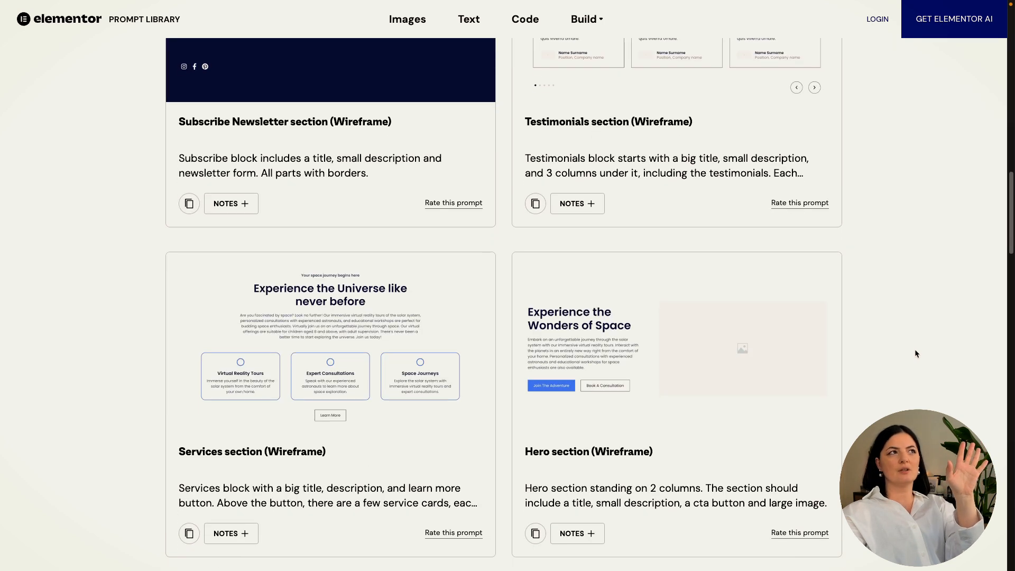
{"action": "scroll", "scroll_direction": "down", "scroll_amount": 3}
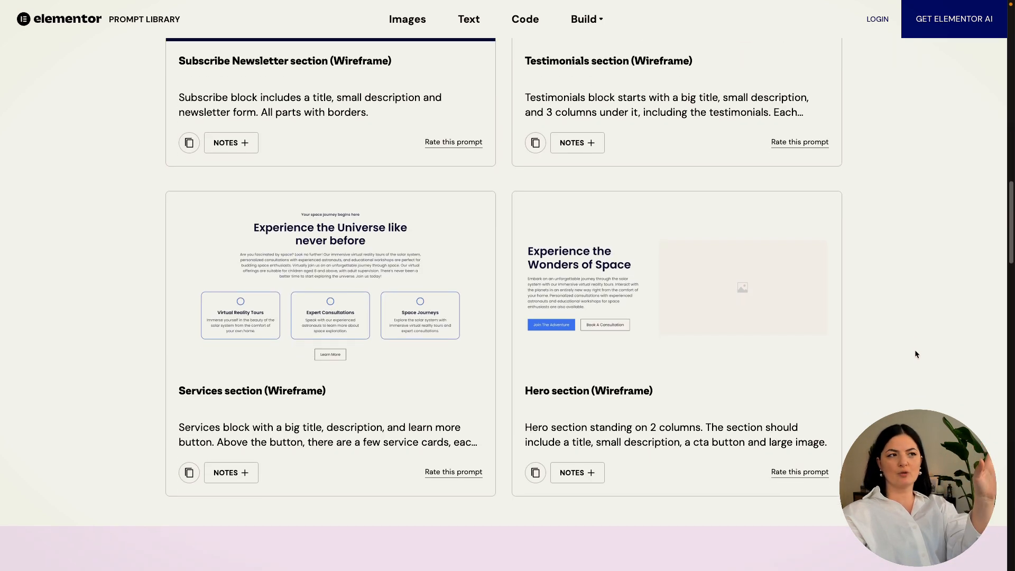
{"action": "scroll", "scroll_direction": "down", "scroll_amount": 3}
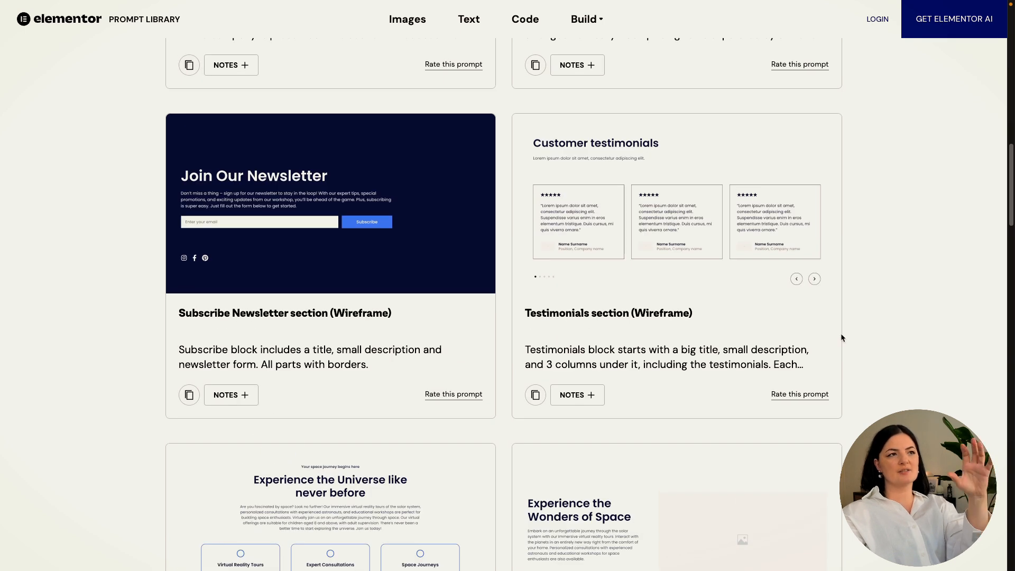
{"action": "scroll", "scroll_direction": "up", "scroll_amount": 3}
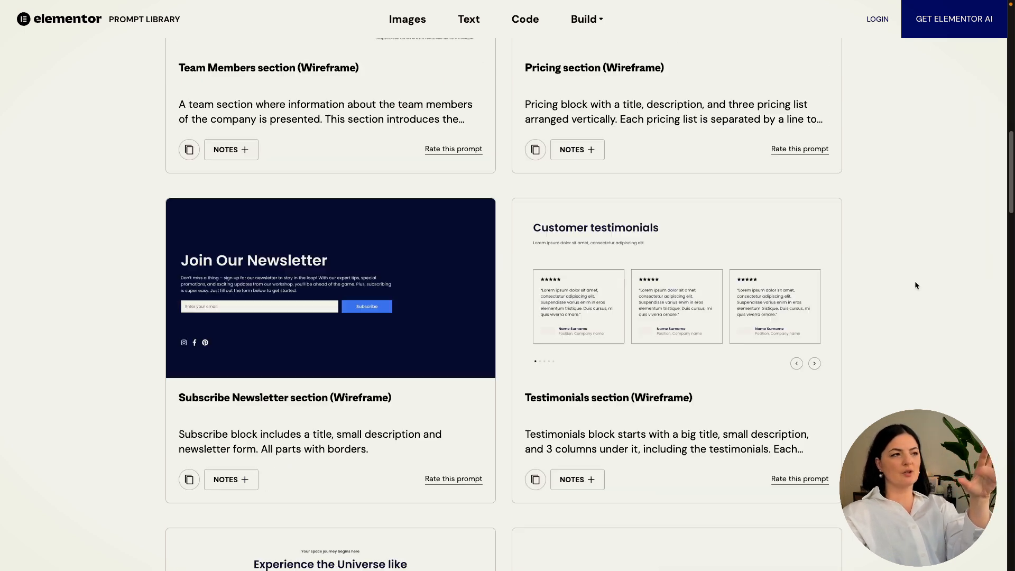
{"action": "scroll", "scroll_direction": "up", "scroll_amount": 3}
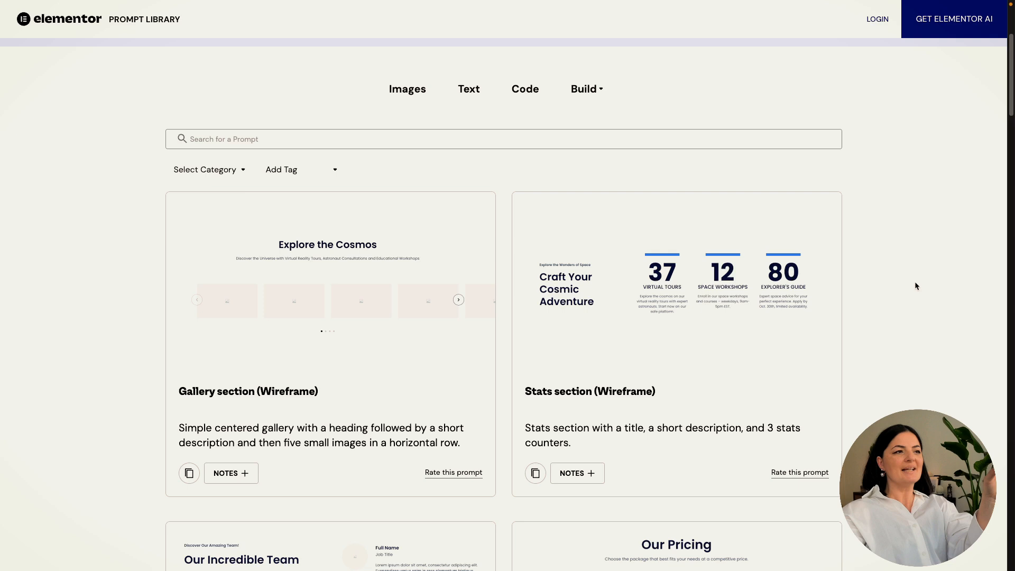
{"action": "scroll", "scroll_direction": "down", "scroll_amount": 3}
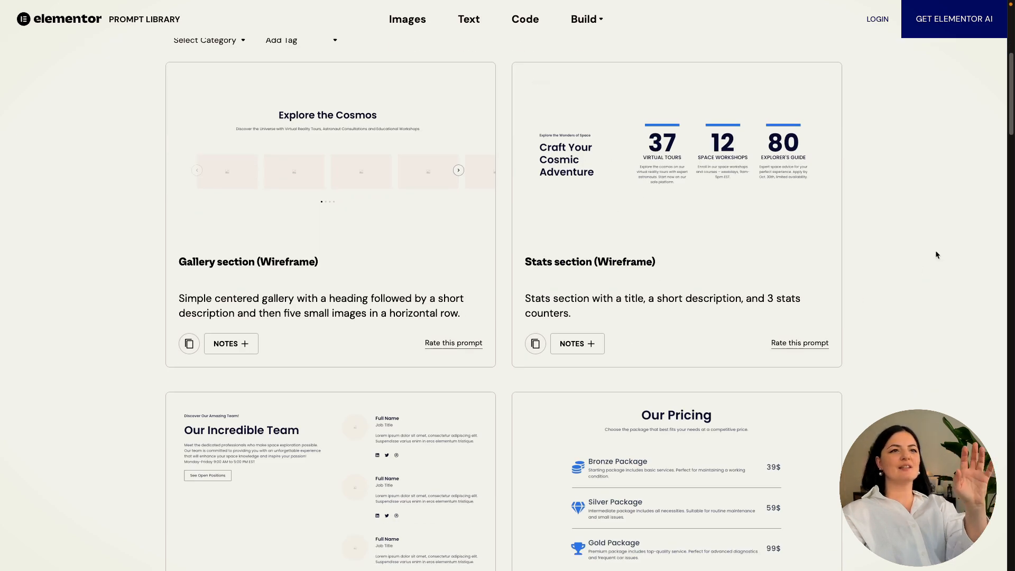
{"action": "mouse_move", "coordinate": [924, 249]}
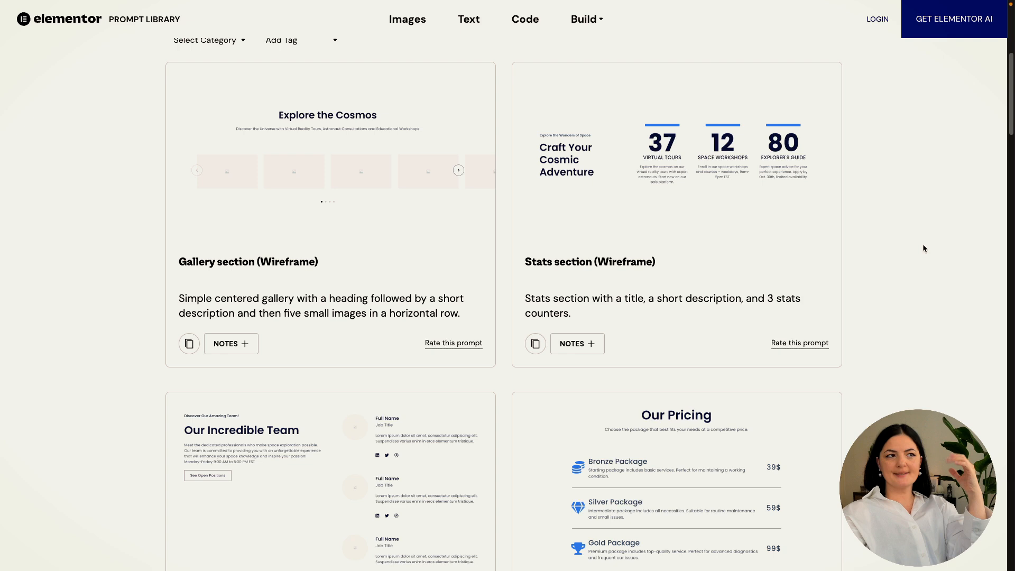
{"action": "scroll", "scroll_direction": "down", "scroll_amount": 3}
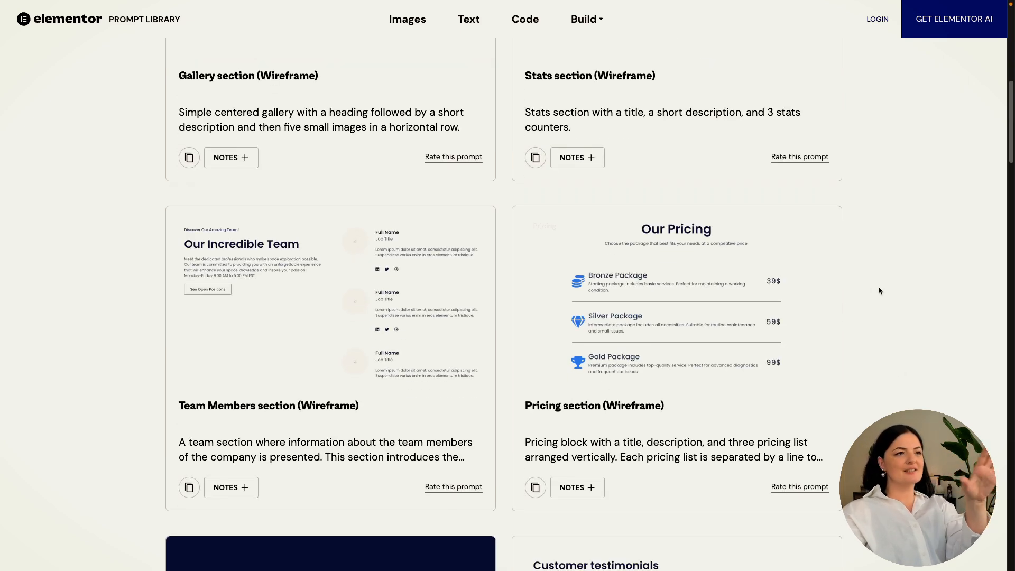
{"action": "scroll", "scroll_direction": "down", "scroll_amount": 3}
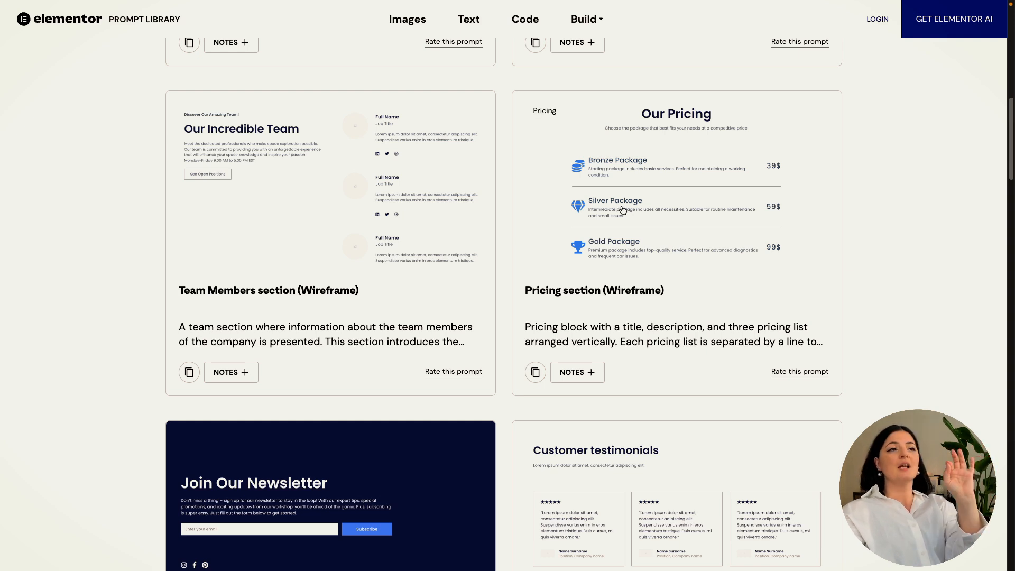
{"action": "mouse_move", "coordinate": [607, 327]}
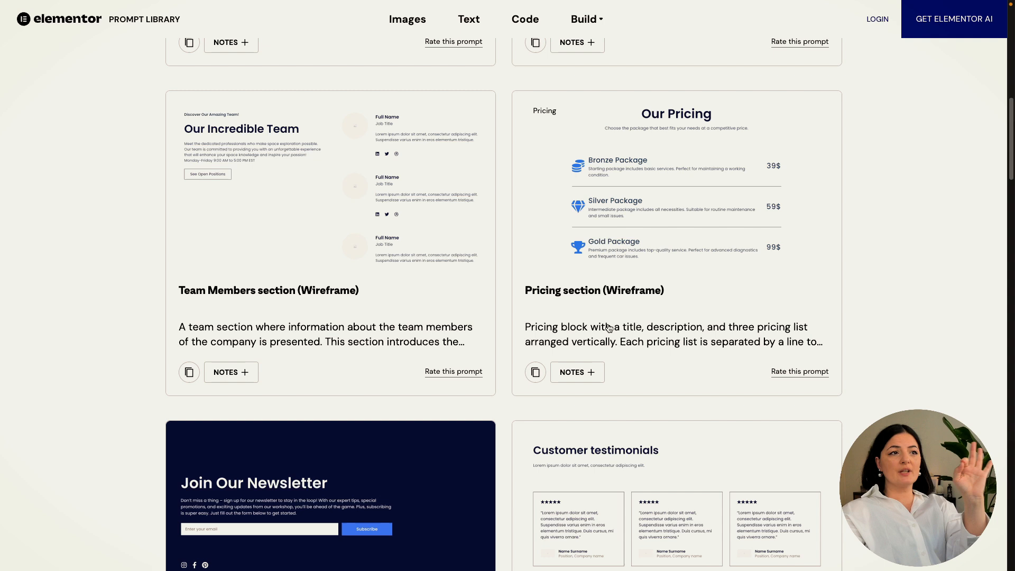
{"action": "double_click", "coordinate": [635, 290]}
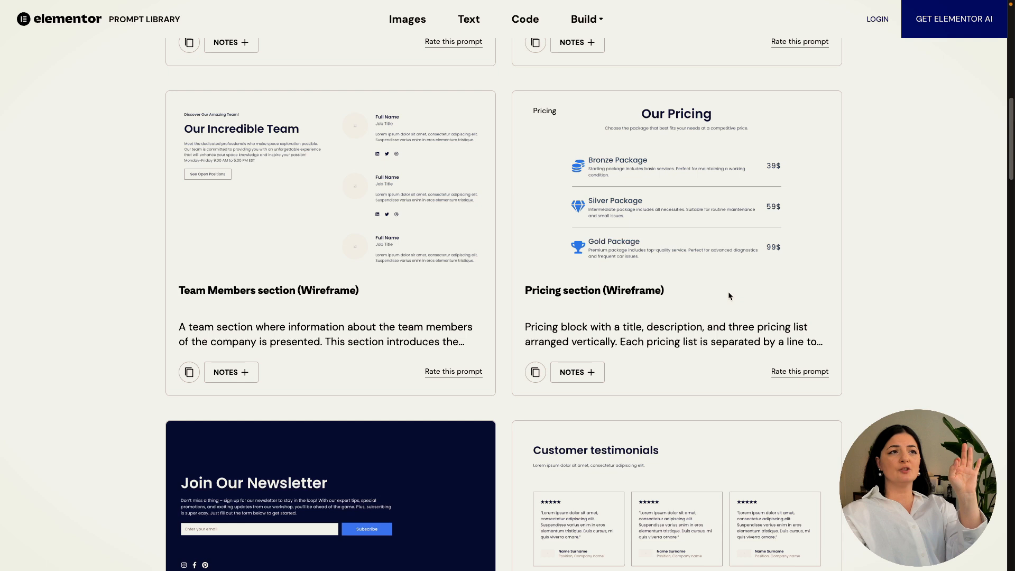
{"action": "mouse_move", "coordinate": [766, 291]}
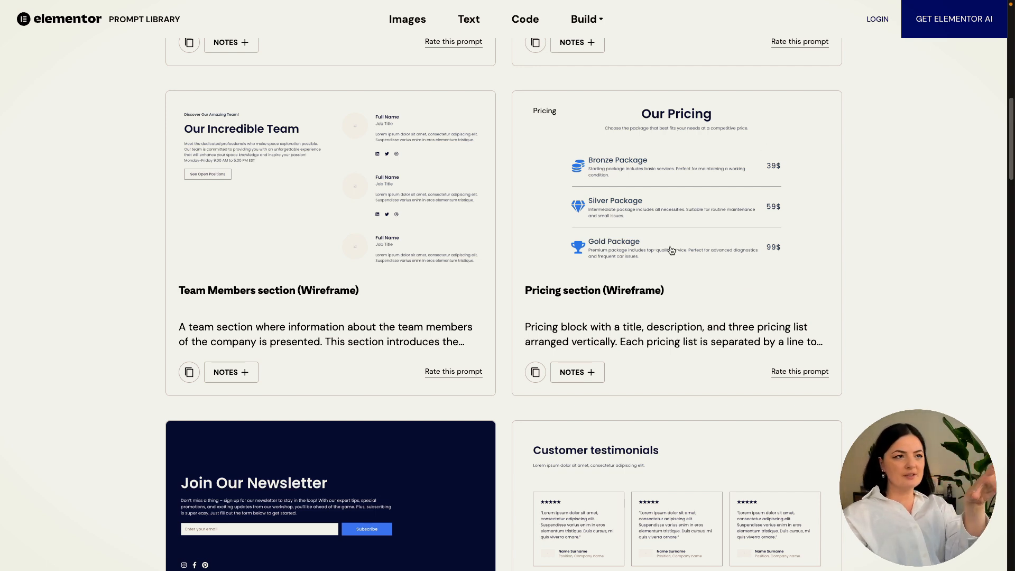
{"action": "mouse_move", "coordinate": [702, 167]}
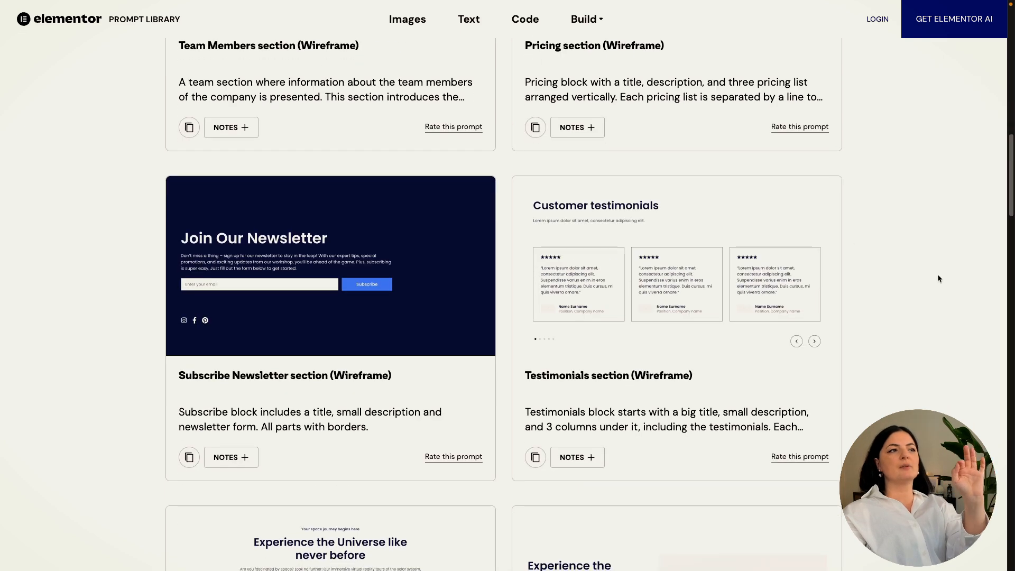
{"action": "scroll", "scroll_direction": "down", "scroll_amount": 3}
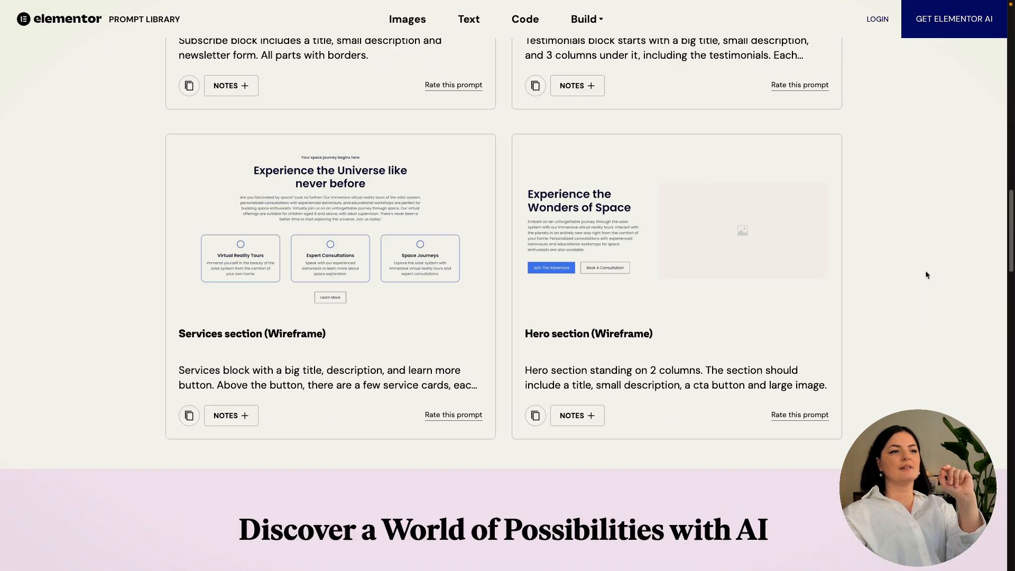
{"action": "scroll", "scroll_direction": "up", "scroll_amount": 3}
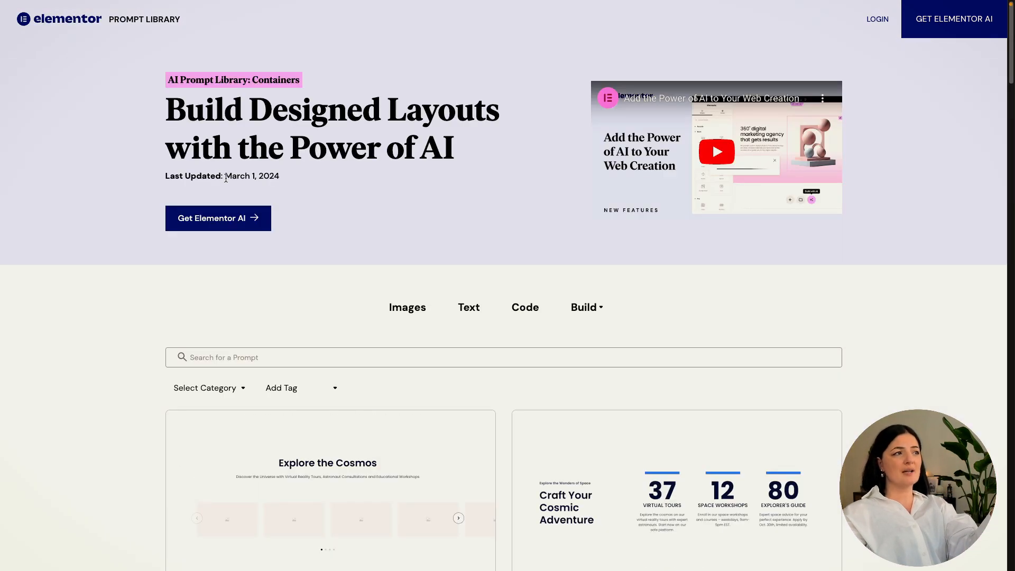
Browse the Images prompts and expand the notes on the fashion editorial and Santorini cards
{"action": "scroll", "scroll_direction": "down", "scroll_amount": 3}
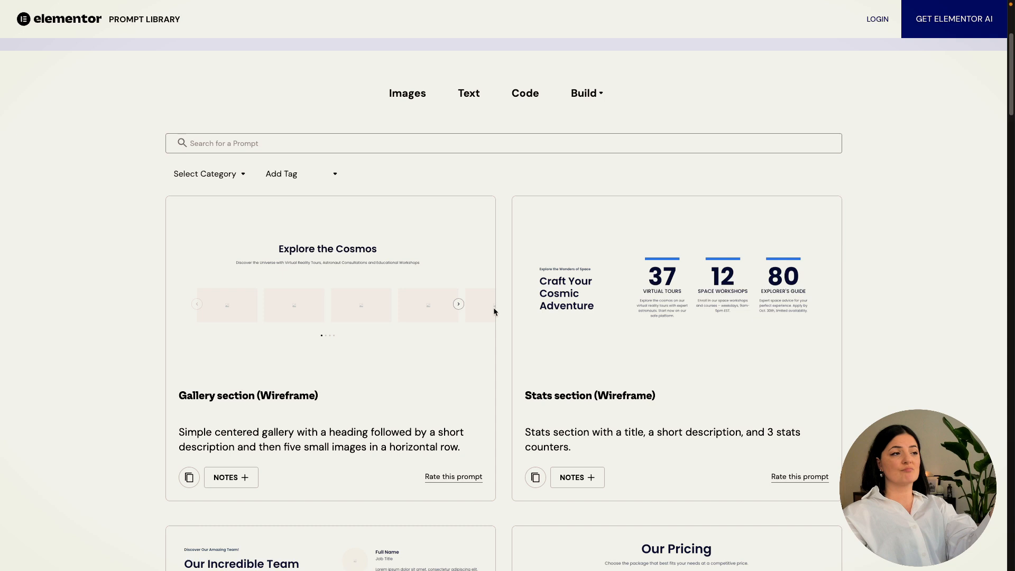
{"action": "scroll", "scroll_direction": "down", "scroll_amount": 3}
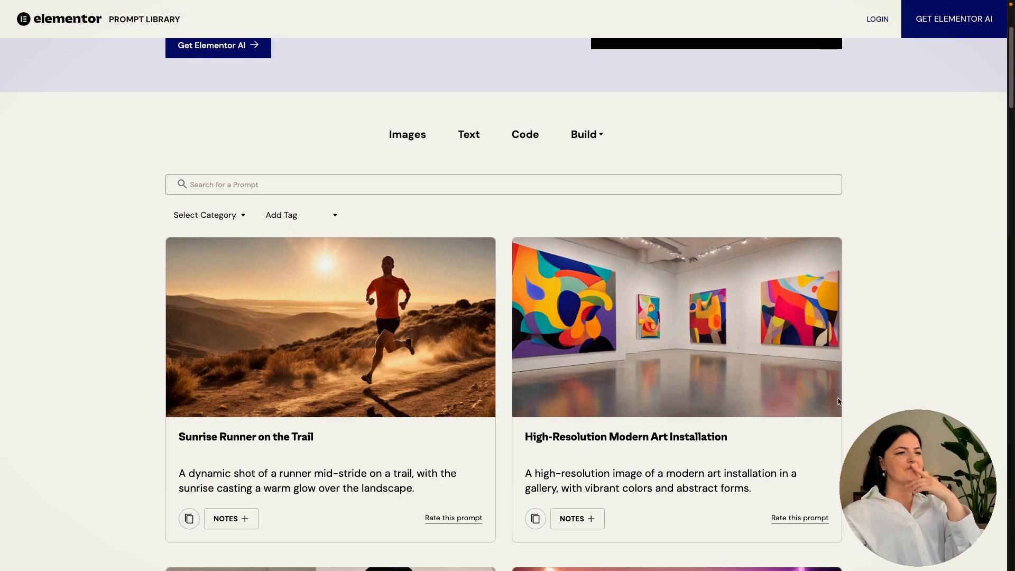
{"action": "scroll", "scroll_direction": "down", "scroll_amount": 3}
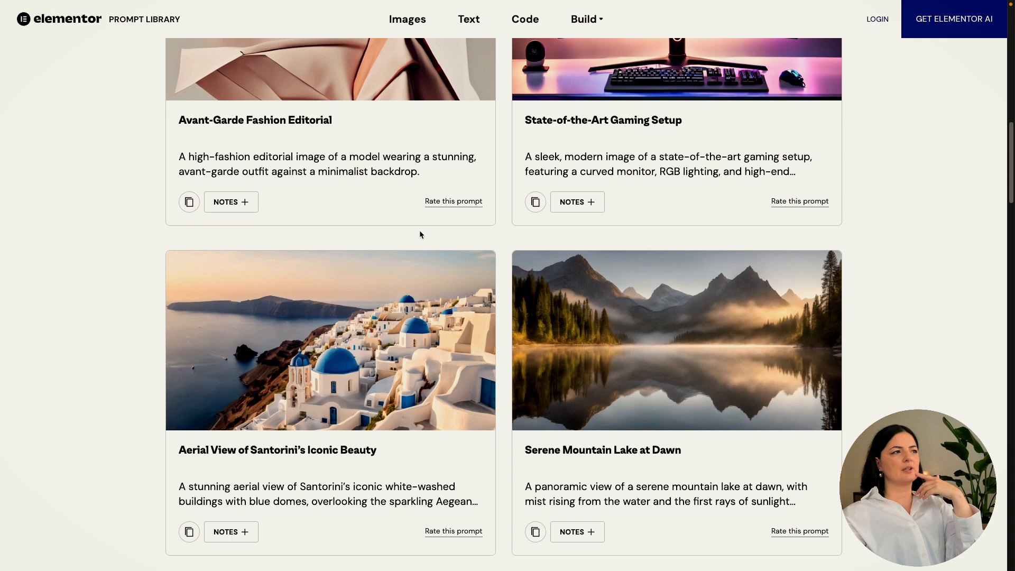
{"action": "left_click", "coordinate": [226, 201]}
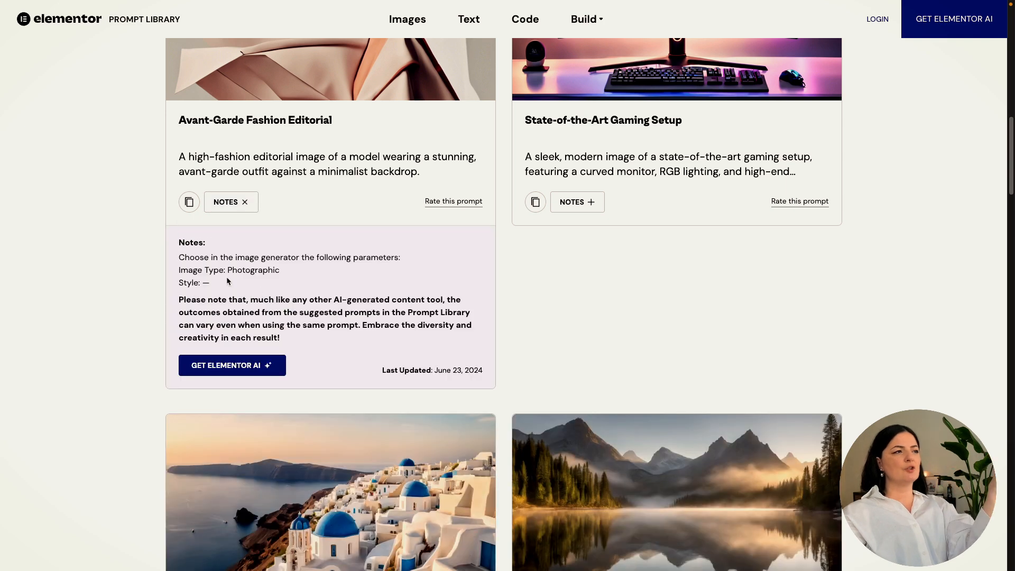
{"action": "scroll", "scroll_direction": "up", "scroll_amount": 3}
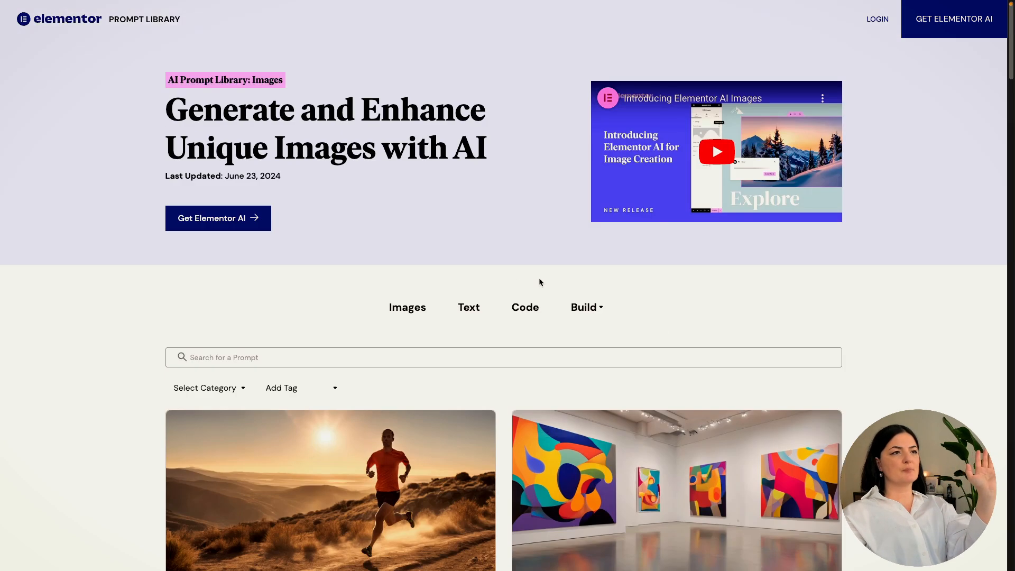
{"action": "scroll", "scroll_direction": "down", "scroll_amount": 3}
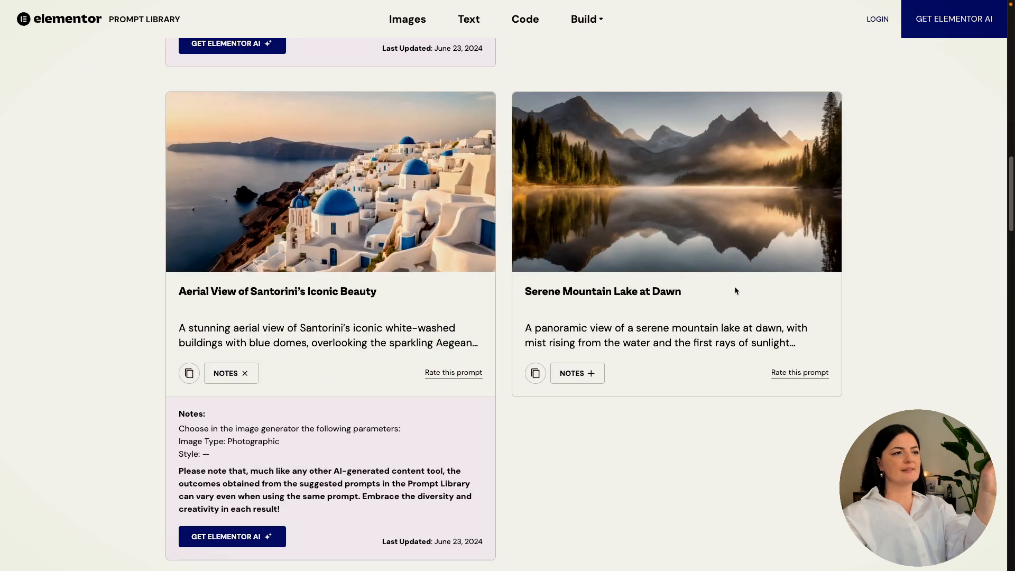
{"action": "scroll", "scroll_direction": "down", "scroll_amount": 3}
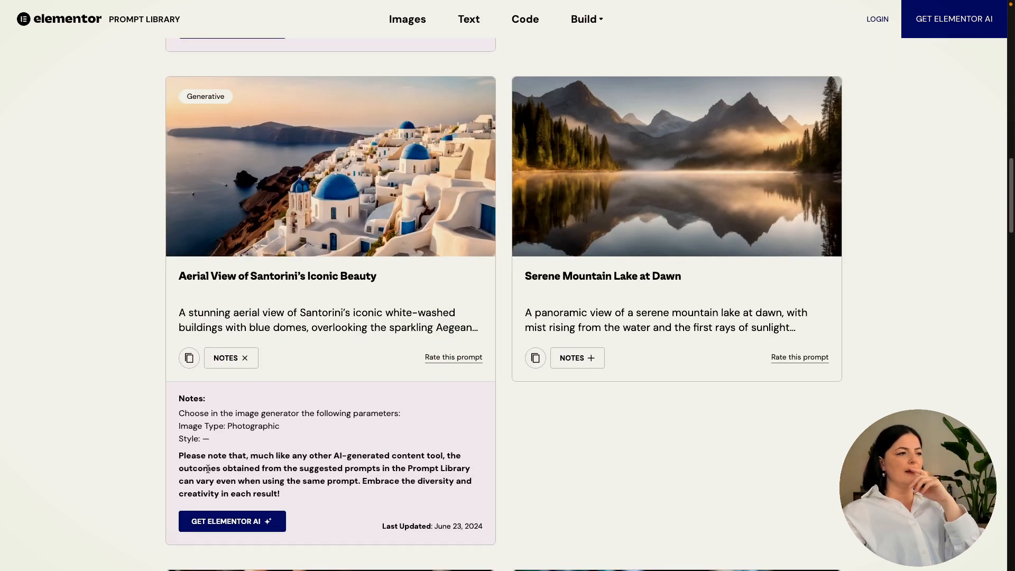
{"action": "left_click_drag", "start_coordinate": [179, 455], "coordinate": [284, 493]}
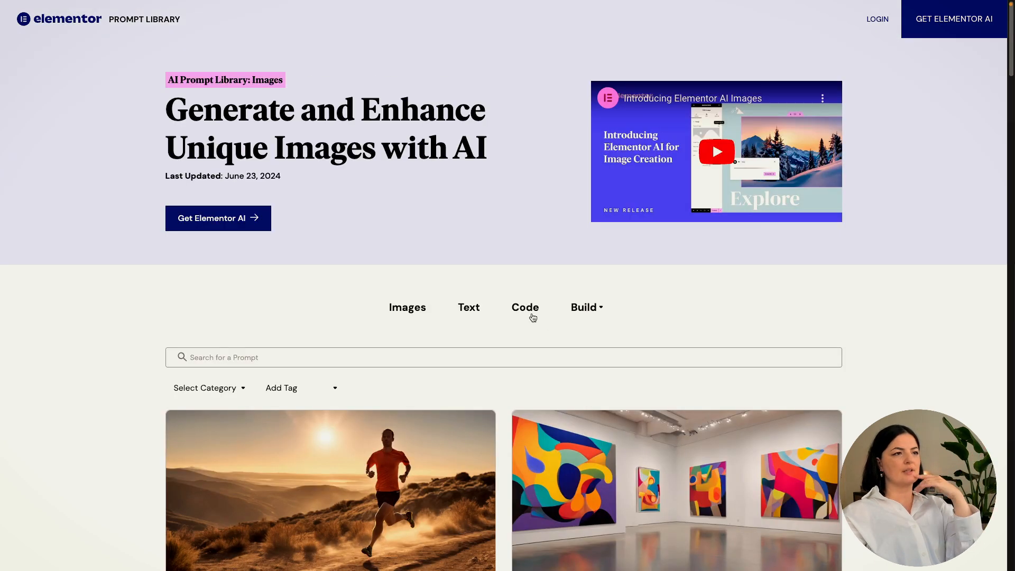
Expand the setup notes for the Video Play on Hover Interaction prompt and copy it
{"action": "scroll", "scroll_direction": "down", "scroll_amount": 3}
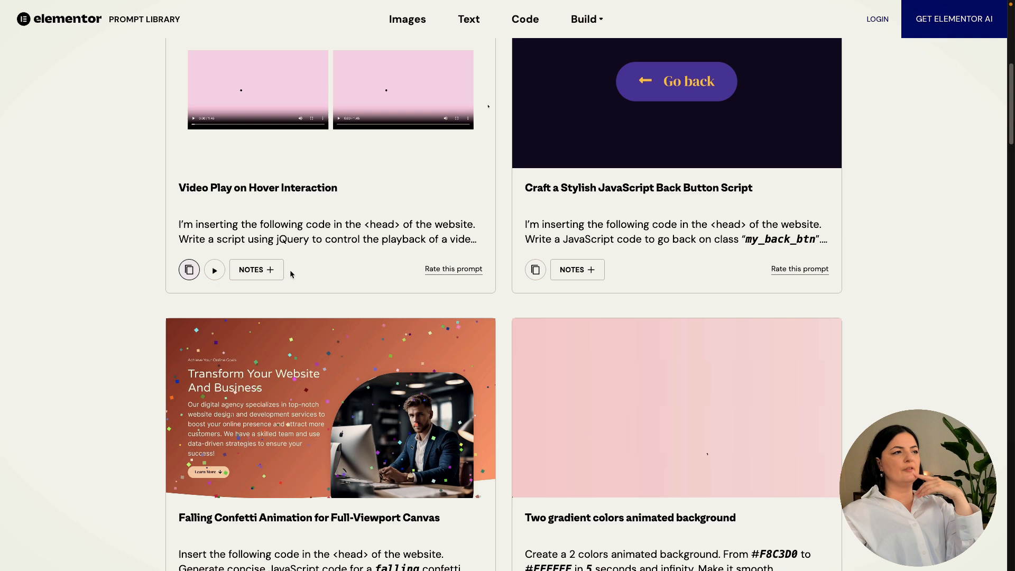
{"action": "left_click", "coordinate": [256, 270]}
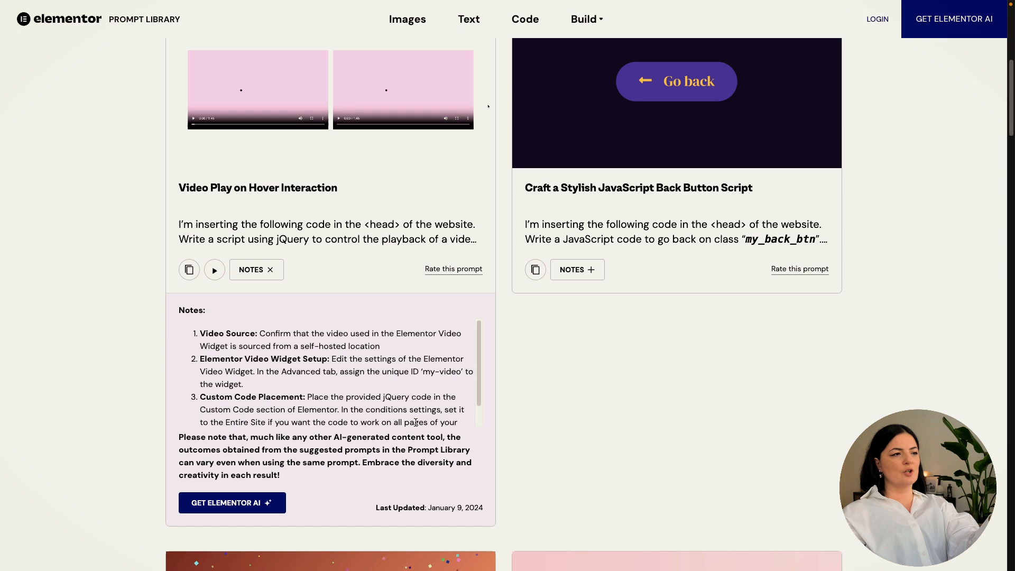
{"action": "scroll", "scroll_direction": "down", "scroll_amount": 3}
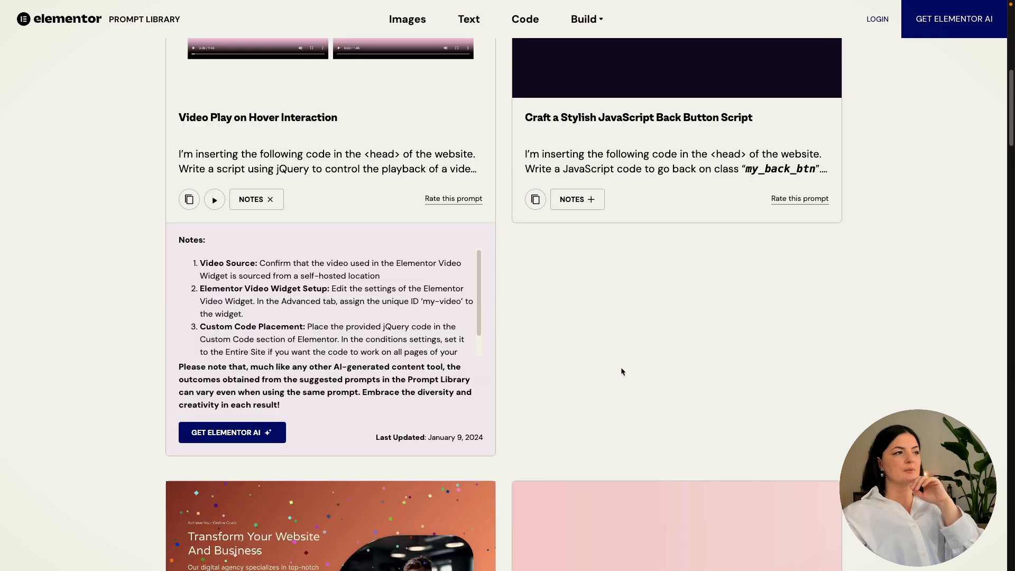
{"action": "mouse_move", "coordinate": [189, 200]}
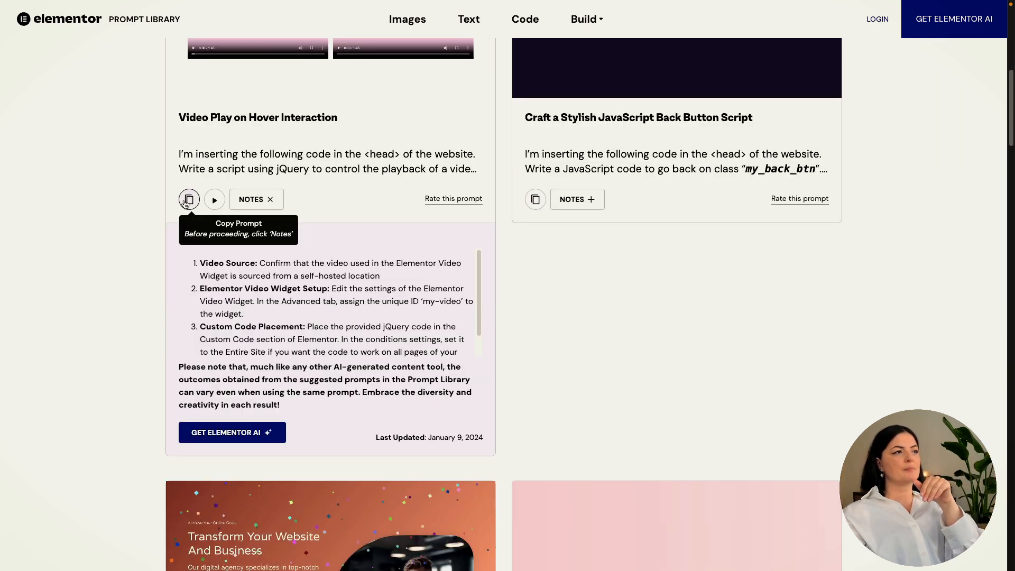
{"action": "left_click", "coordinate": [188, 200]}
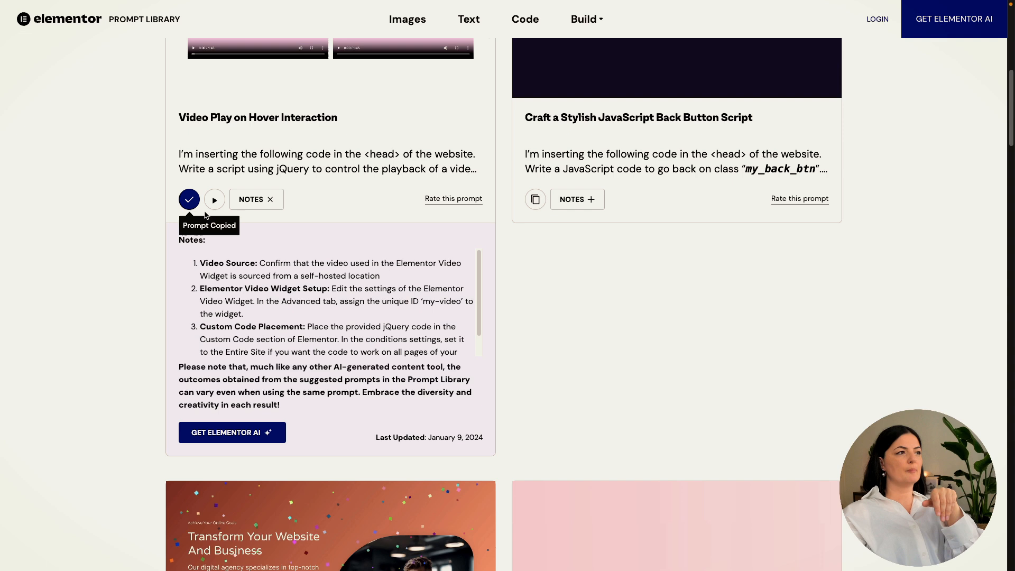
{"action": "mouse_move", "coordinate": [558, 330]}
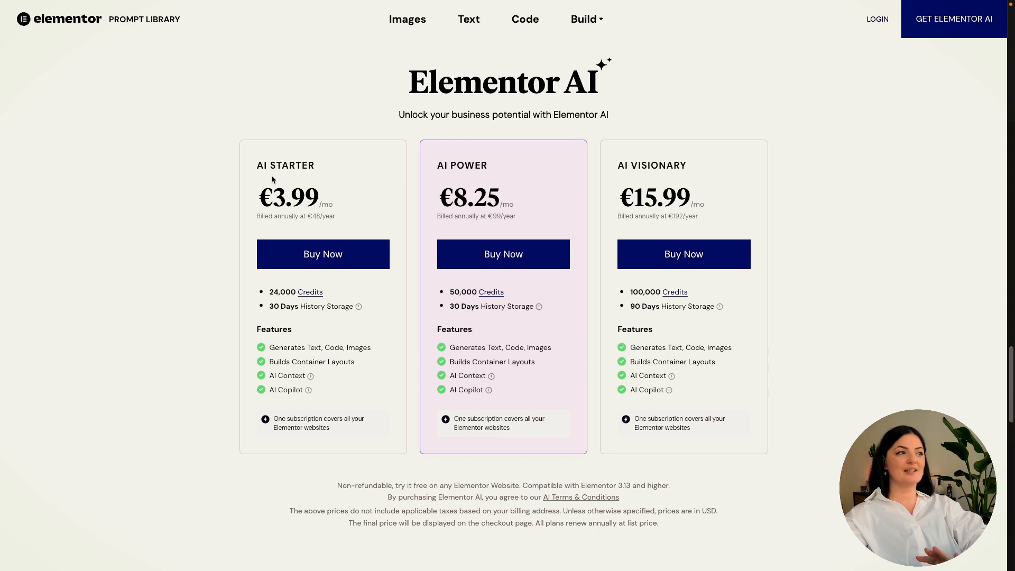
{"action": "mouse_move", "coordinate": [264, 184]}
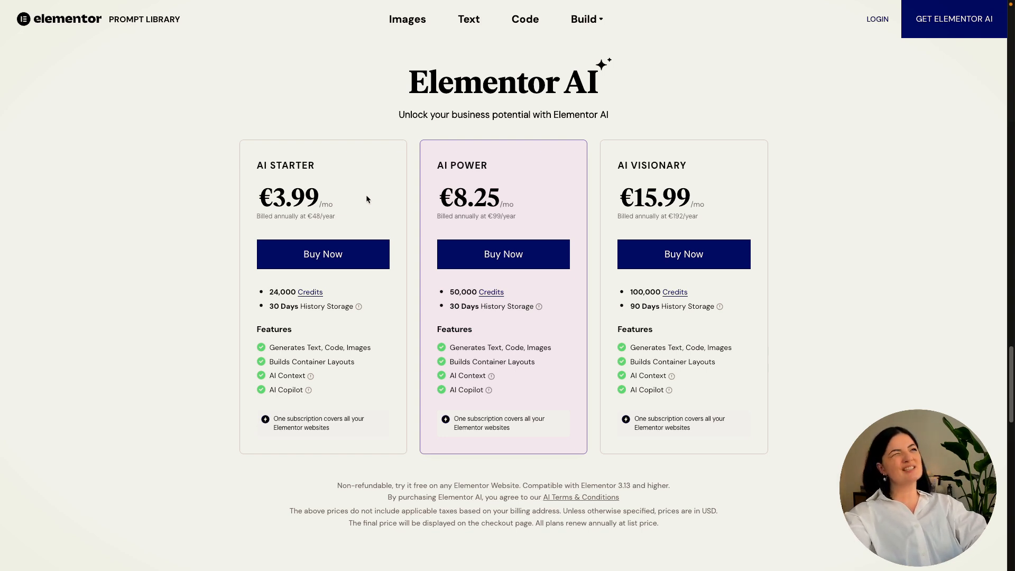
{"action": "mouse_move", "coordinate": [337, 166]}
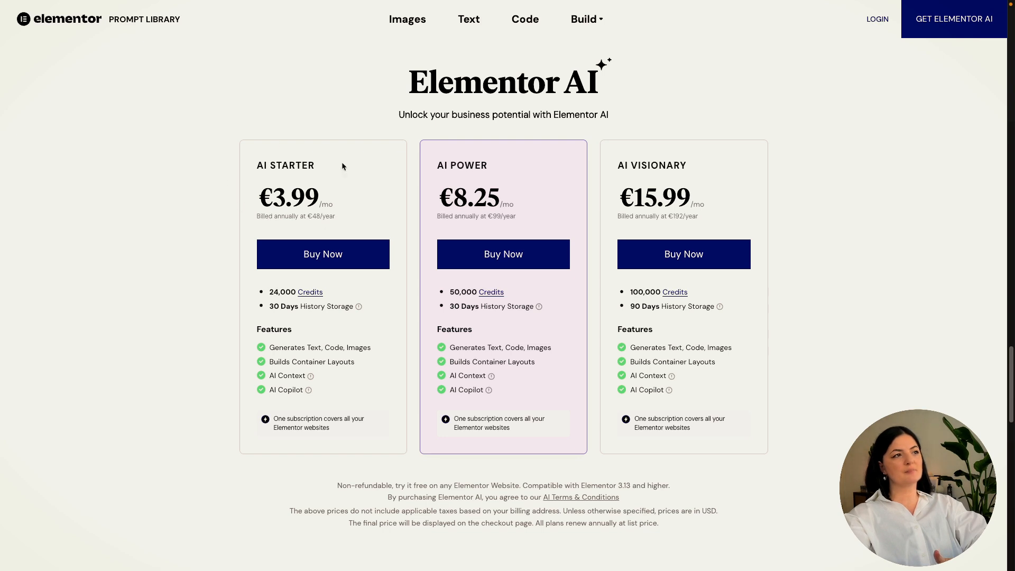
Bring the Elementor AI Starter, Power and Visionary pricing plans into view
{"action": "left_click_drag", "start_coordinate": [259, 165], "coordinate": [335, 216]}
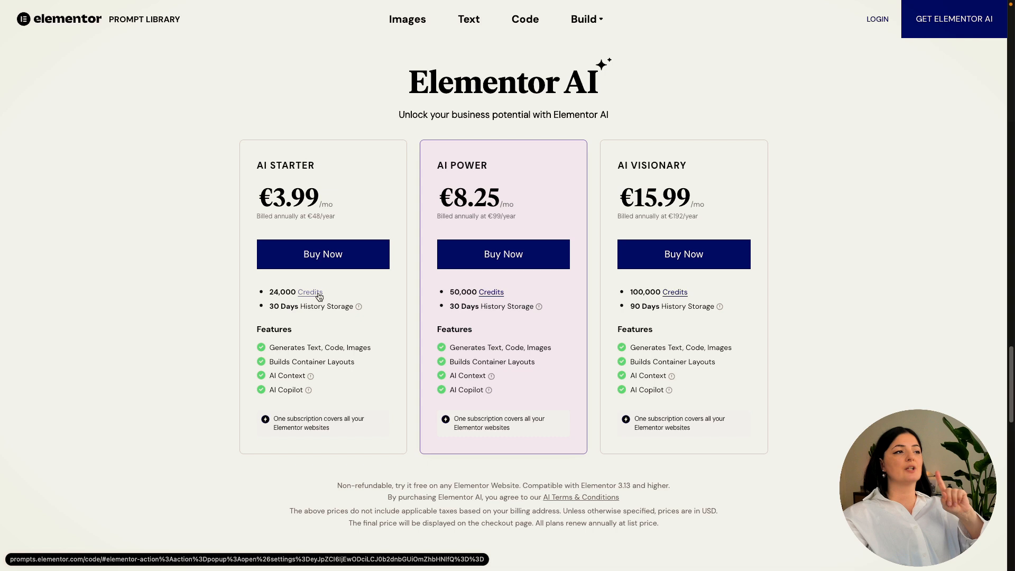
Review how AI credits work, highlighting the 40-credit Container Prompt cost, then dismiss the explanation
{"action": "left_click", "coordinate": [310, 291]}
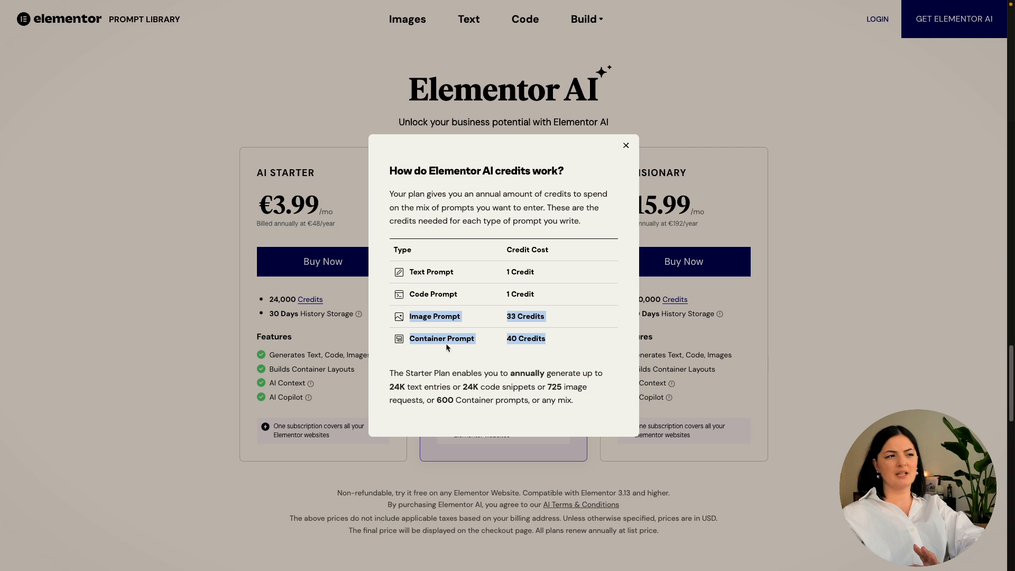
{"action": "mouse_move", "coordinate": [476, 357]}
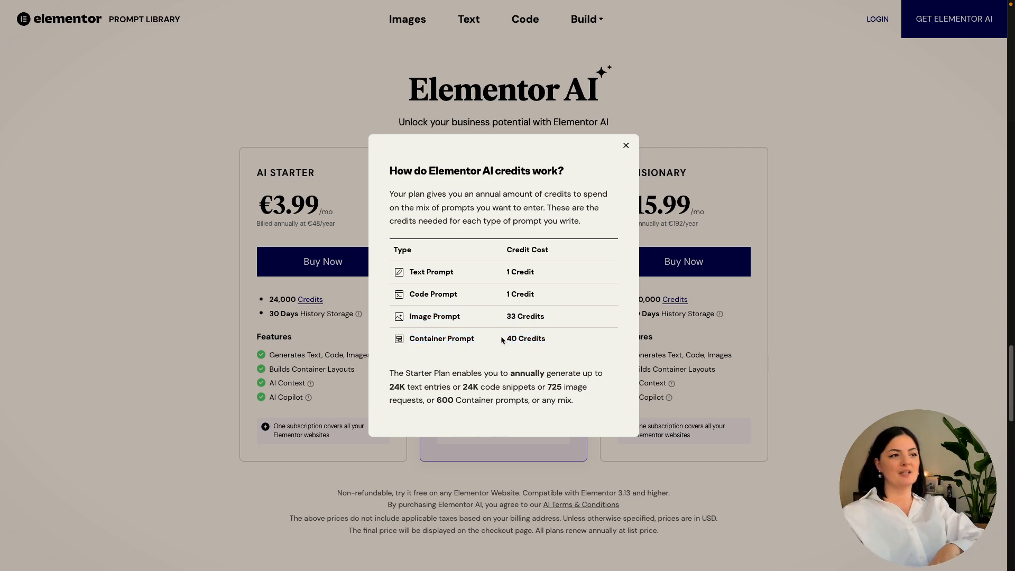
{"action": "double_click", "coordinate": [526, 339]}
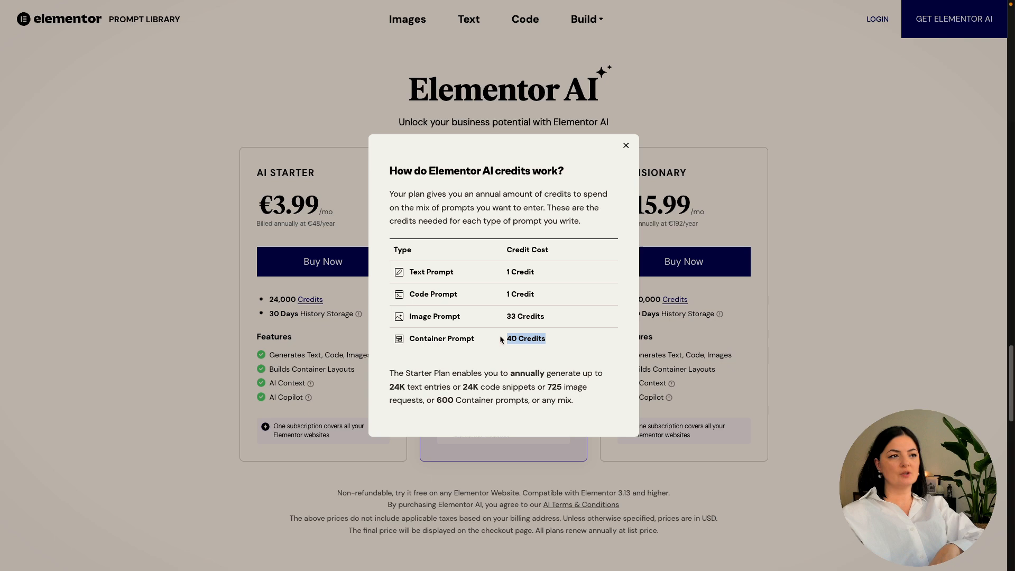
{"action": "mouse_move", "coordinate": [271, 303]}
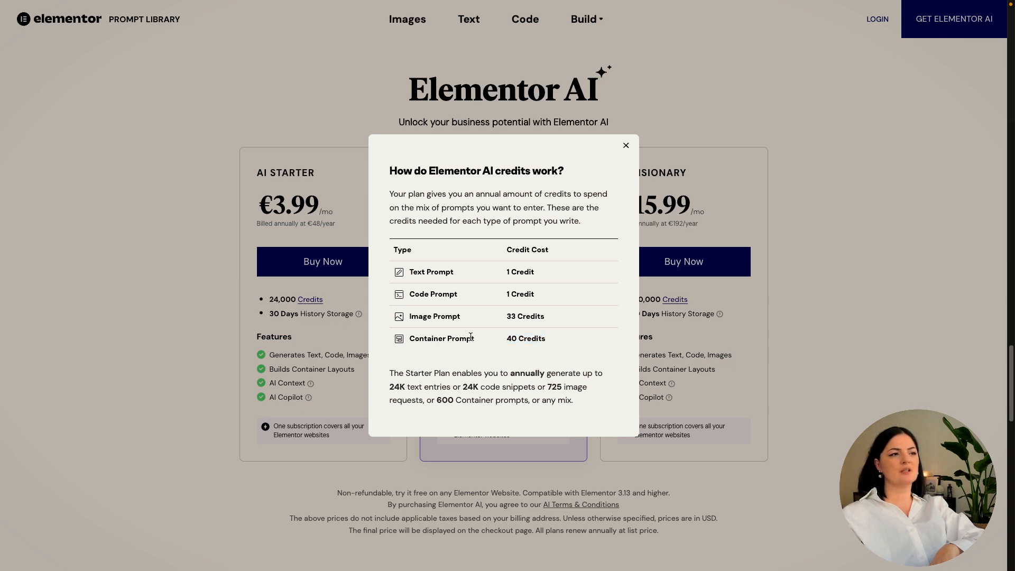
{"action": "double_click", "coordinate": [442, 339]}
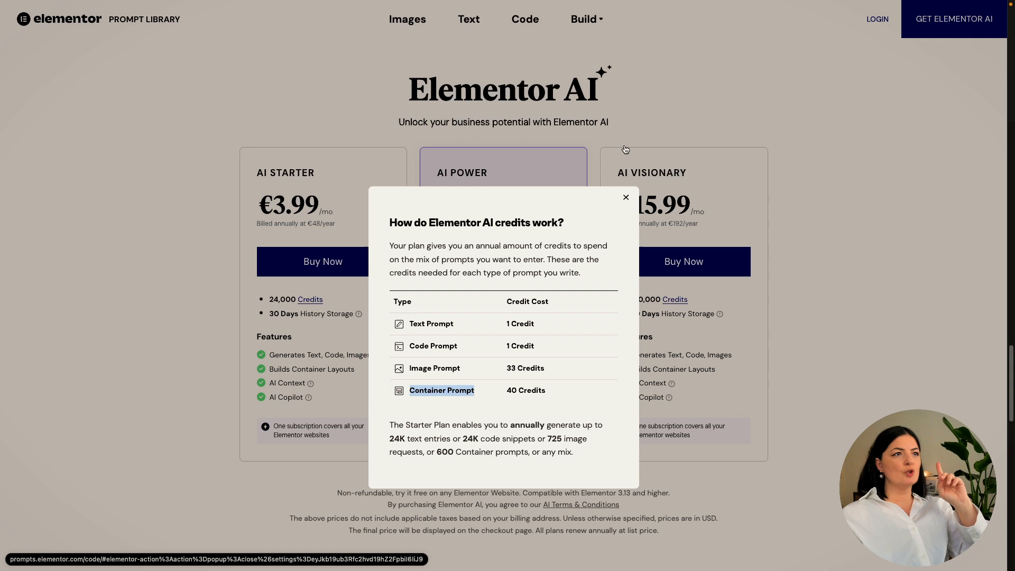
{"action": "left_click", "coordinate": [624, 198]}
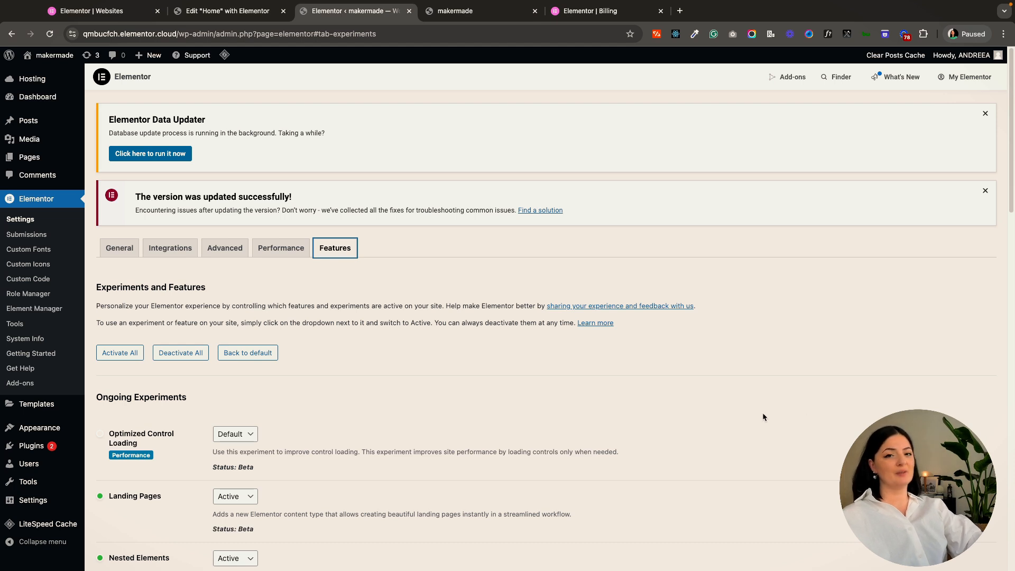
{"action": "mouse_move", "coordinate": [774, 420]}
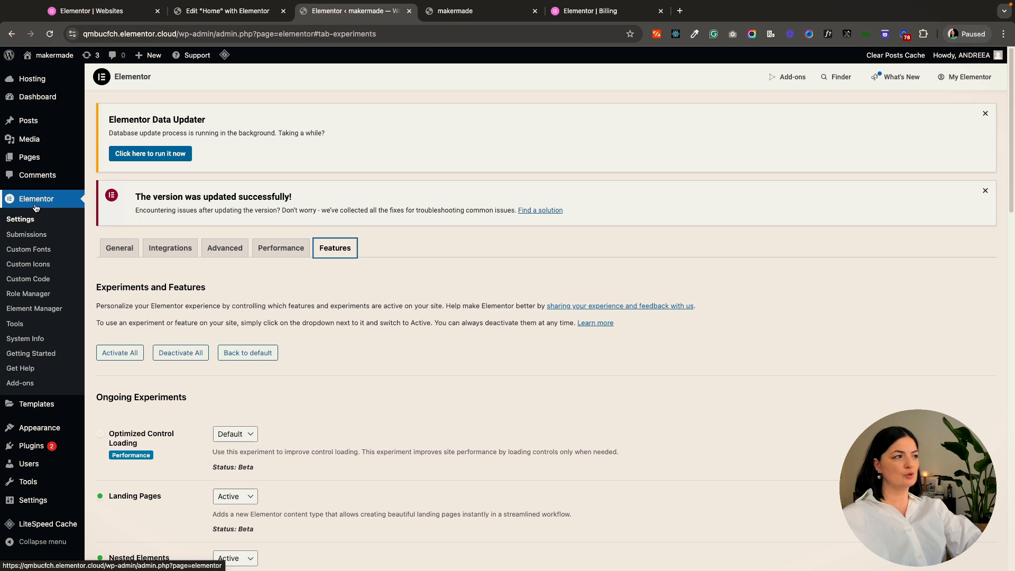
Set the Build with AI experiment to Active in Elementor's Features settings
{"action": "scroll", "scroll_direction": "down", "scroll_amount": 3}
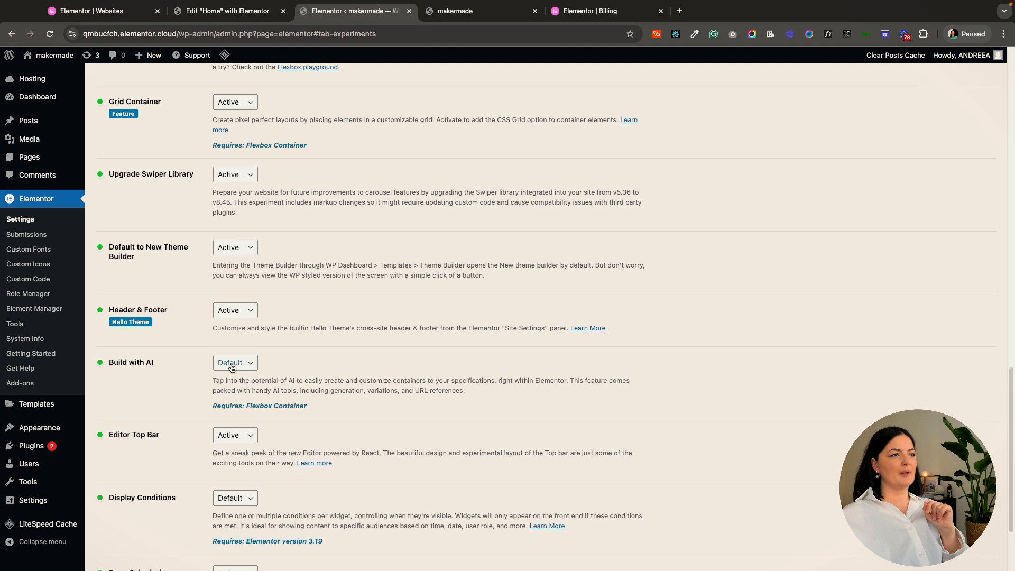
{"action": "left_click", "coordinate": [235, 362]}
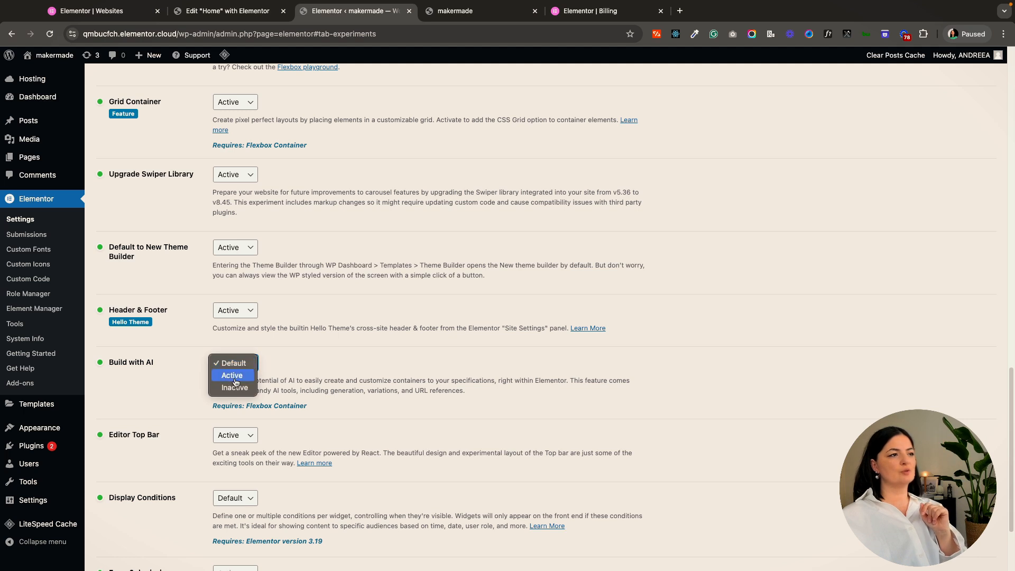
{"action": "left_click", "coordinate": [231, 375]}
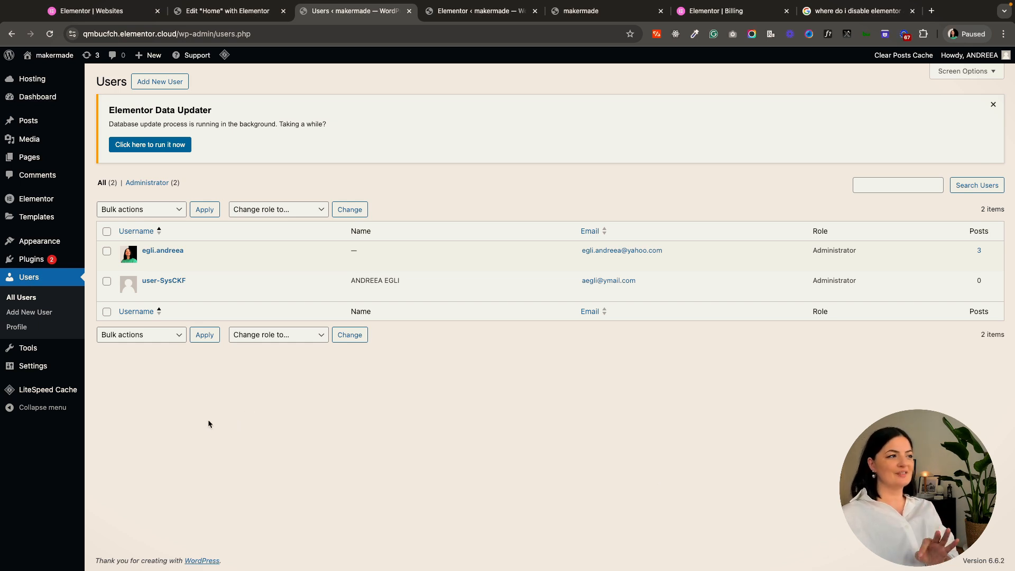
{"action": "mouse_move", "coordinate": [17, 327]}
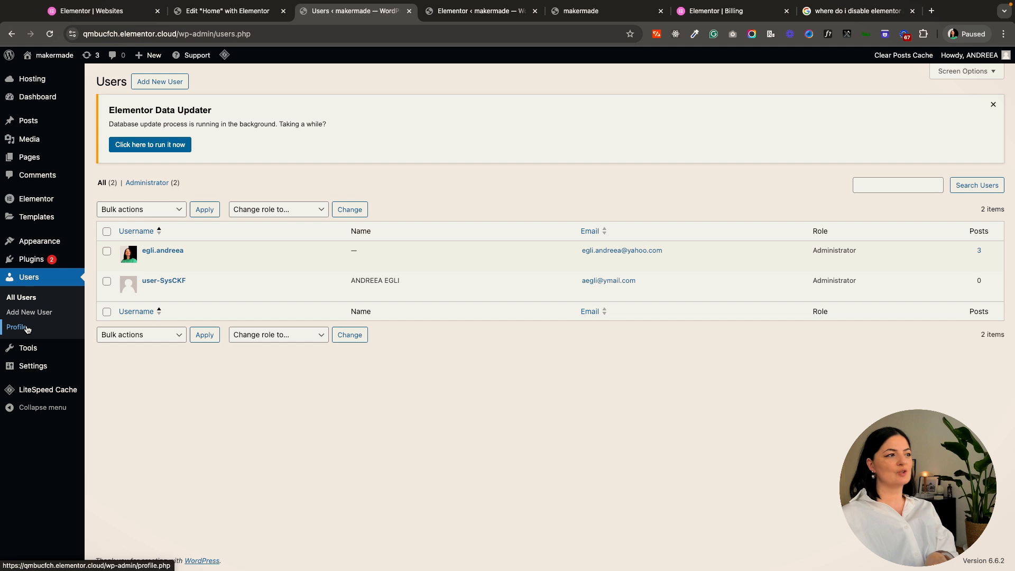
Toggle 'Enable Elementor AI functionality' off and on, update the profile, and return to the editor
{"action": "left_click", "coordinate": [18, 326]}
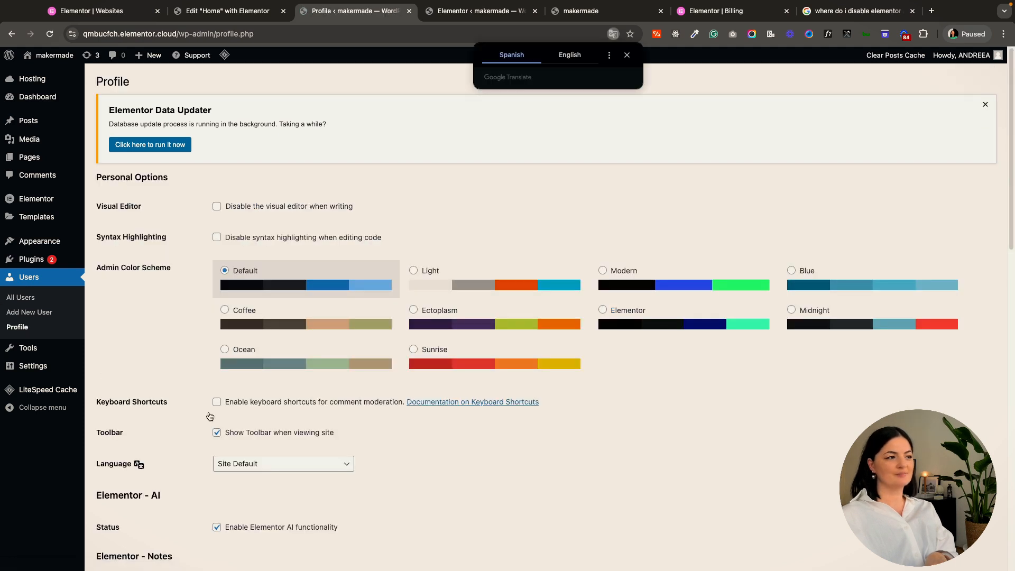
{"action": "scroll", "scroll_direction": "down", "scroll_amount": 3}
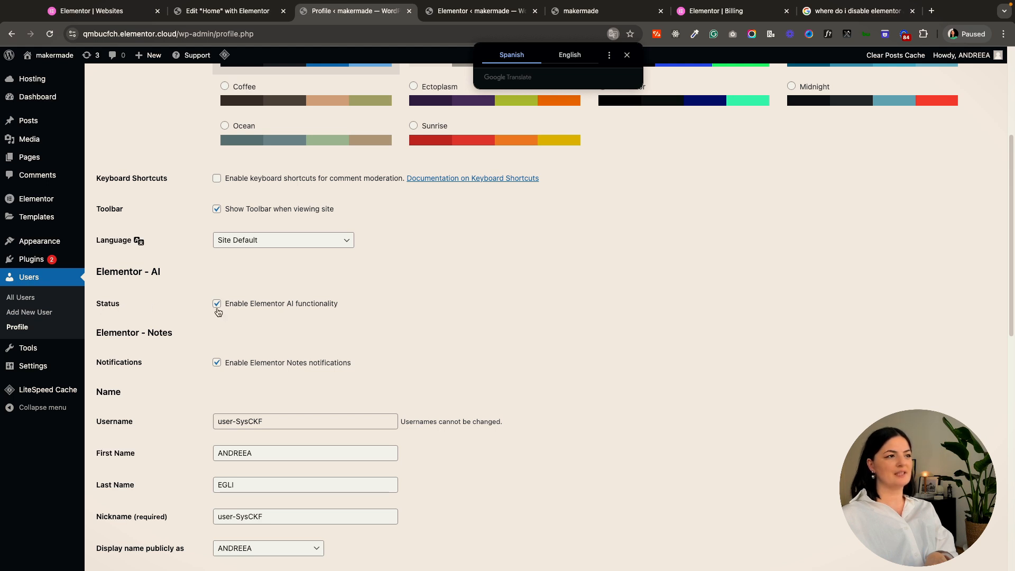
{"action": "left_click", "coordinate": [217, 303]}
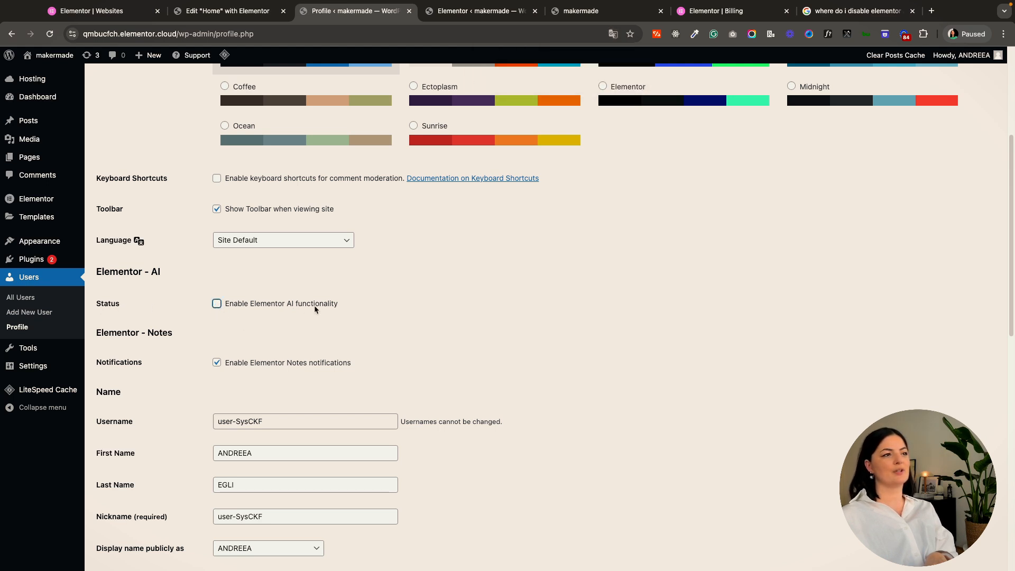
{"action": "left_click", "coordinate": [216, 304]}
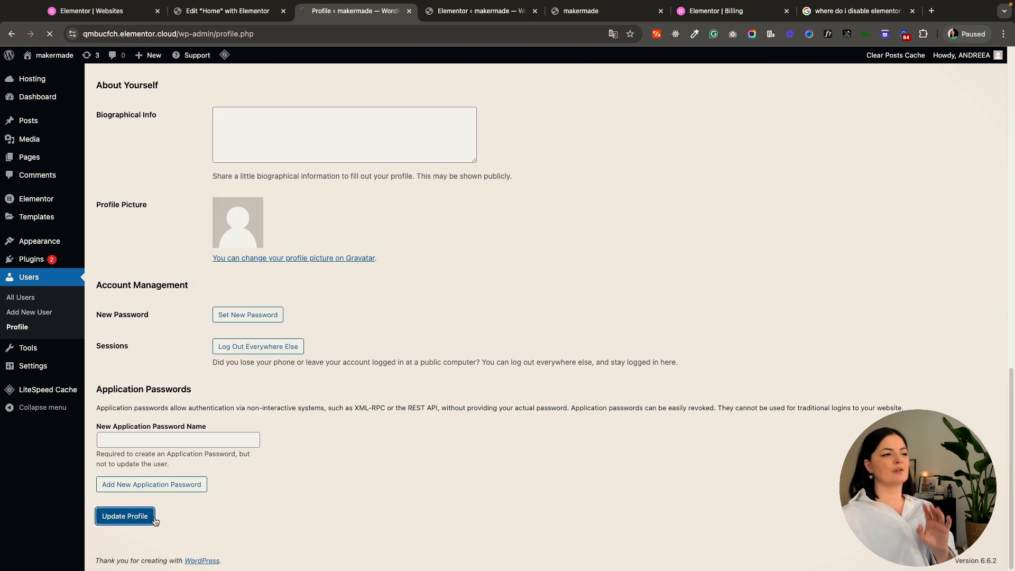
{"action": "left_click", "coordinate": [125, 516]}
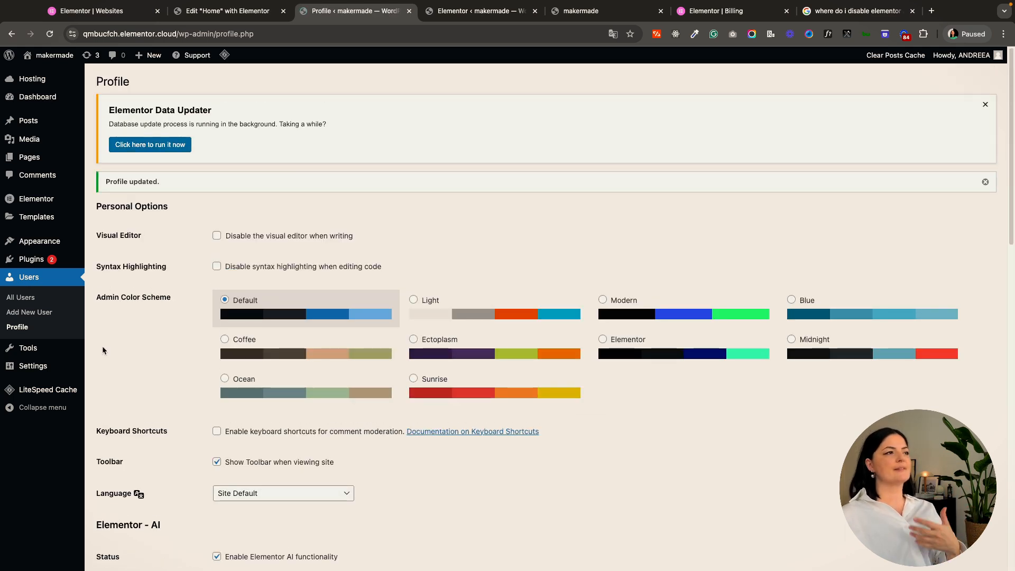
{"action": "left_click", "coordinate": [191, 11]}
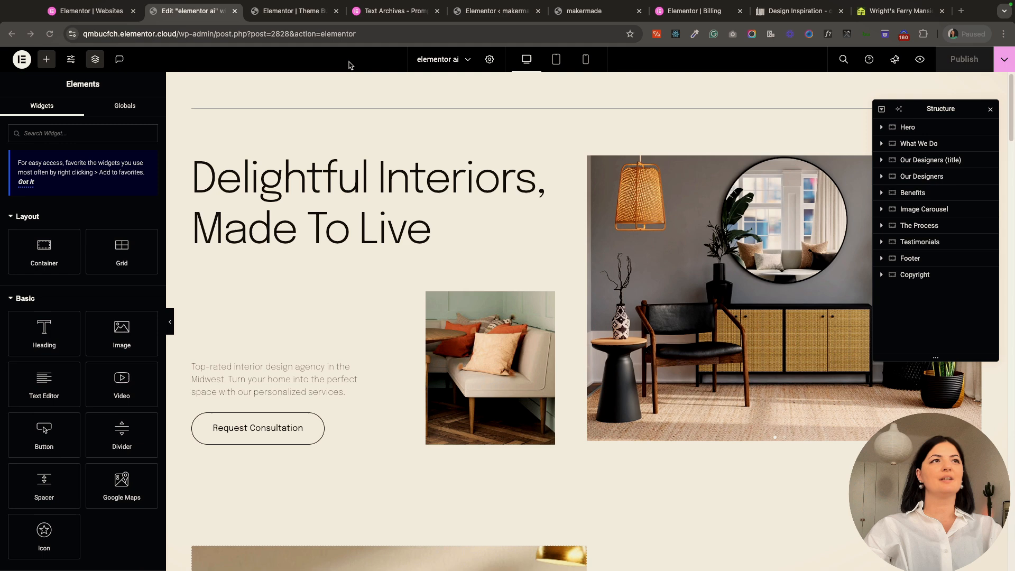
{"action": "scroll", "scroll_direction": "down", "scroll_amount": 3}
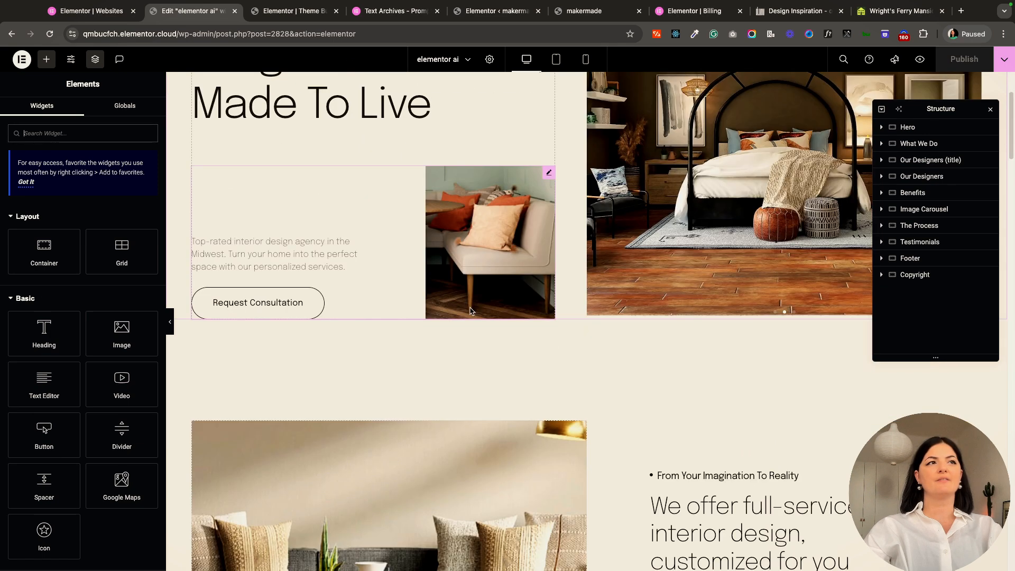
{"action": "scroll", "scroll_direction": "down", "scroll_amount": 3}
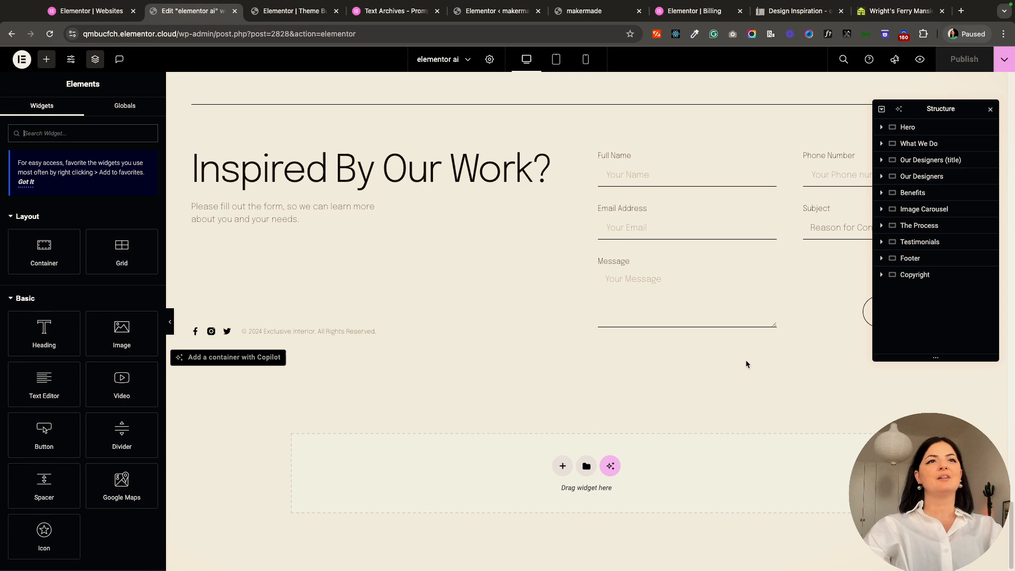
{"action": "scroll", "scroll_direction": "down", "scroll_amount": 3}
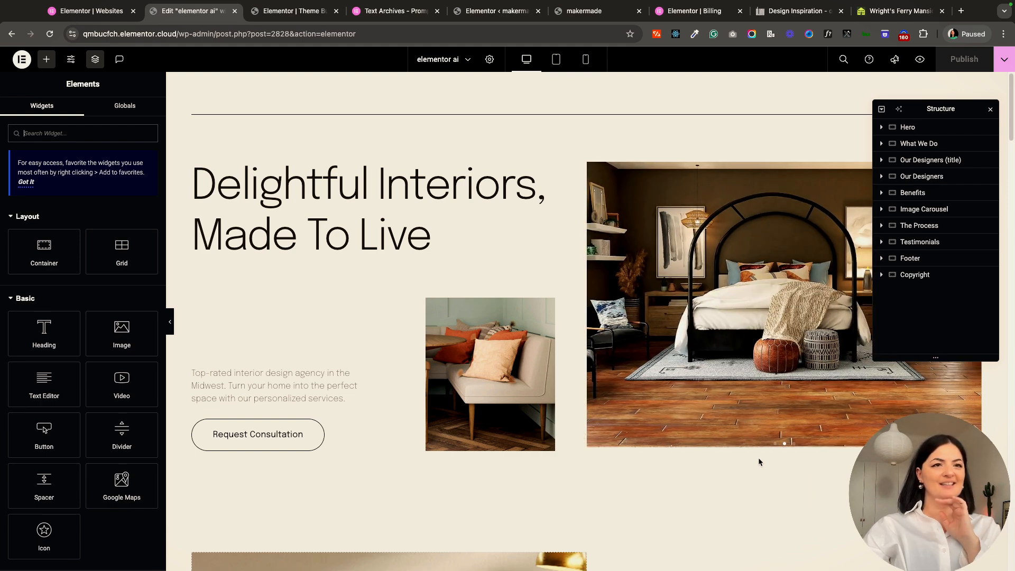
{"action": "scroll", "scroll_direction": "down", "scroll_amount": 3}
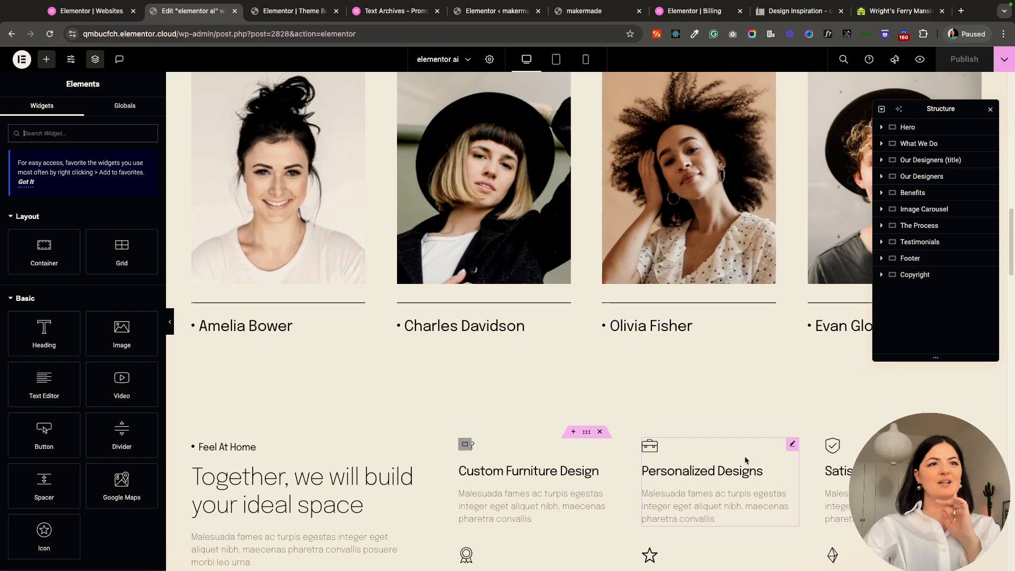
{"action": "scroll", "scroll_direction": "down", "scroll_amount": 3}
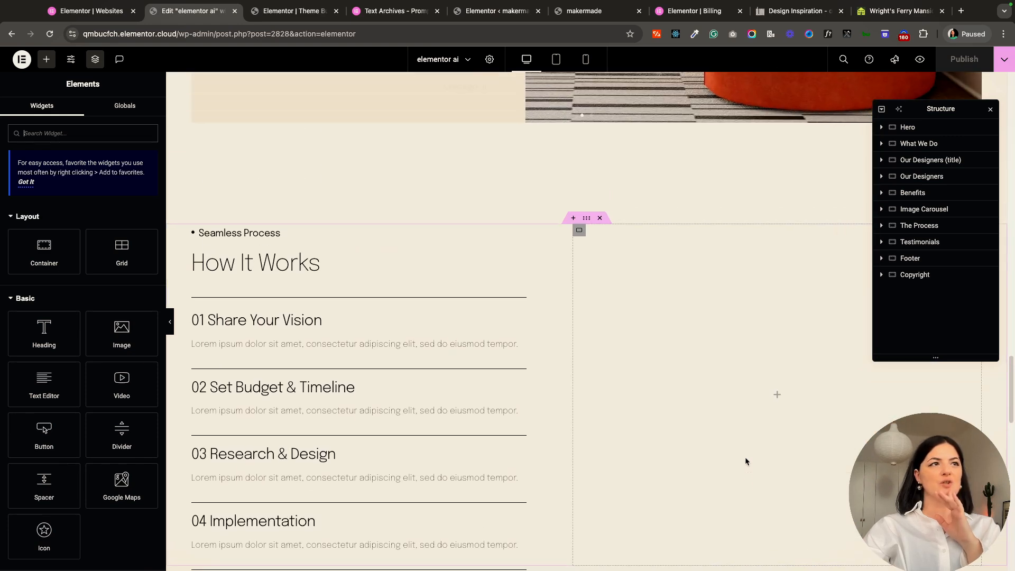
{"action": "scroll", "scroll_direction": "down", "scroll_amount": 3}
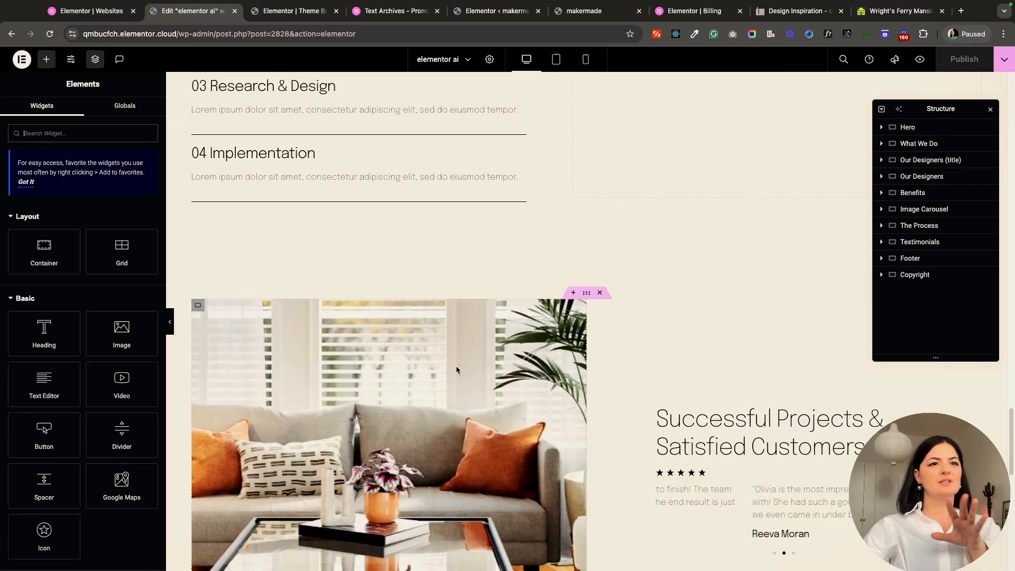
{"action": "scroll", "scroll_direction": "down", "scroll_amount": 3}
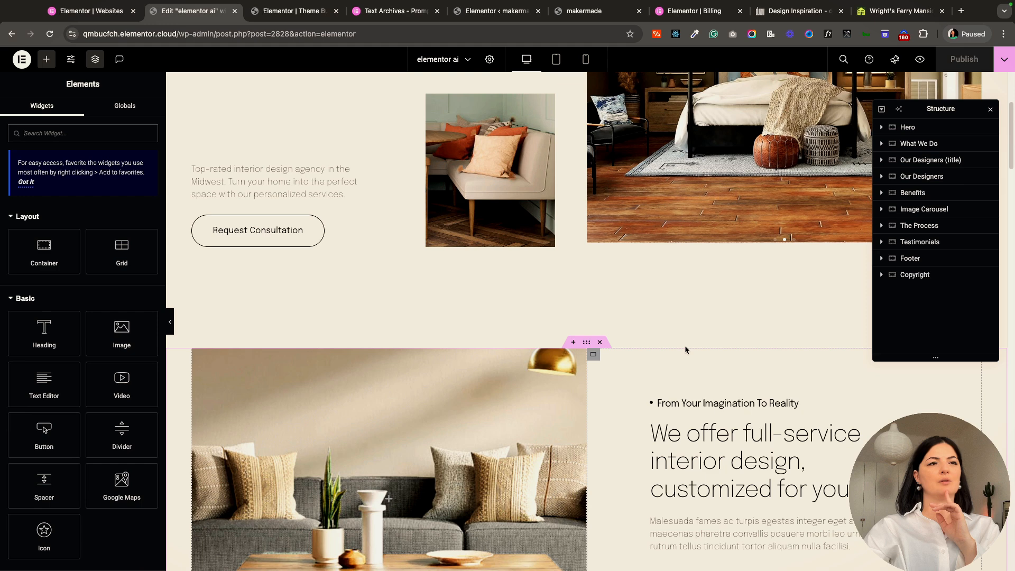
{"action": "scroll", "scroll_direction": "down", "scroll_amount": 3}
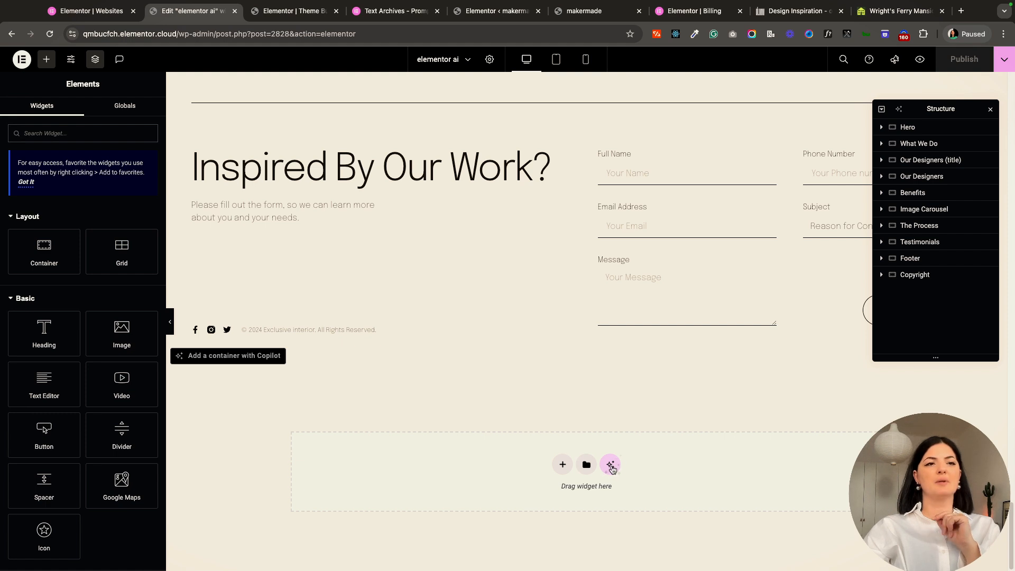
Start an AI layout in the empty container and choose the testimonial section suggested prompt
{"action": "left_click", "coordinate": [610, 464]}
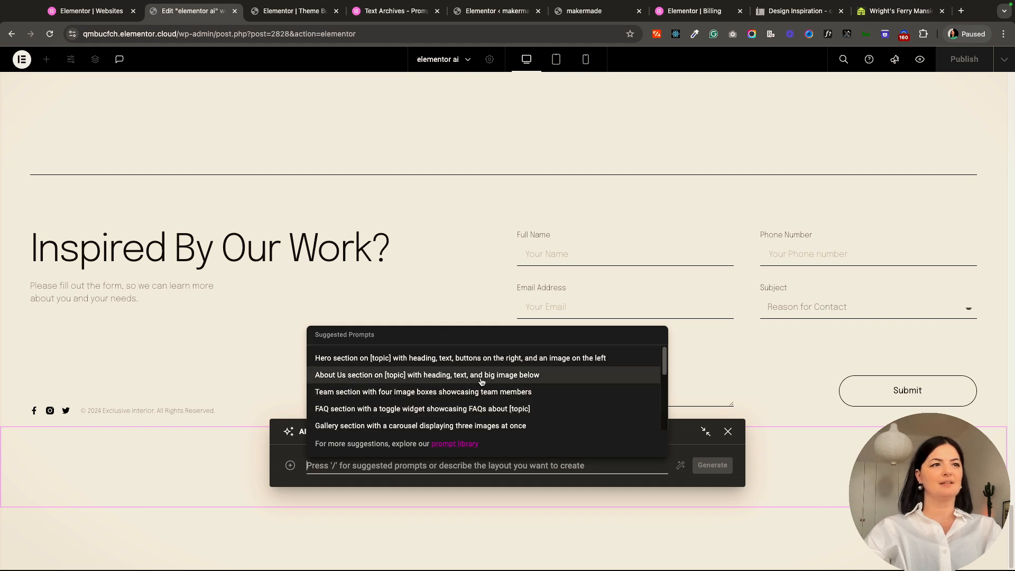
{"action": "mouse_move", "coordinate": [370, 411]}
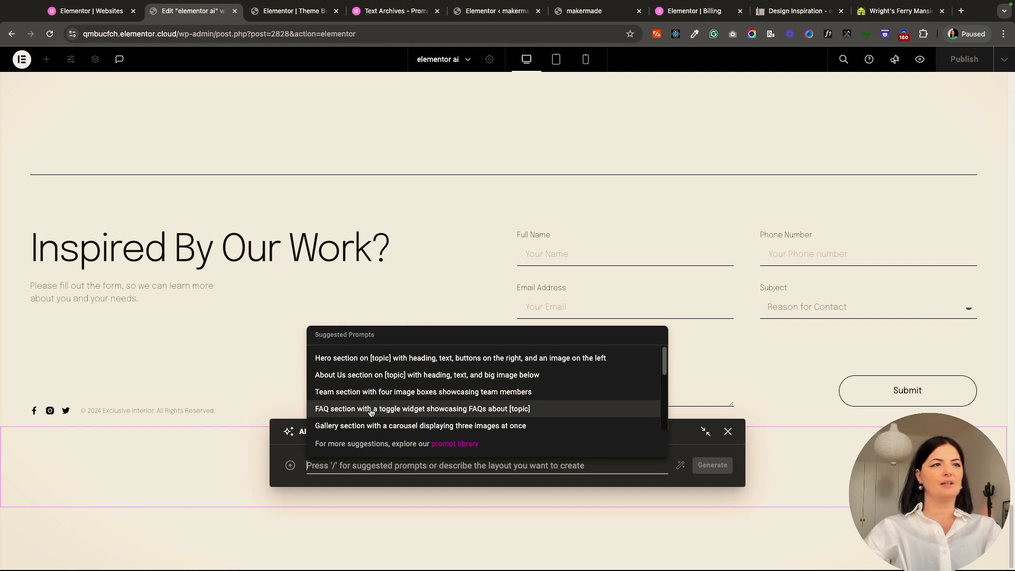
{"action": "scroll", "scroll_direction": "down", "scroll_amount": 3}
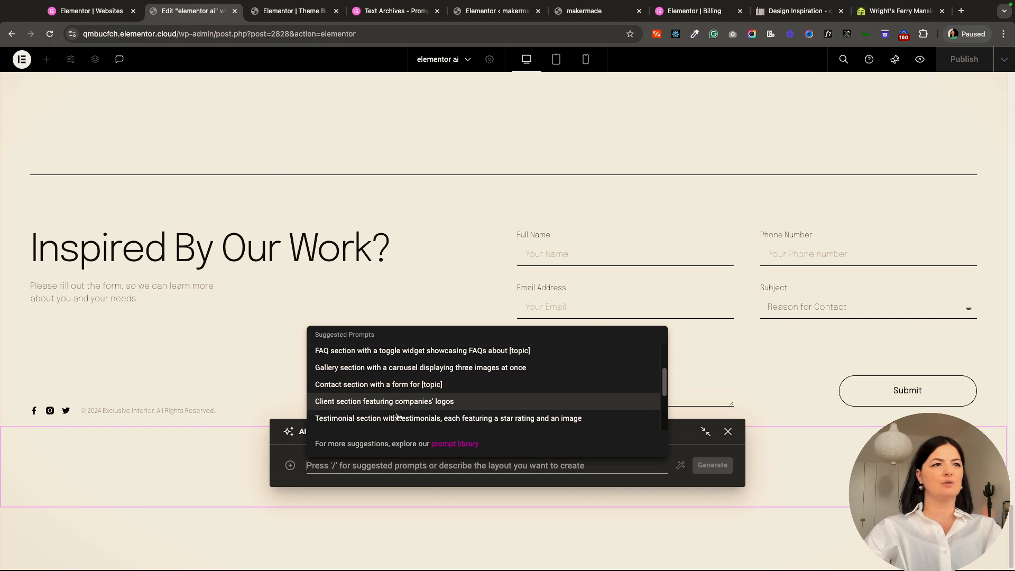
{"action": "mouse_move", "coordinate": [447, 417]}
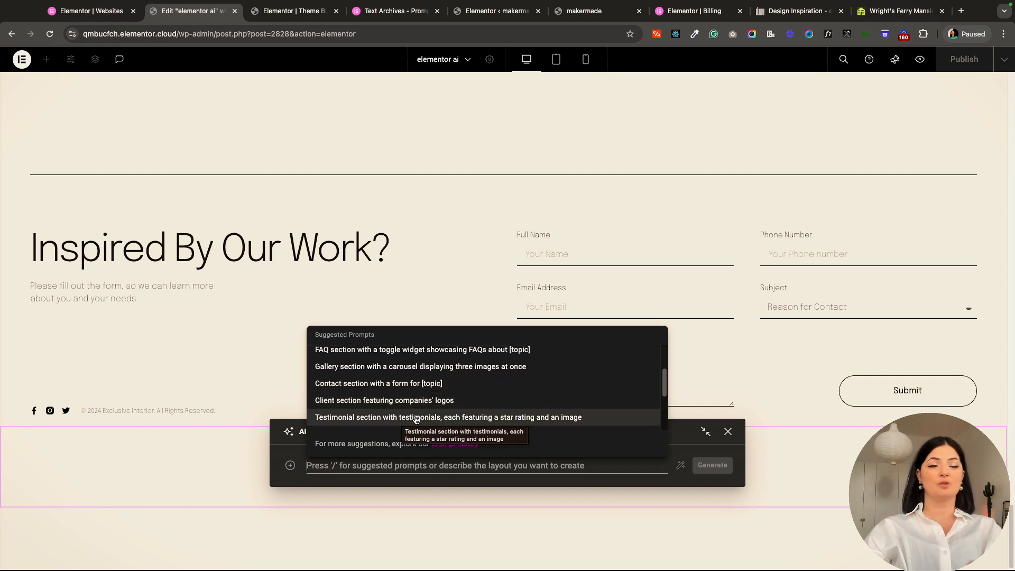
{"action": "mouse_move", "coordinate": [443, 422]}
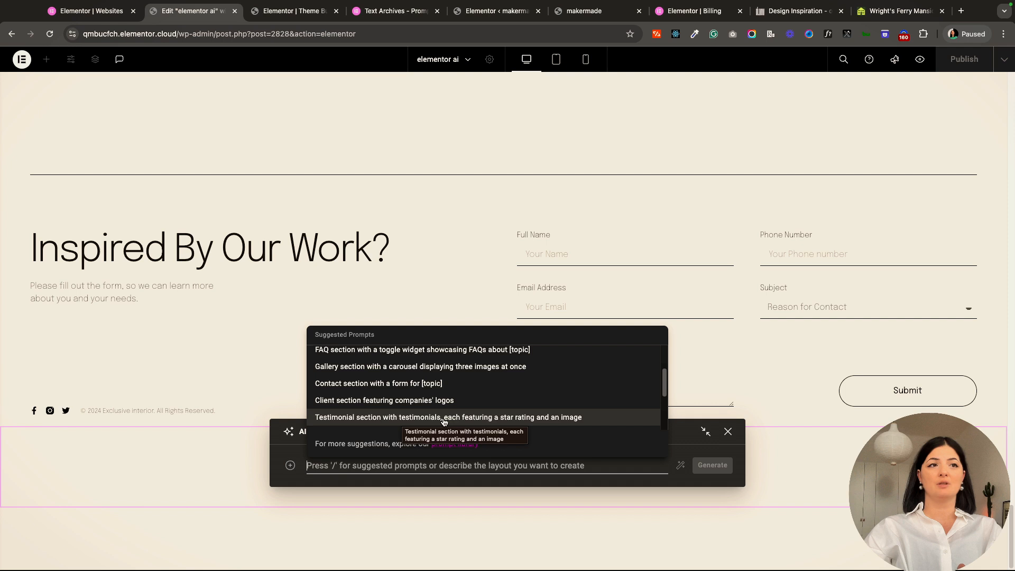
{"action": "left_click", "coordinate": [448, 417]}
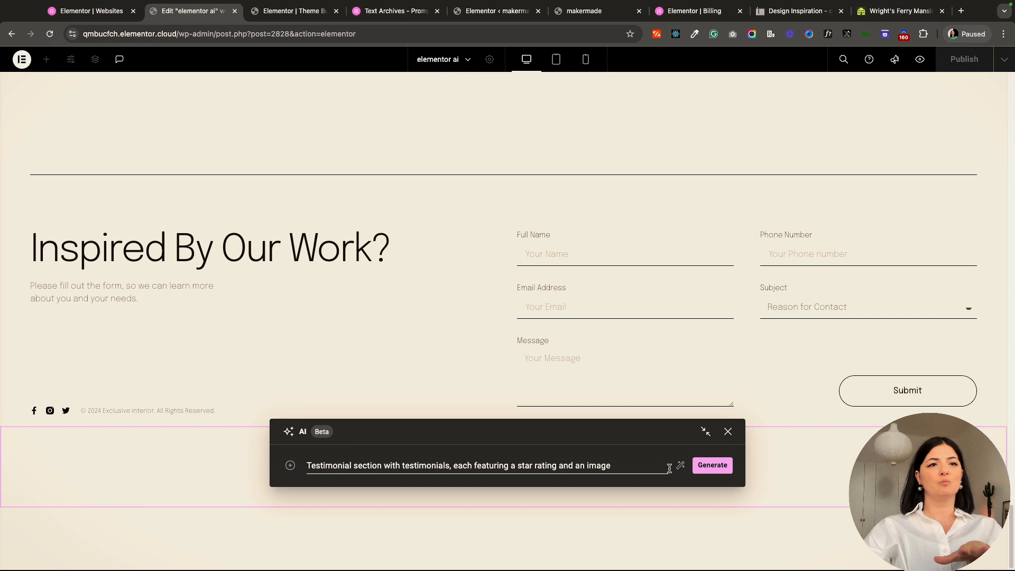
{"action": "mouse_move", "coordinate": [679, 465]}
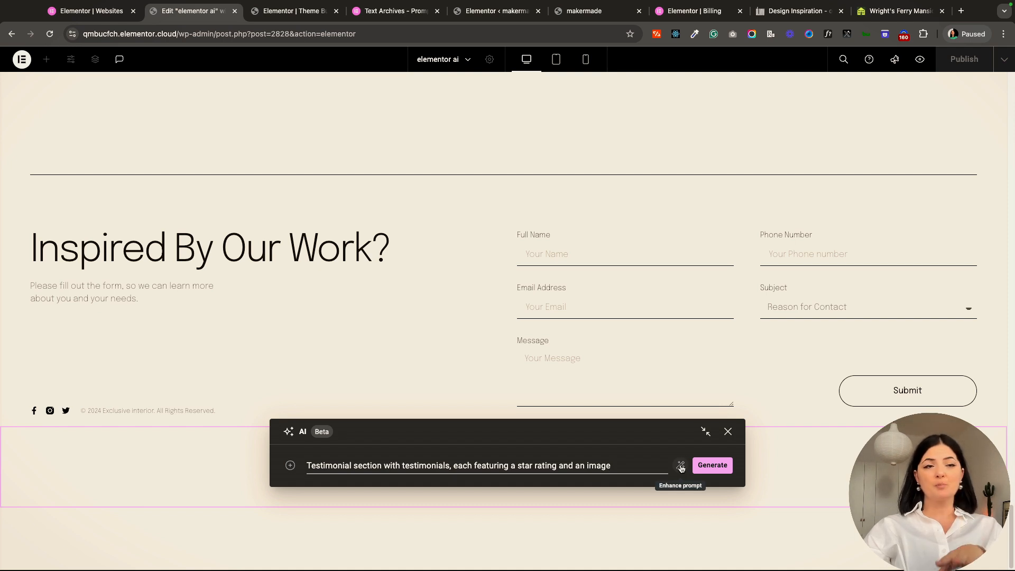
Enhance the testimonial prompt with AI and generate layouts from it
{"action": "left_click", "coordinate": [710, 465]}
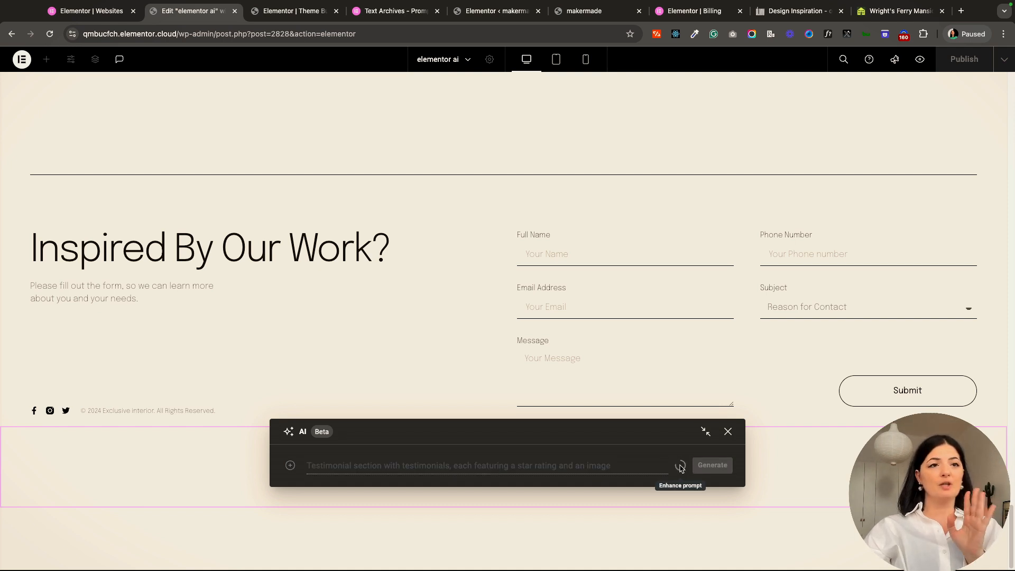
{"action": "left_click", "coordinate": [680, 465]}
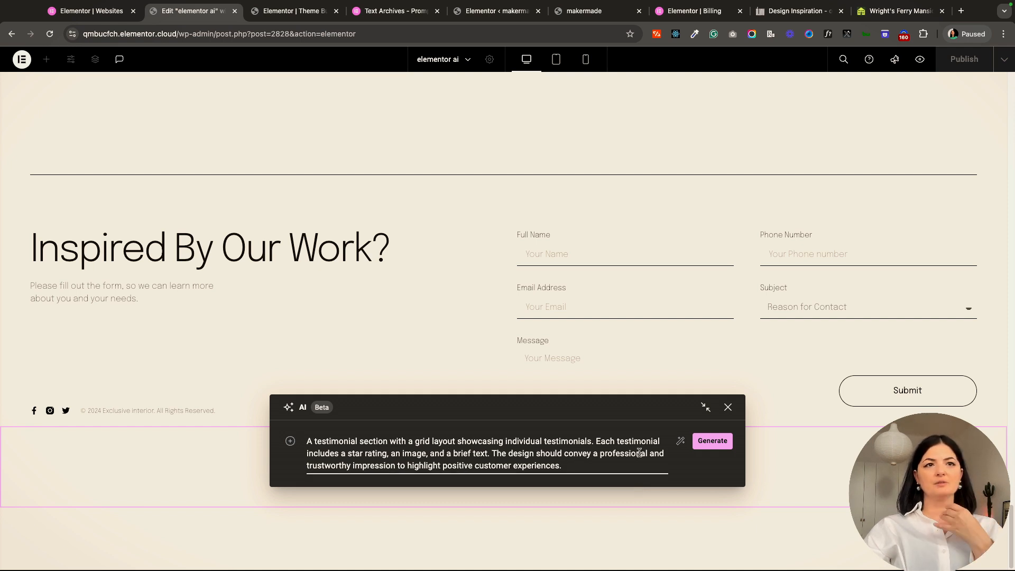
{"action": "left_click", "coordinate": [712, 440]}
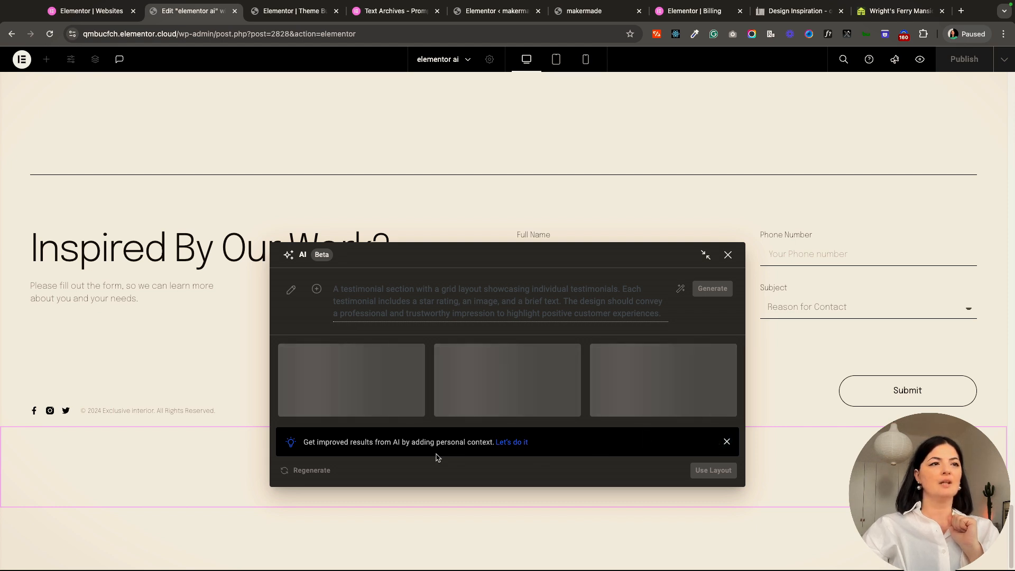
{"action": "mouse_move", "coordinate": [378, 450]}
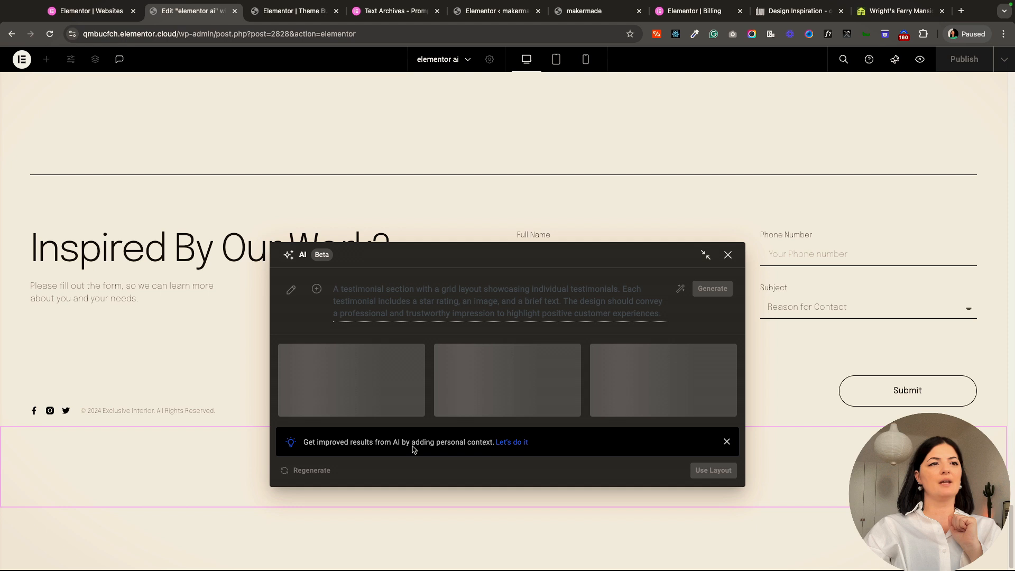
{"action": "mouse_move", "coordinate": [516, 445]}
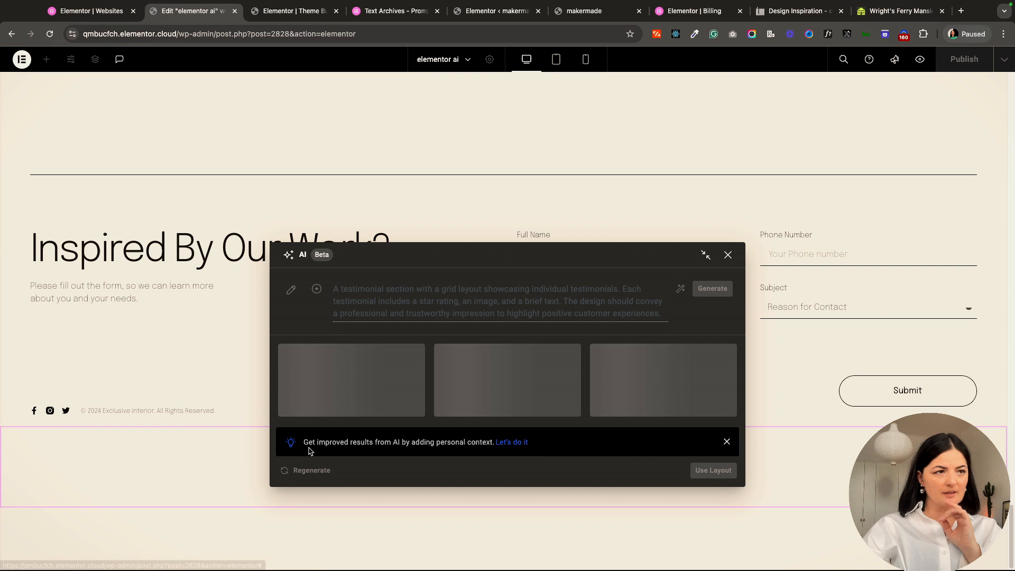
{"action": "mouse_move", "coordinate": [532, 447]}
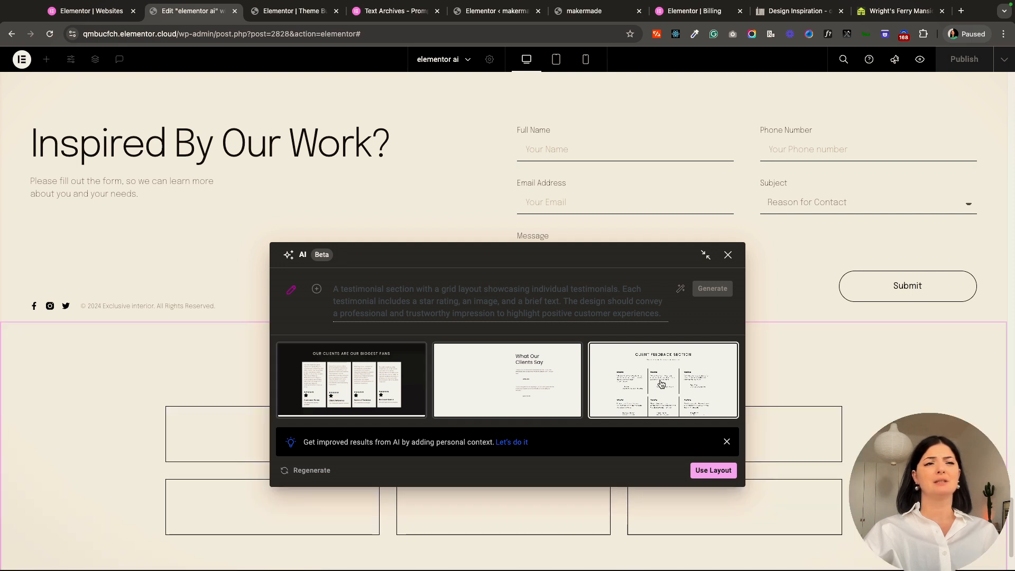
Preview the third generated Client Feedback Section layout at mobile phone width
{"action": "scroll", "scroll_direction": "down", "scroll_amount": 3}
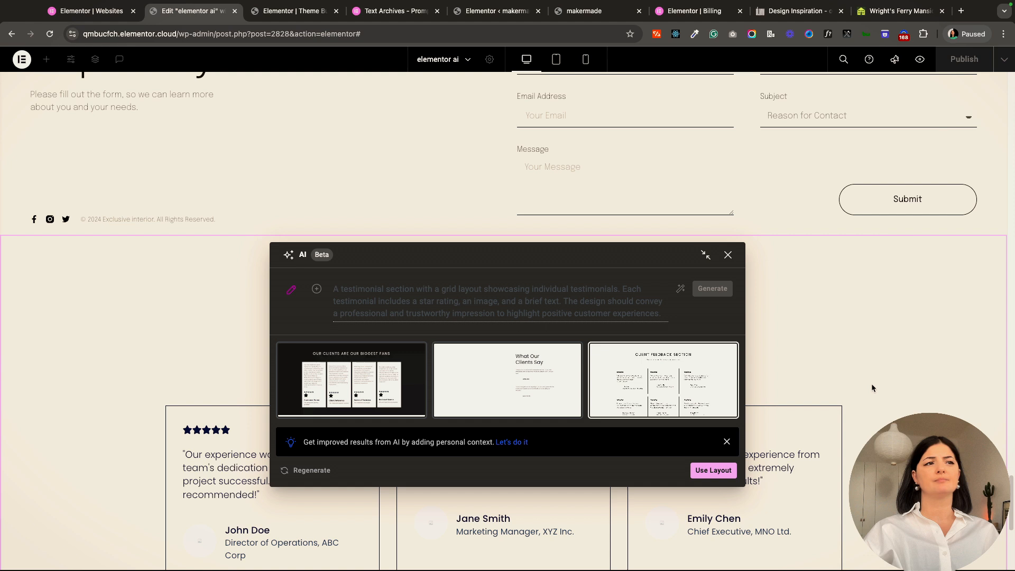
{"action": "mouse_move", "coordinate": [291, 265]}
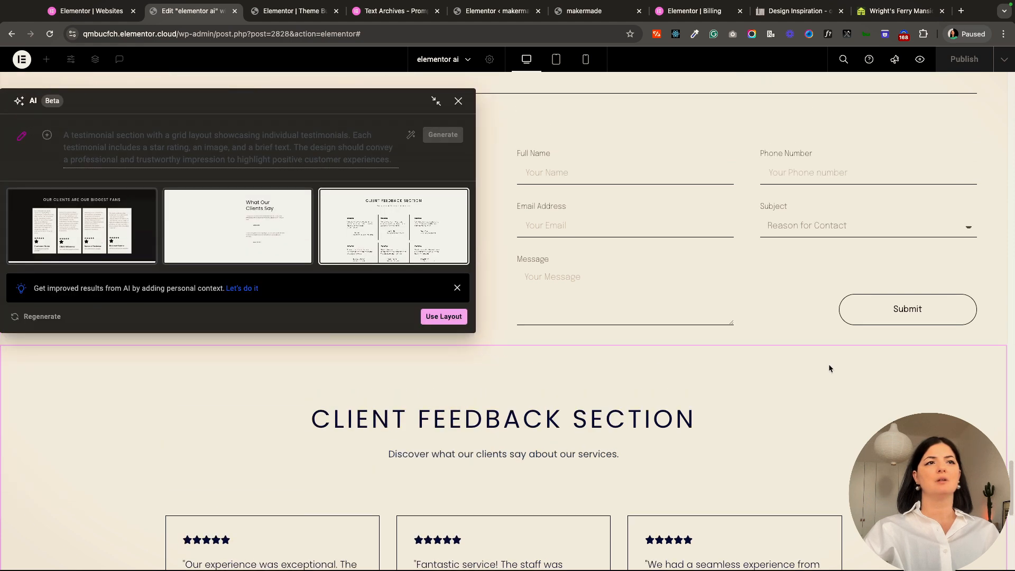
{"action": "scroll", "scroll_direction": "down", "scroll_amount": 3}
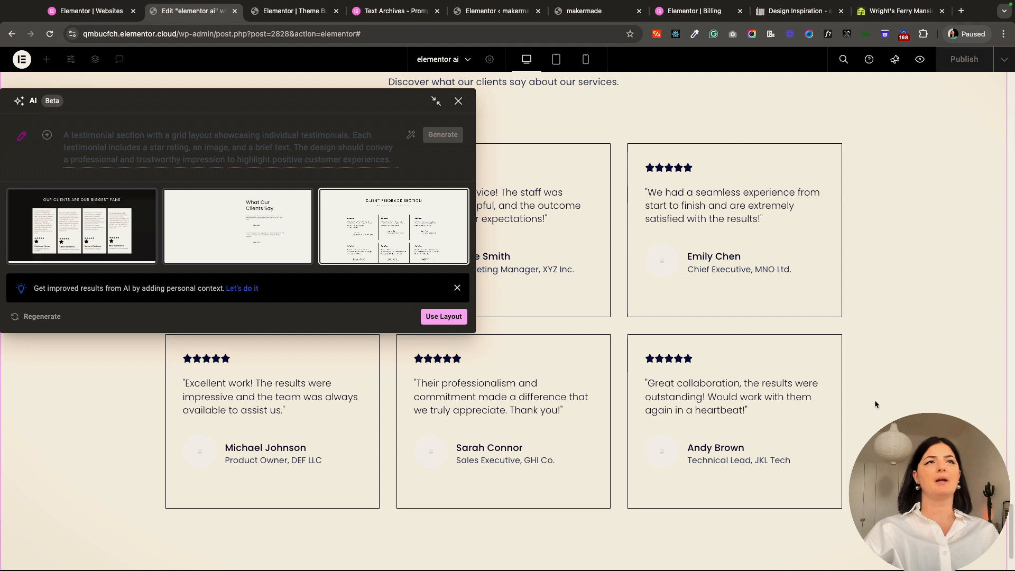
{"action": "left_click", "coordinate": [583, 59]}
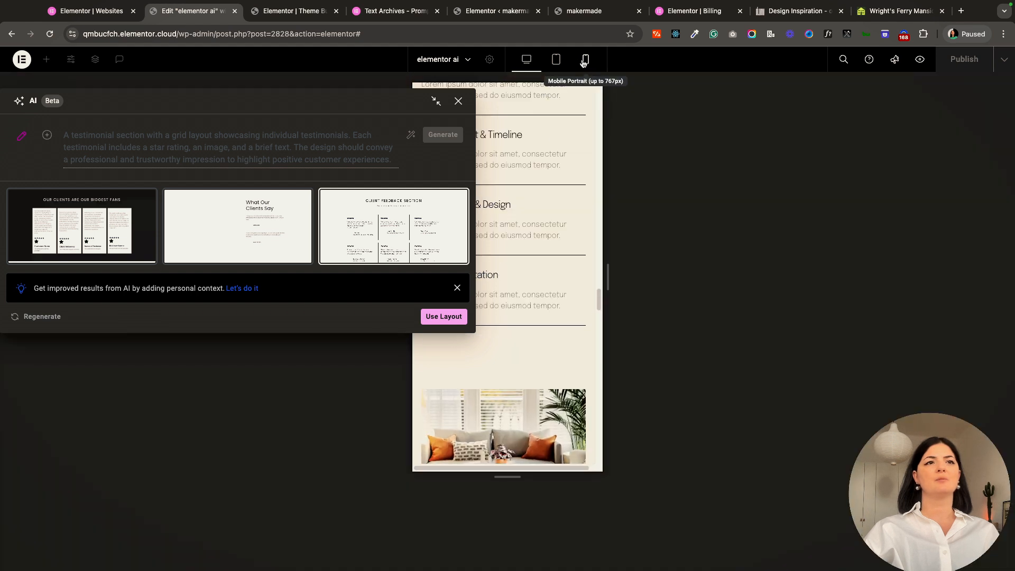
Preview the Client Feedback Section layout at tablet and desktop widths
{"action": "left_click", "coordinate": [584, 59]}
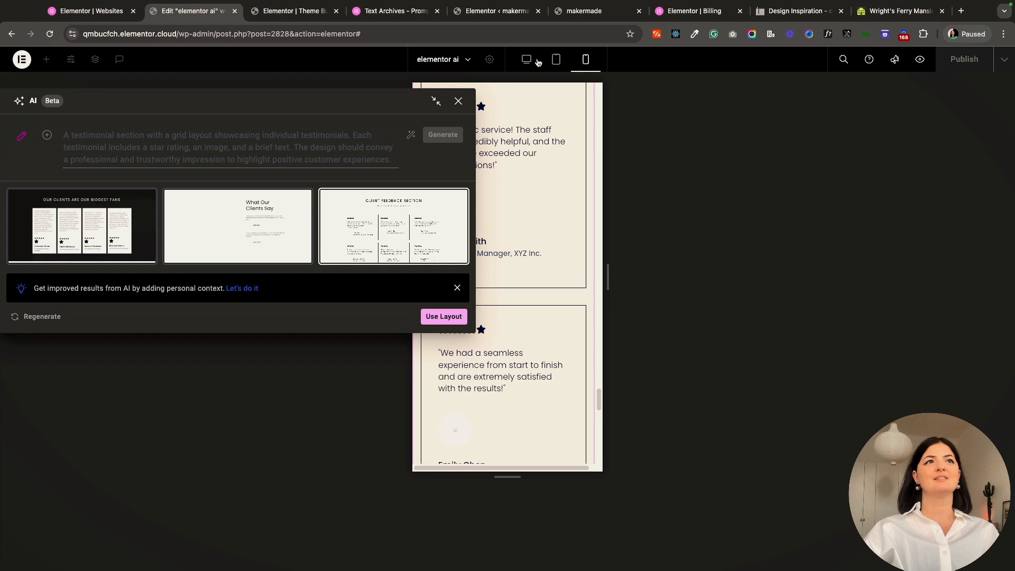
{"action": "left_click", "coordinate": [555, 60]}
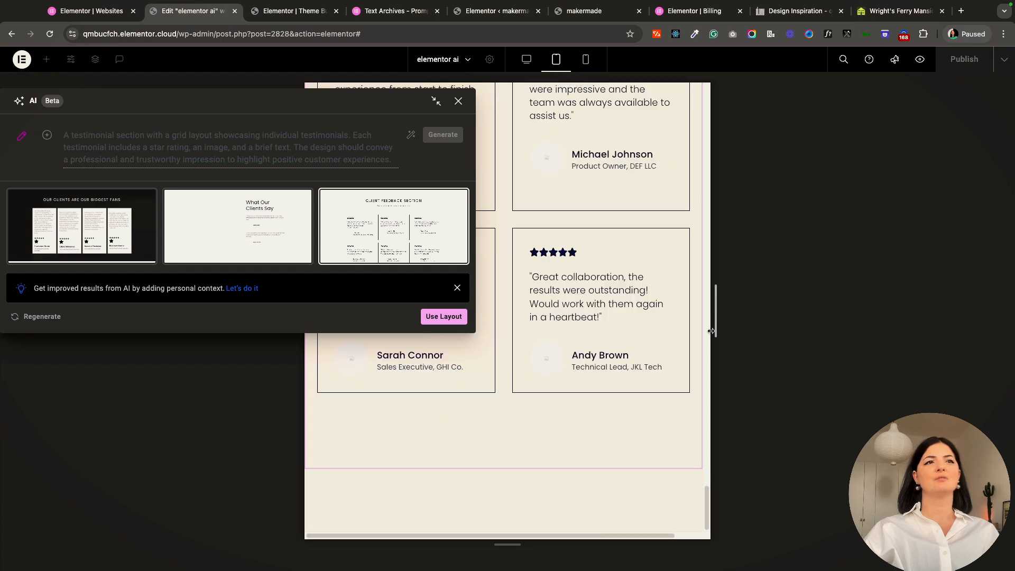
{"action": "left_click", "coordinate": [526, 59]}
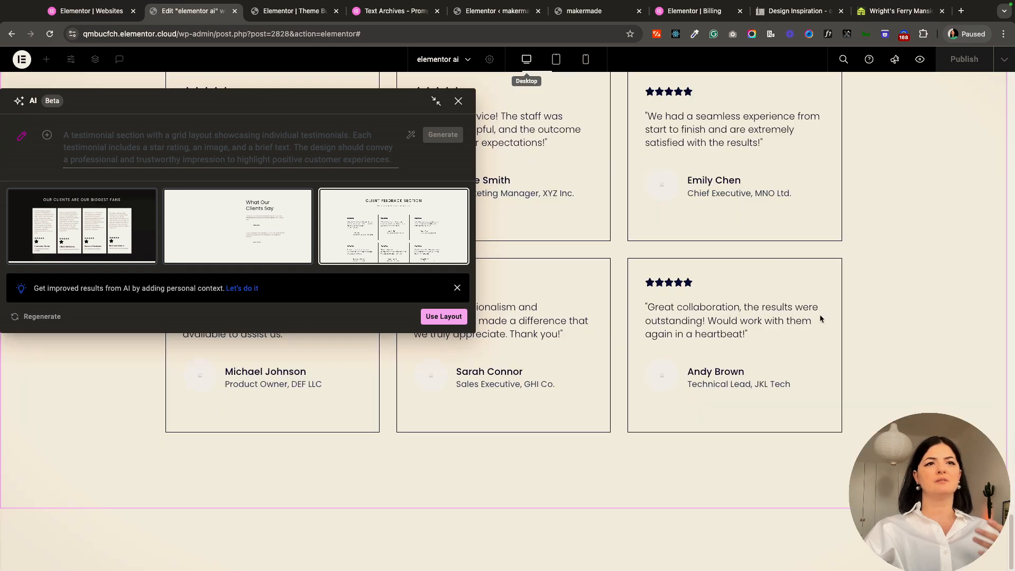
{"action": "scroll", "scroll_direction": "down", "scroll_amount": 3}
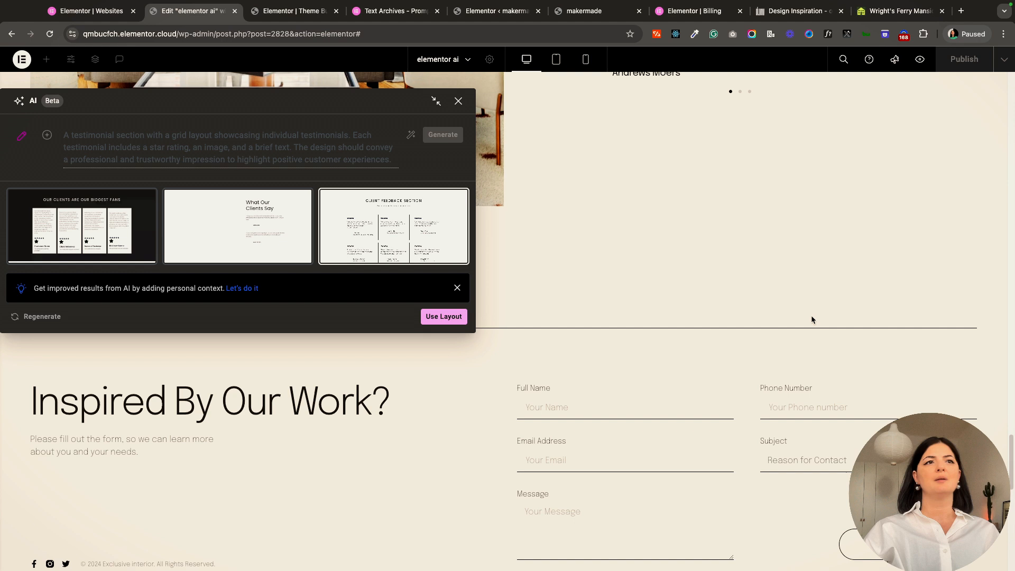
{"action": "scroll", "scroll_direction": "down", "scroll_amount": 3}
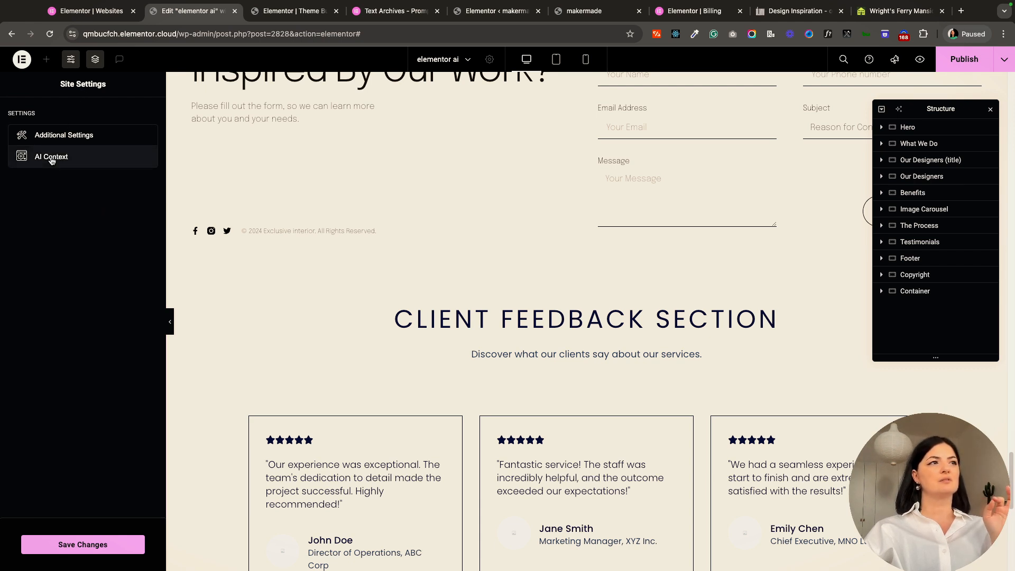
{"action": "left_click", "coordinate": [50, 156]}
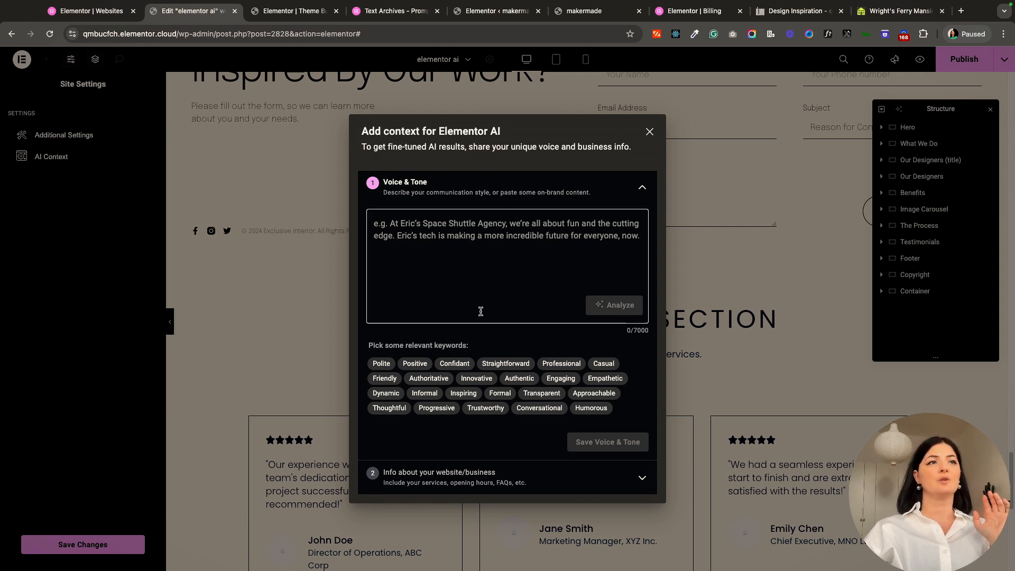
{"action": "mouse_move", "coordinate": [480, 313]}
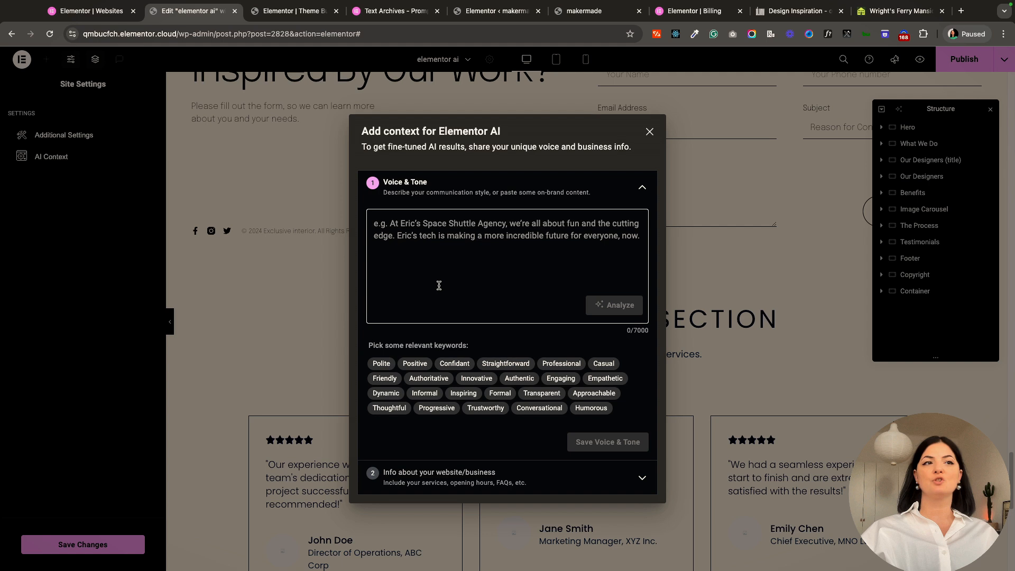
{"action": "mouse_move", "coordinate": [624, 351]}
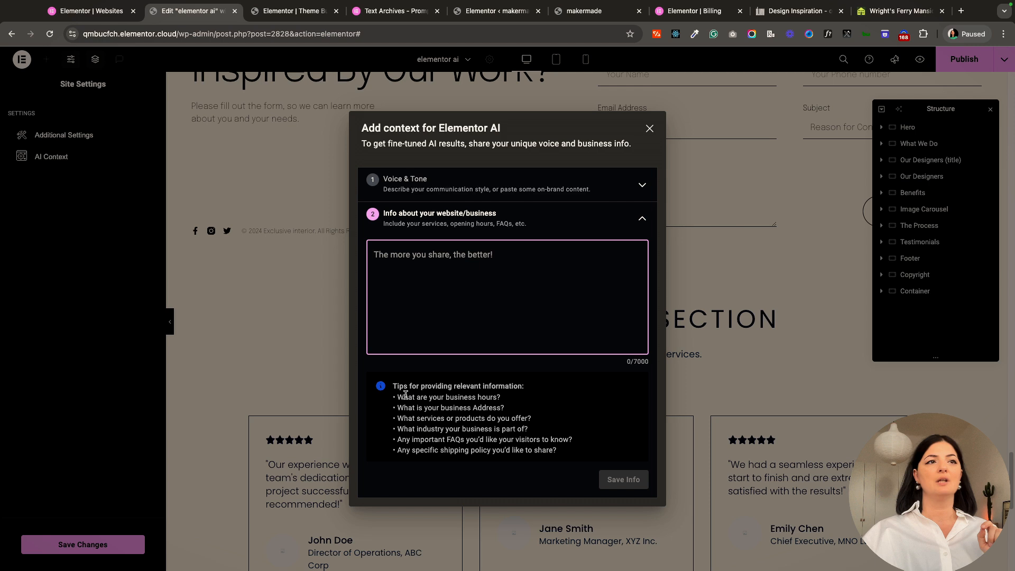
{"action": "mouse_move", "coordinate": [443, 396]}
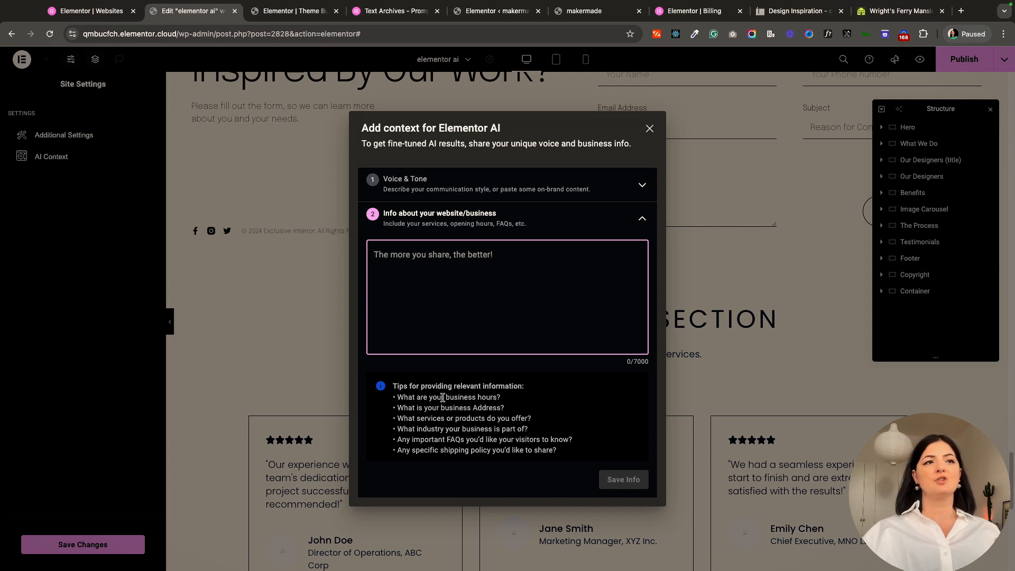
{"action": "left_click_drag", "start_coordinate": [395, 396], "coordinate": [555, 450]}
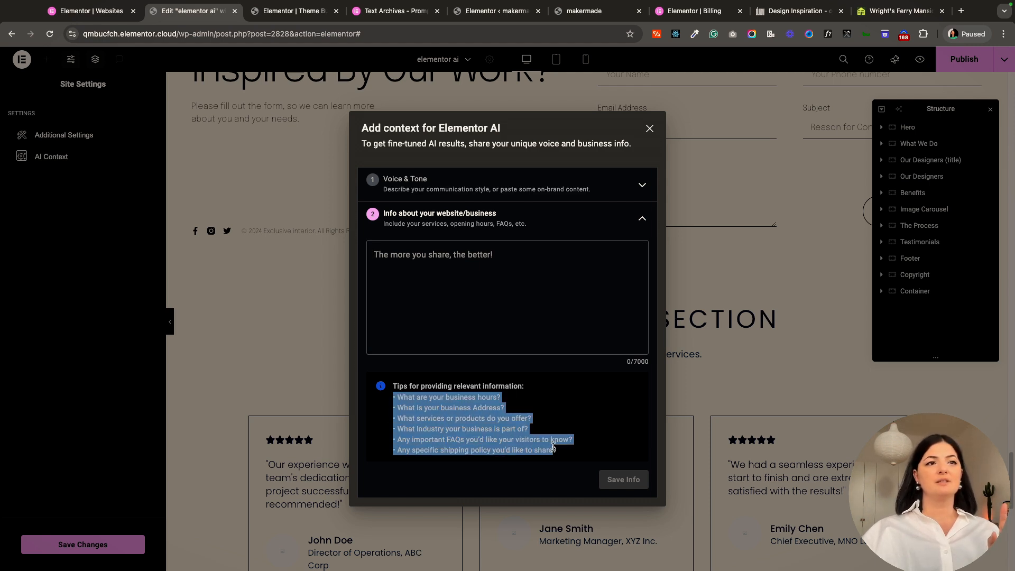
{"action": "mouse_move", "coordinate": [578, 475]}
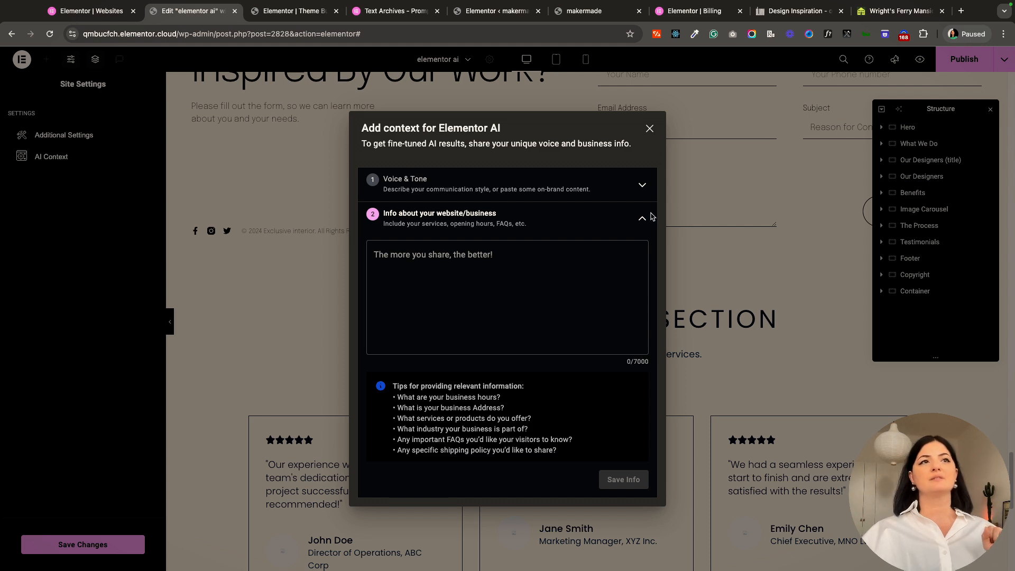
{"action": "left_click", "coordinate": [405, 184]}
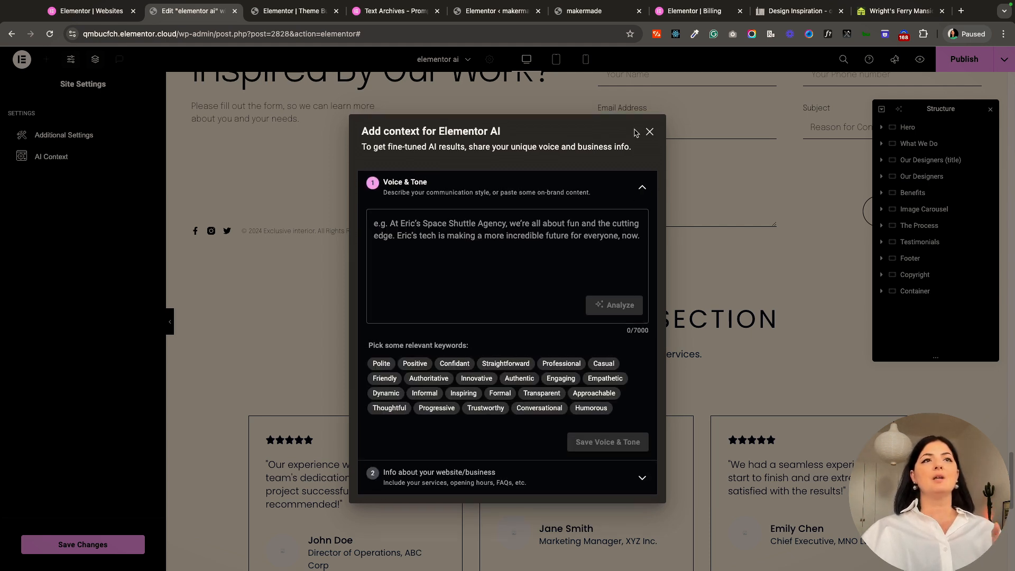
{"action": "left_click", "coordinate": [649, 132]}
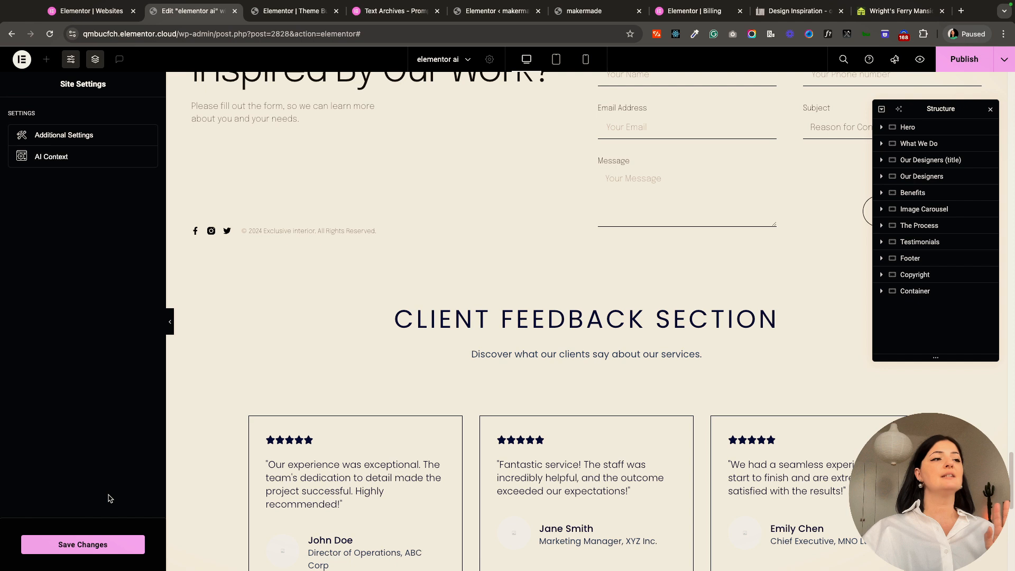
Select the second testimonial card's image and launch AI image generation for it
{"action": "left_click", "coordinate": [82, 544]}
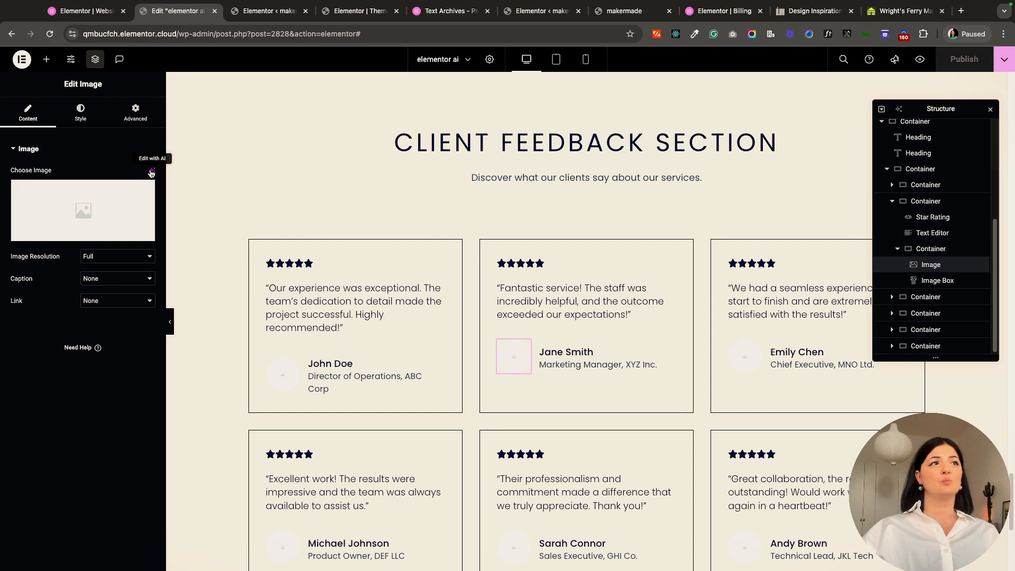
{"action": "left_click", "coordinate": [151, 170]}
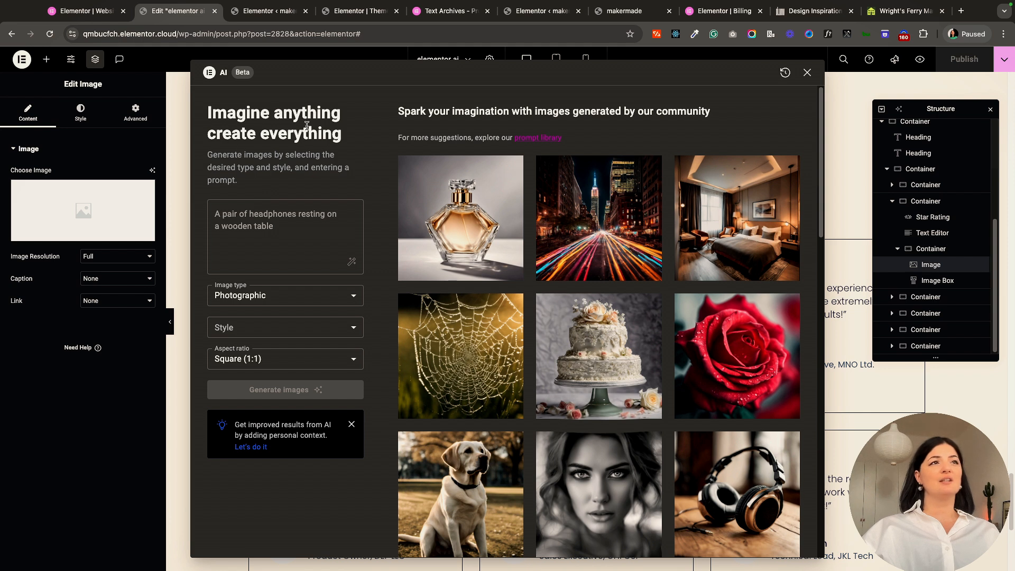
{"action": "mouse_move", "coordinate": [229, 170]}
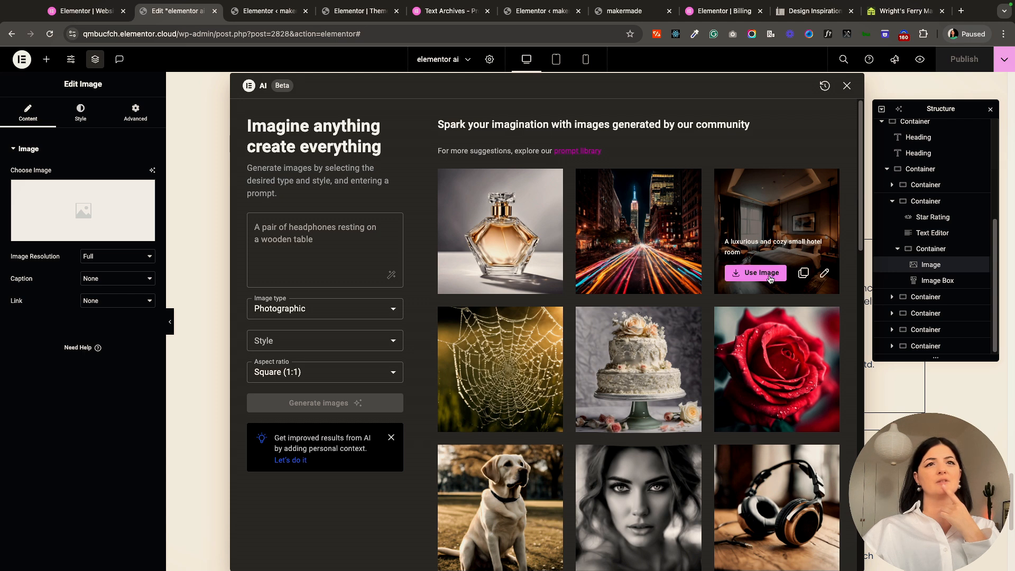
Use the hotel bedroom image and replace its background with a 'green' colour prompt
{"action": "left_click", "coordinate": [754, 273]}
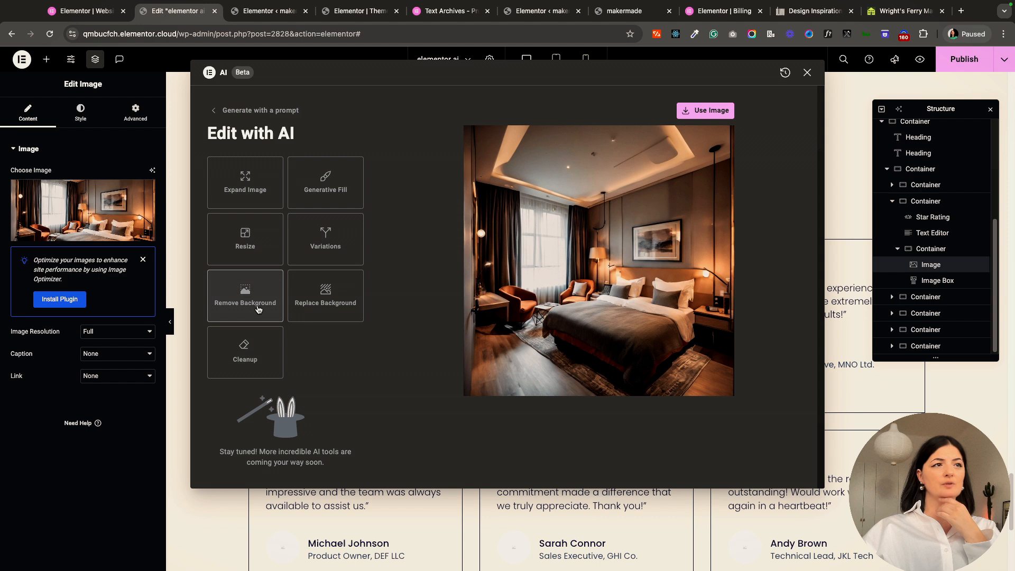
{"action": "mouse_move", "coordinate": [325, 313]}
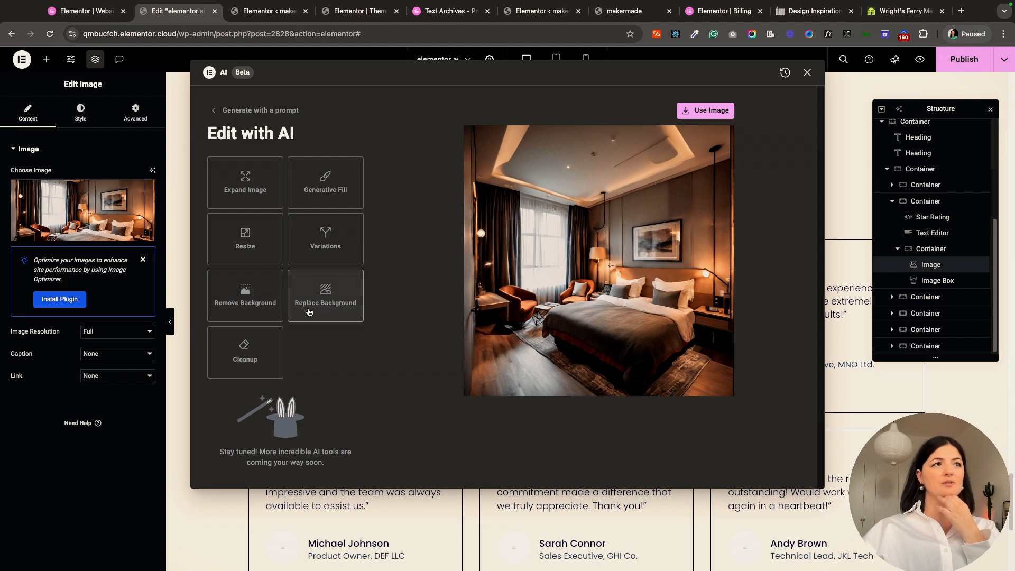
{"action": "mouse_move", "coordinate": [245, 204]}
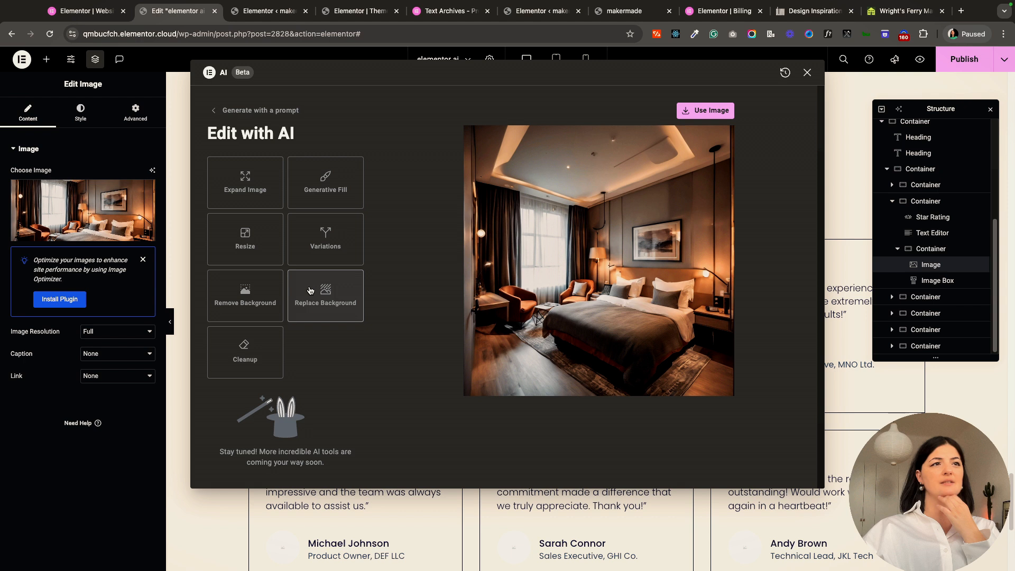
{"action": "left_click", "coordinate": [325, 295]}
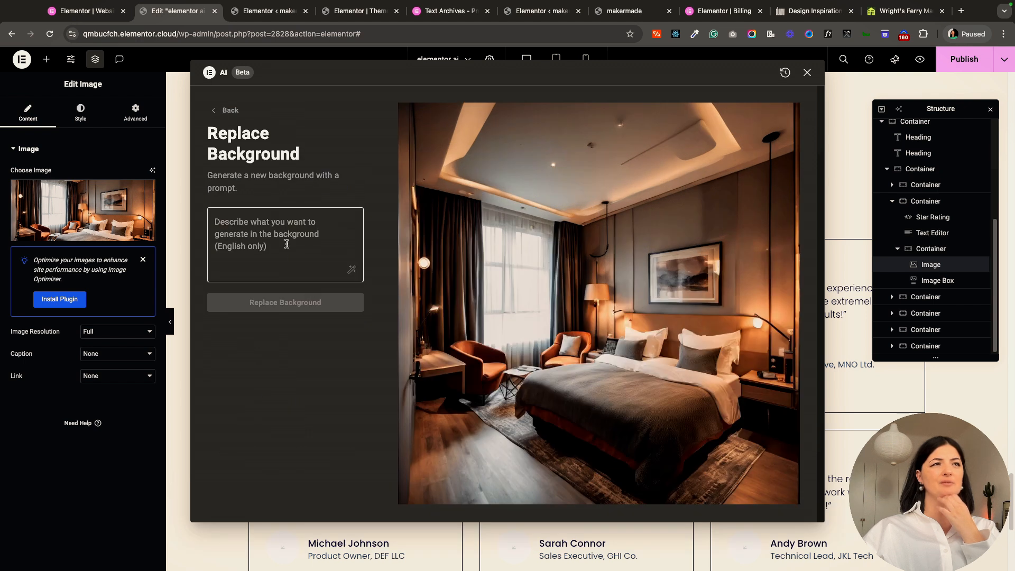
{"action": "type", "text": "I want the color scheme"}
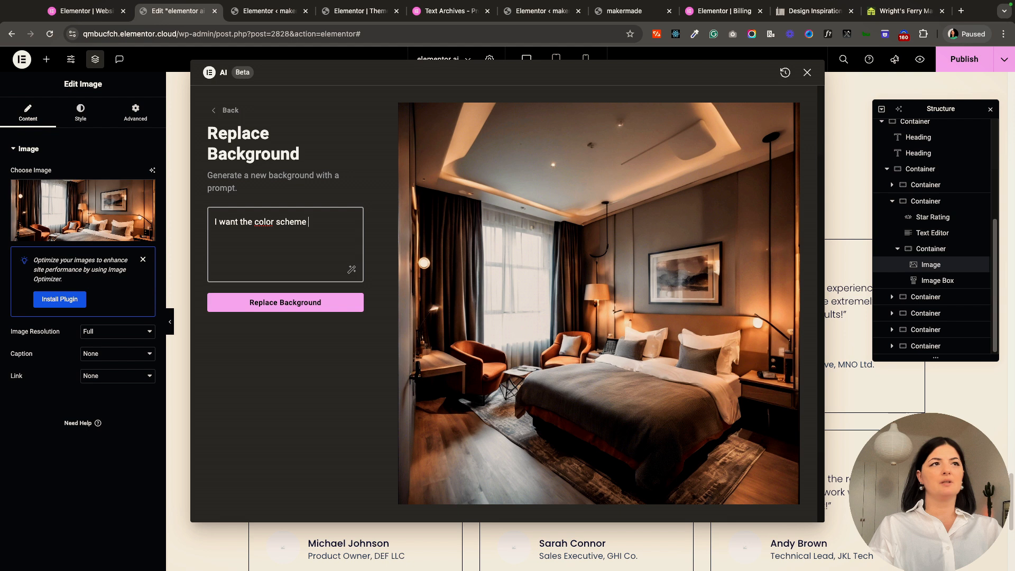
{"action": "type", "text": "to be"}
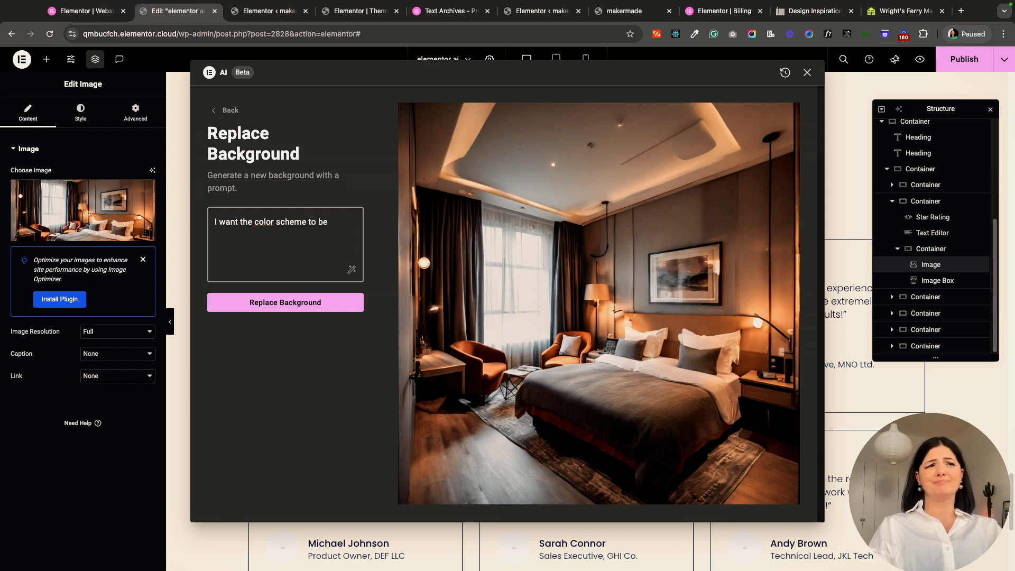
{"action": "type", "text": "green"}
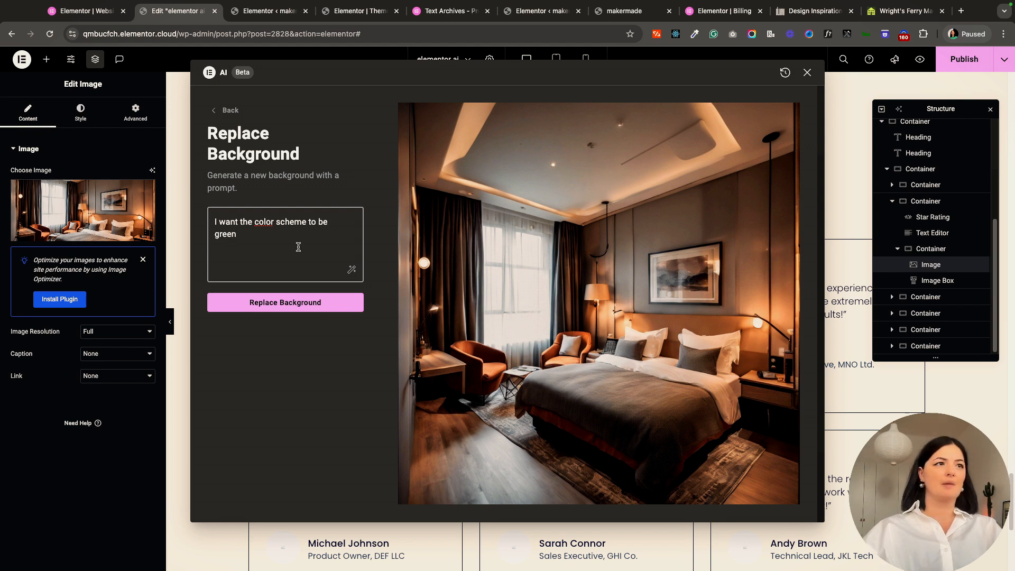
{"action": "left_click", "coordinate": [284, 302]}
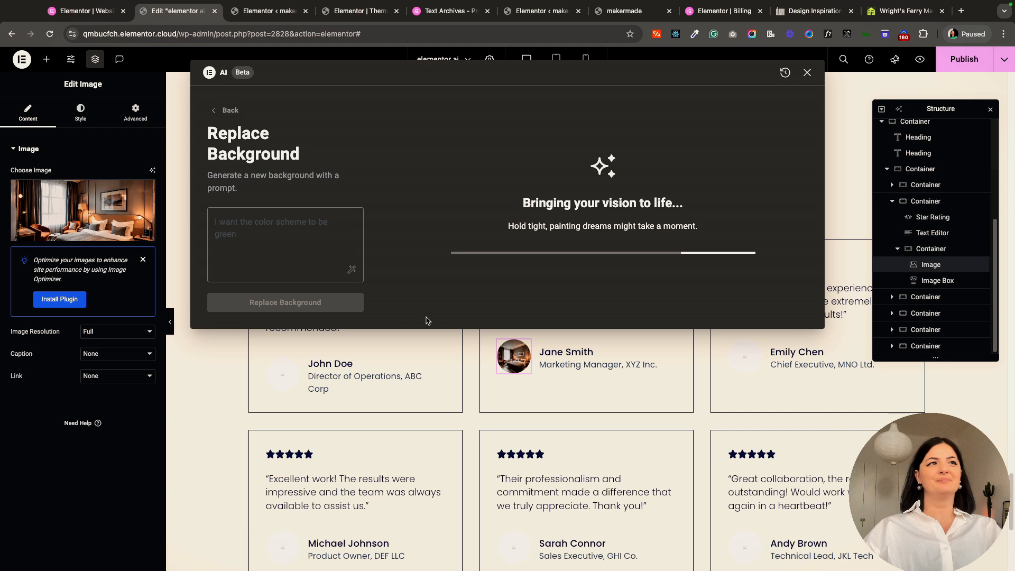
{"action": "mouse_move", "coordinate": [420, 308]}
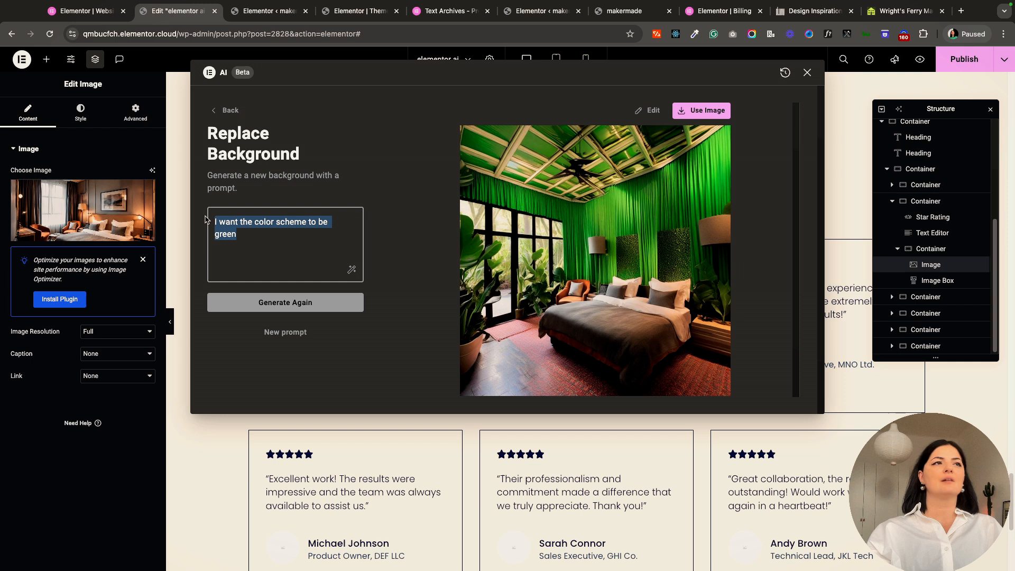
Regenerate the background with a 'replace the ... sheer white' curtains prompt
{"action": "type", "text": "replace the"}
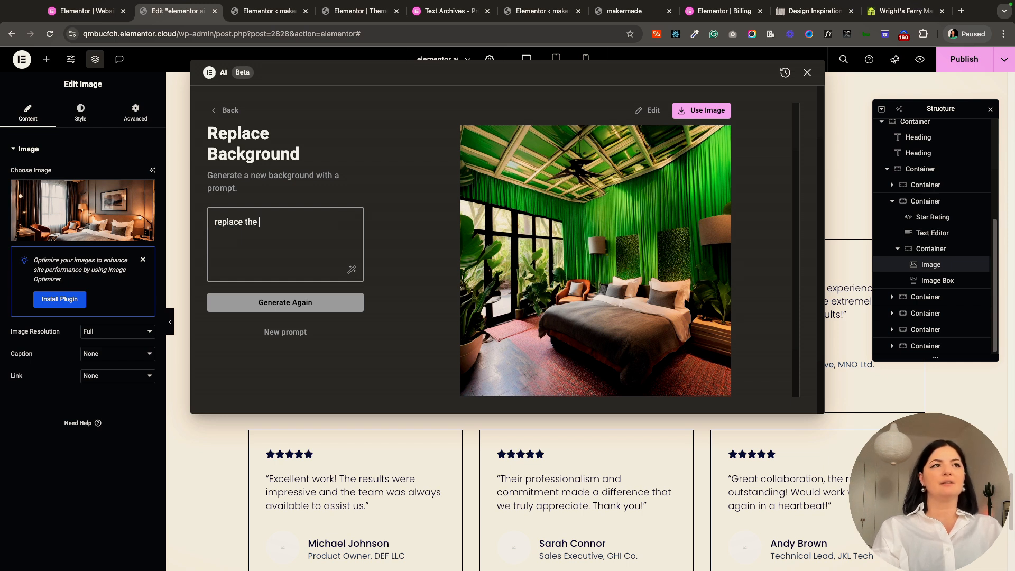
{"action": "type", "text": "grt"}
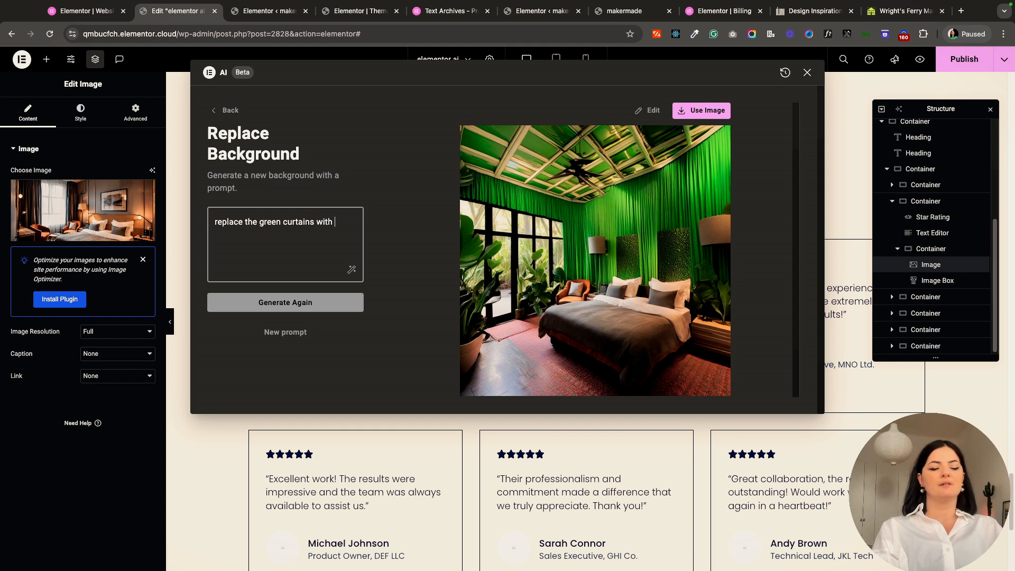
{"action": "type", "text": "sheer white ones"}
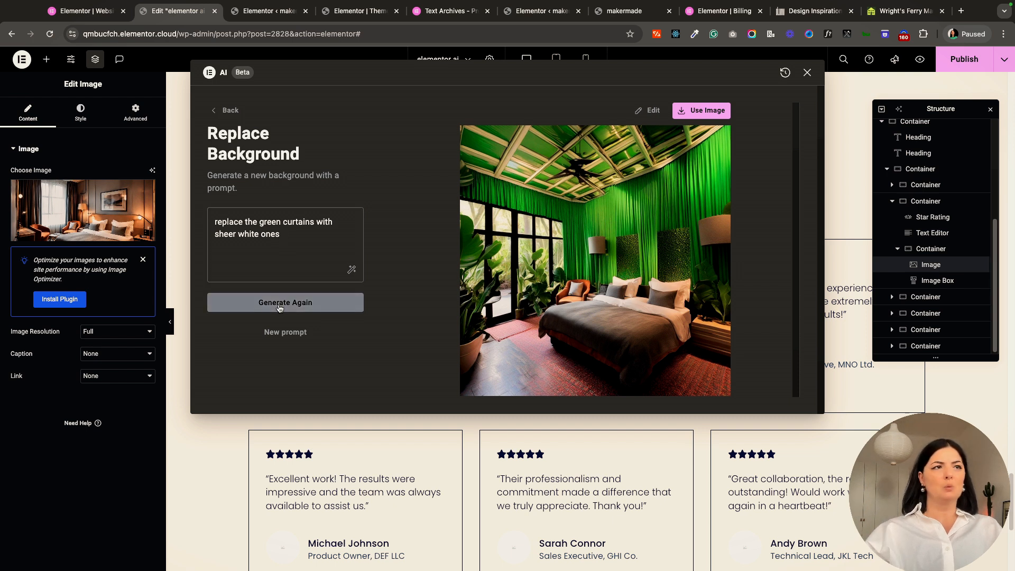
{"action": "left_click", "coordinate": [285, 303]}
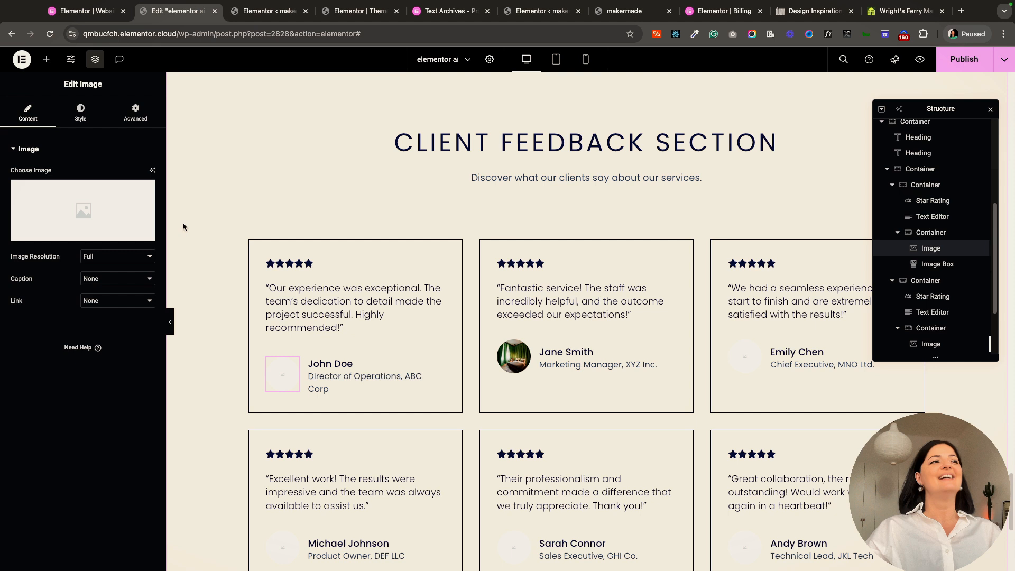
Start bedroom image variations for the first card's image, then return to the prompt screen
{"action": "left_click", "coordinate": [153, 169]}
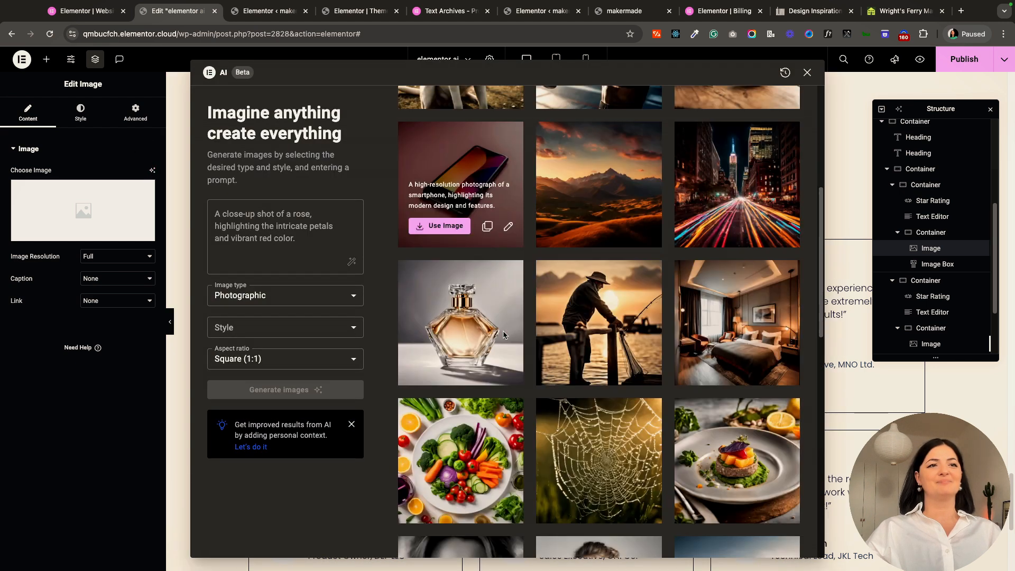
{"action": "scroll", "scroll_direction": "down", "scroll_amount": 3}
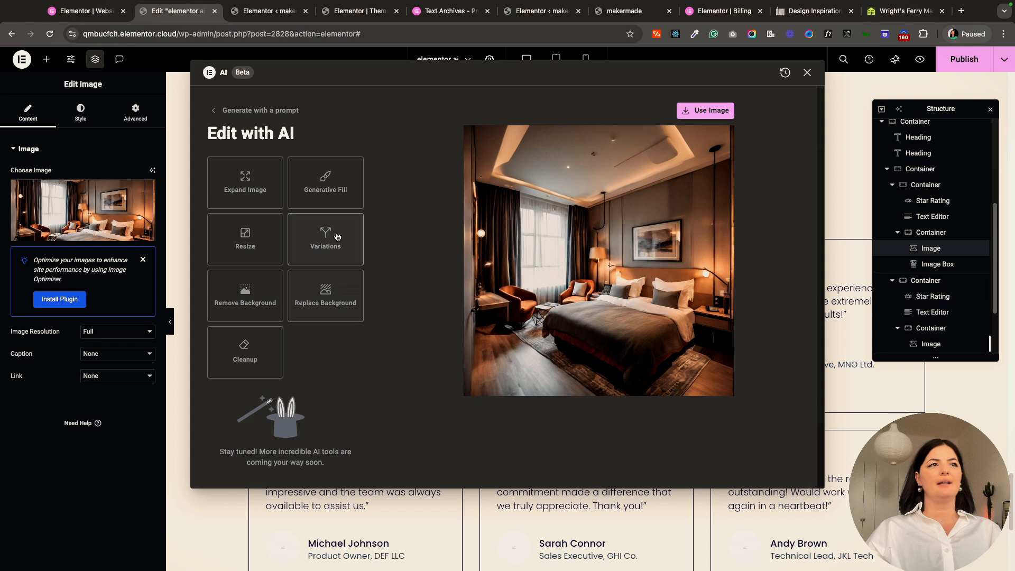
{"action": "left_click", "coordinate": [325, 238]}
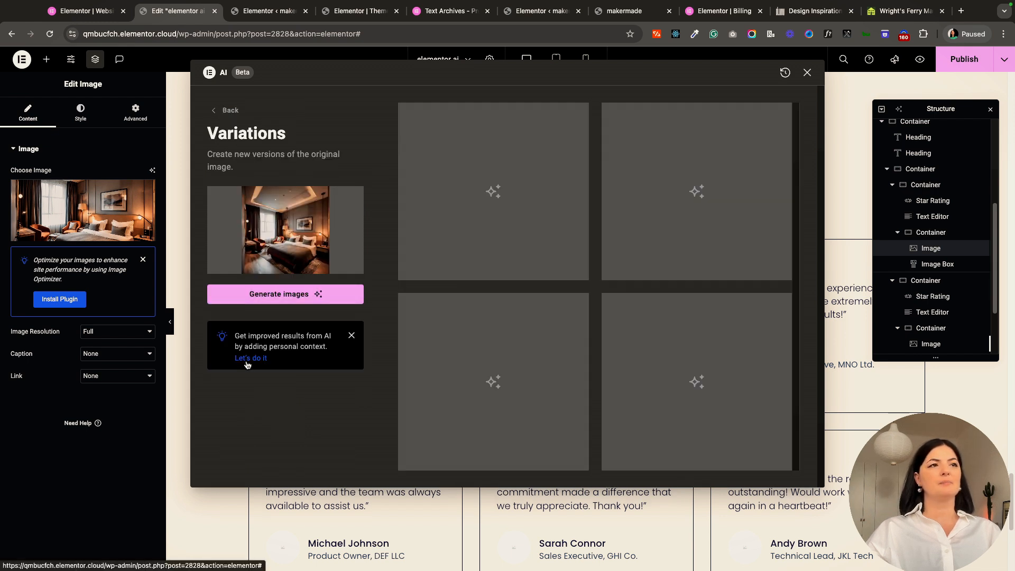
{"action": "mouse_move", "coordinate": [296, 390]}
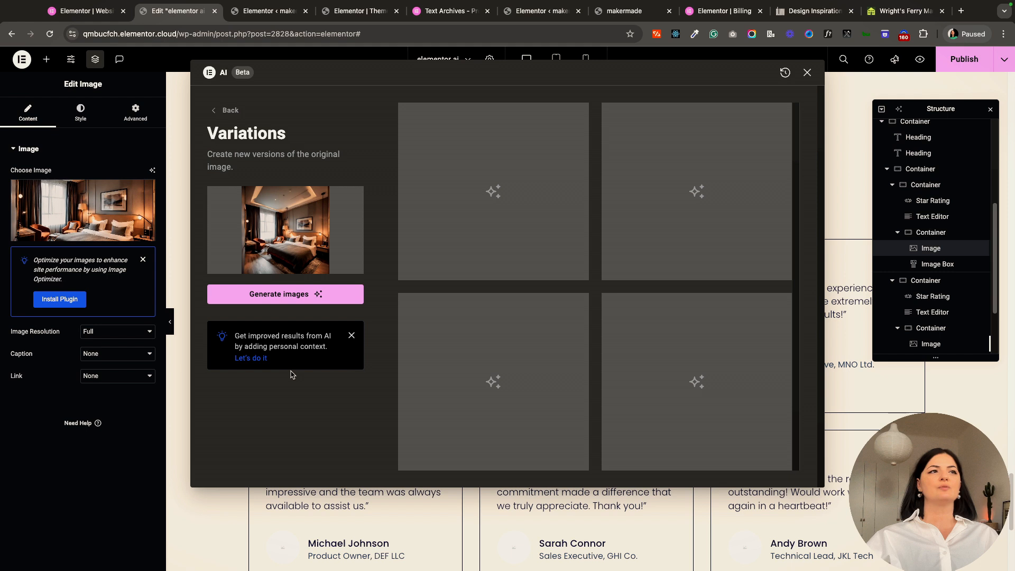
{"action": "left_click", "coordinate": [284, 294]}
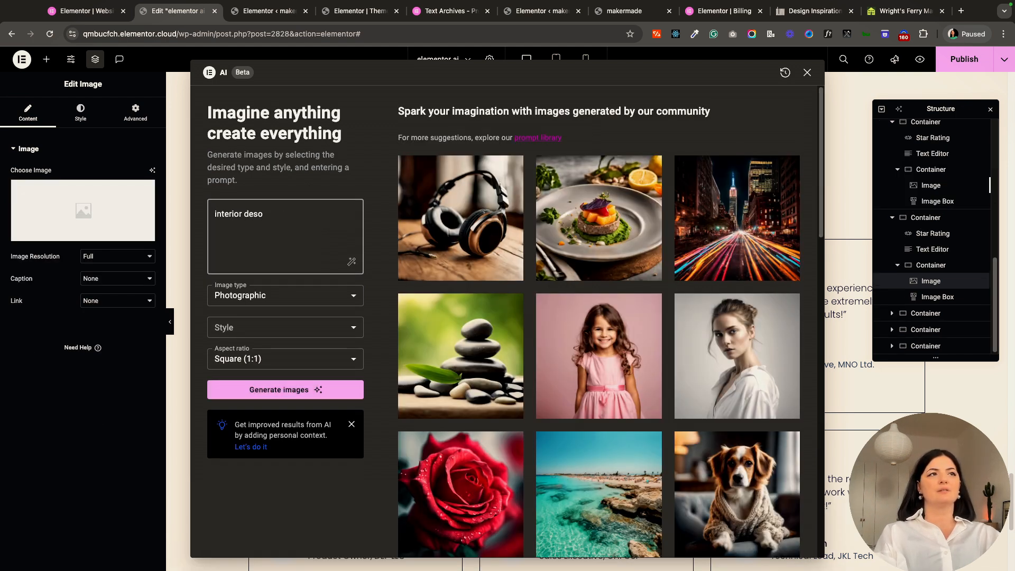
Generate images from the prompt 'interior design hotel room classy exp...'
{"action": "type", "text": "interior design h"}
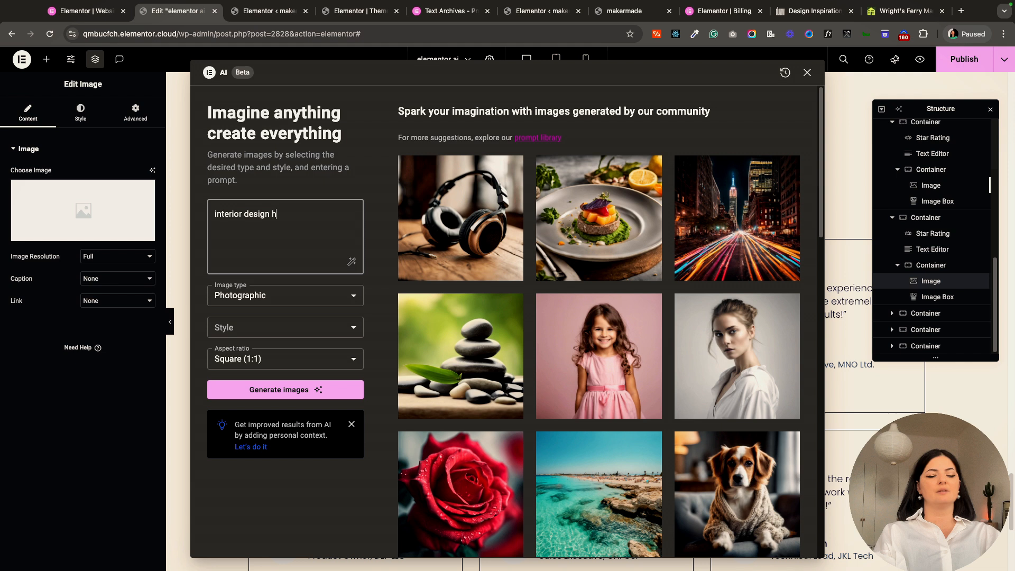
{"action": "type", "text": "otel room"}
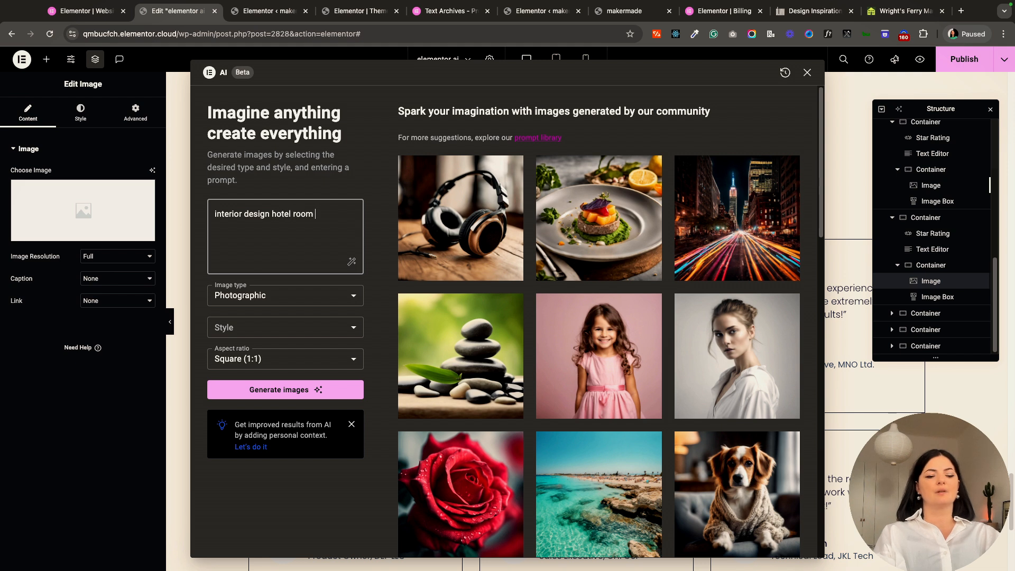
{"action": "type", "text": "classy"}
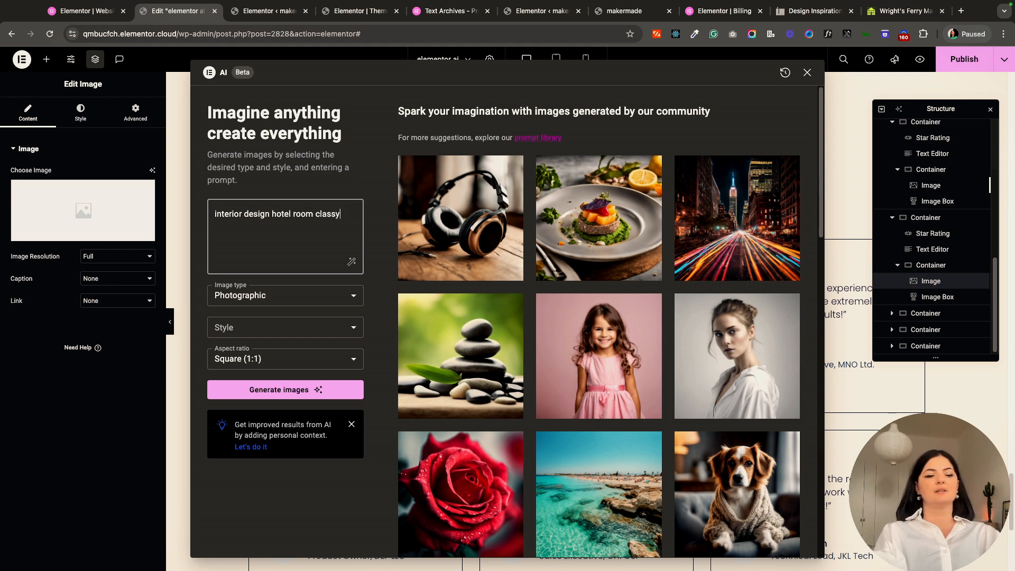
{"action": "type", "text": "expensive"}
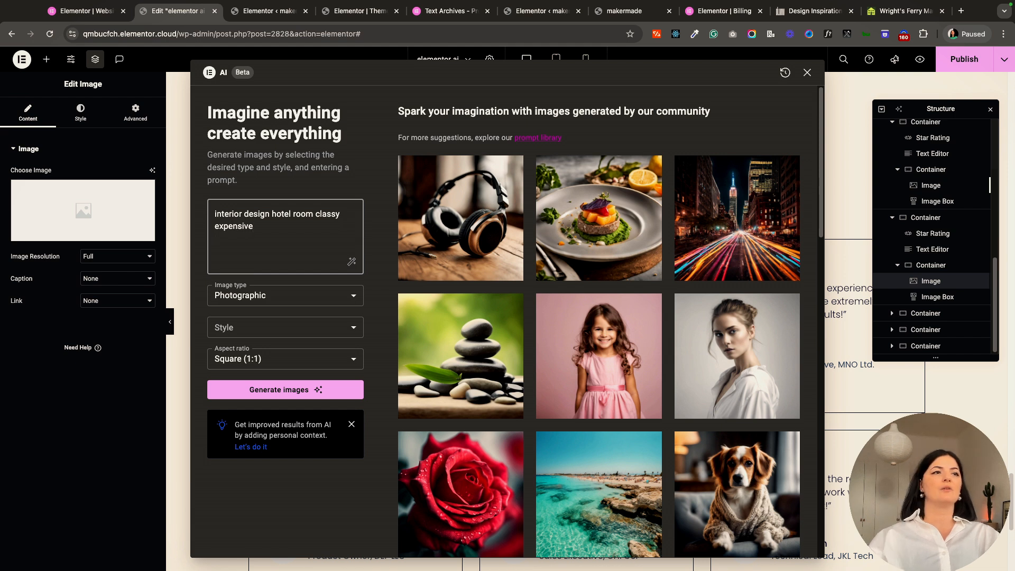
{"action": "left_click", "coordinate": [284, 389]}
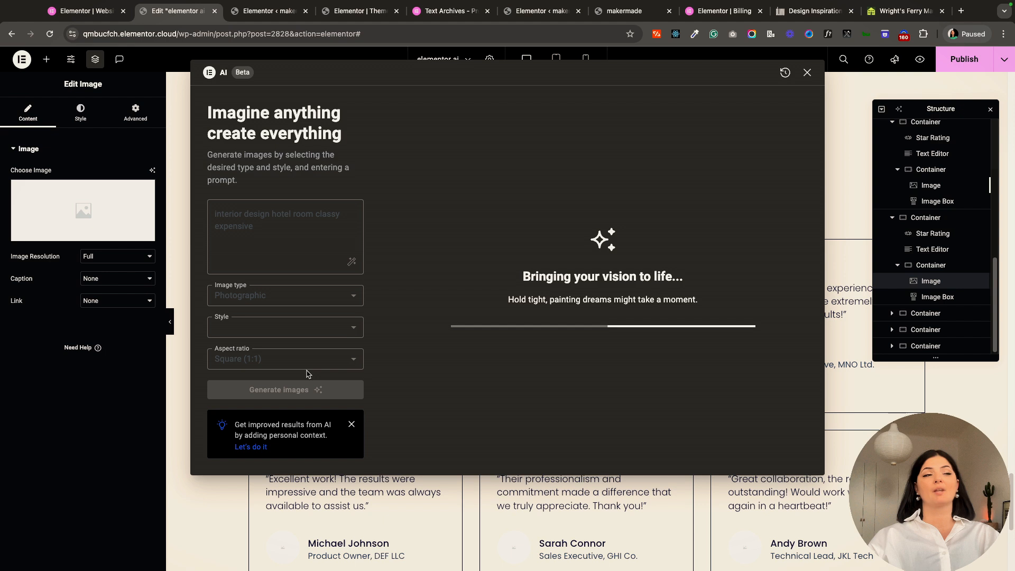
{"action": "mouse_move", "coordinate": [374, 335]}
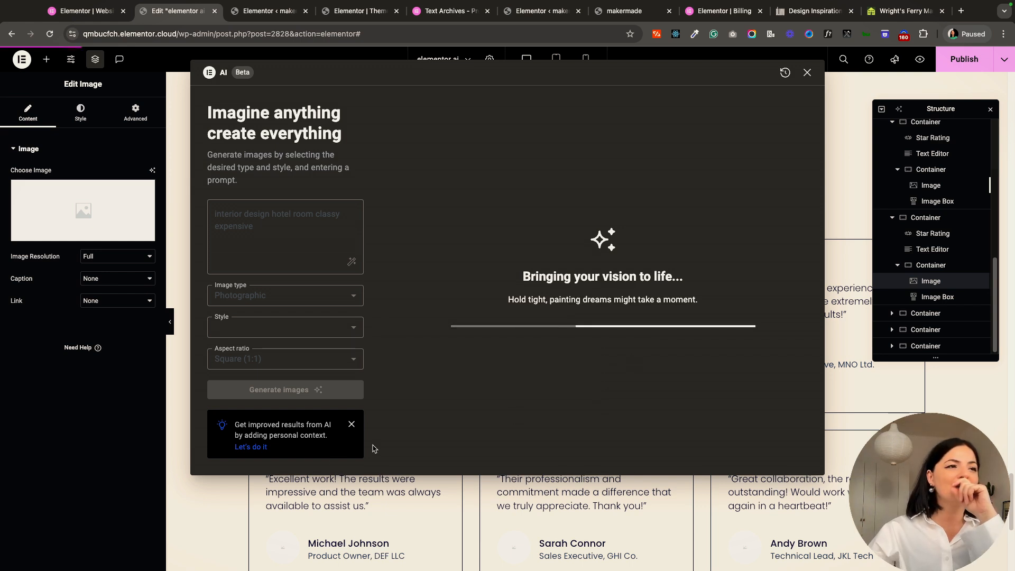
Choose the fourth generated hotel room image as the testimonial photo
{"action": "left_click", "coordinate": [71, 60]}
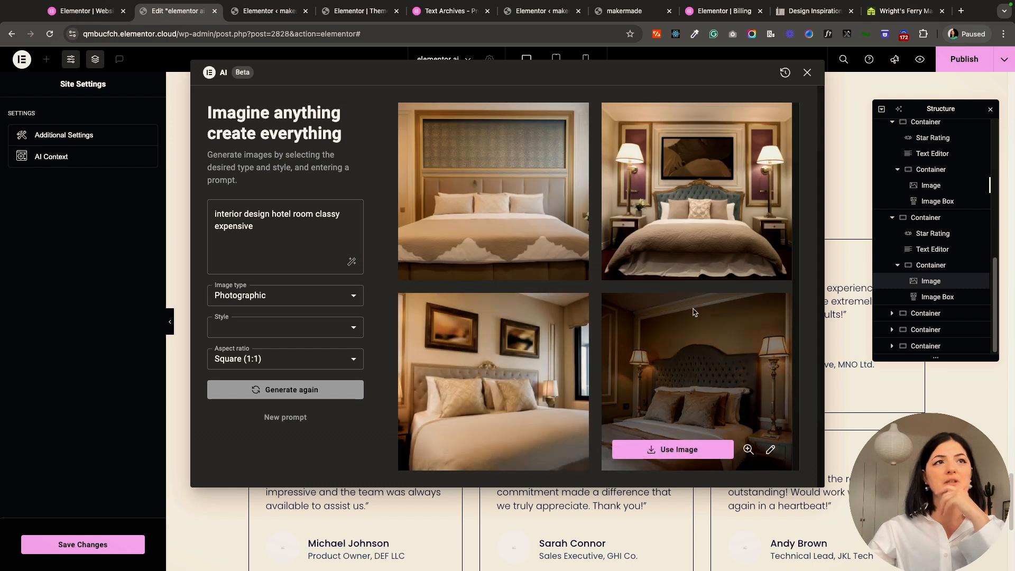
{"action": "mouse_move", "coordinate": [693, 310]}
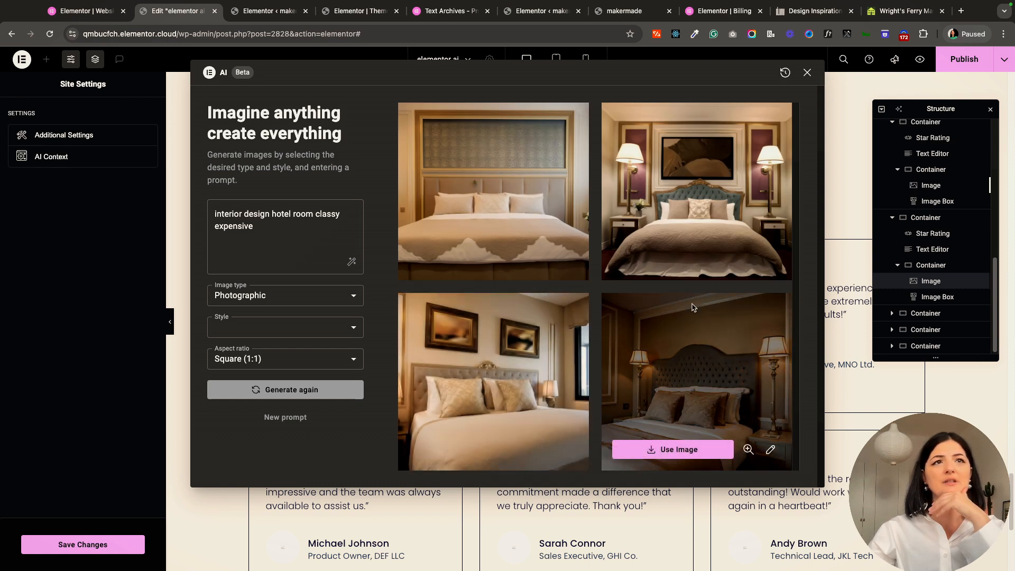
{"action": "left_click", "coordinate": [284, 389]}
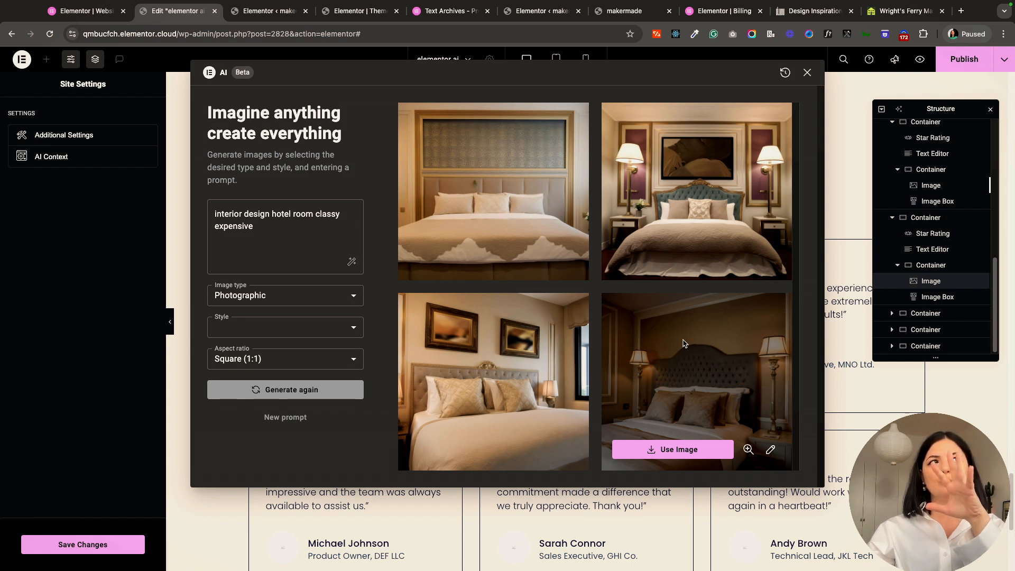
{"action": "left_click", "coordinate": [807, 72]}
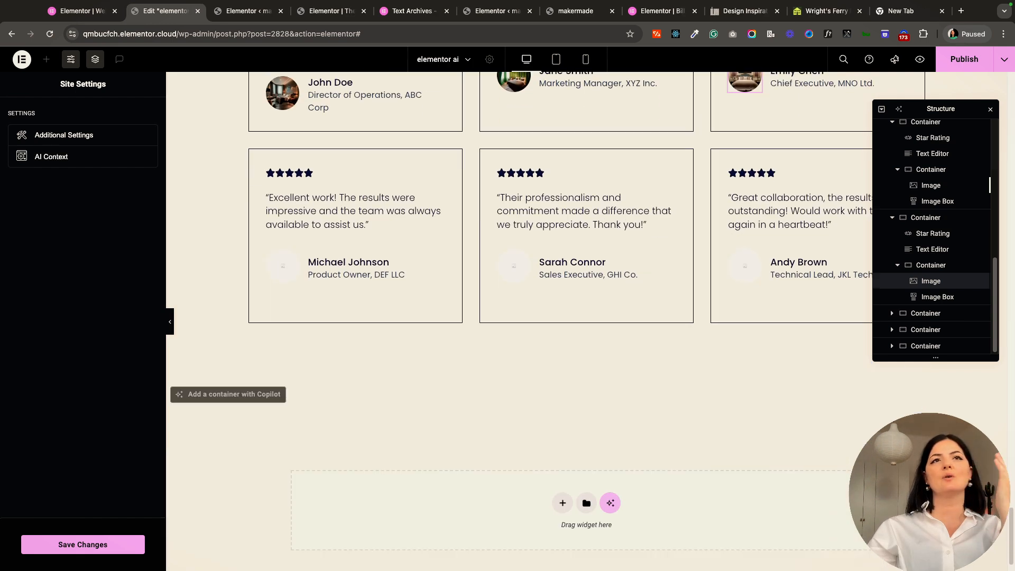
{"action": "scroll", "scroll_direction": "down", "scroll_amount": 3}
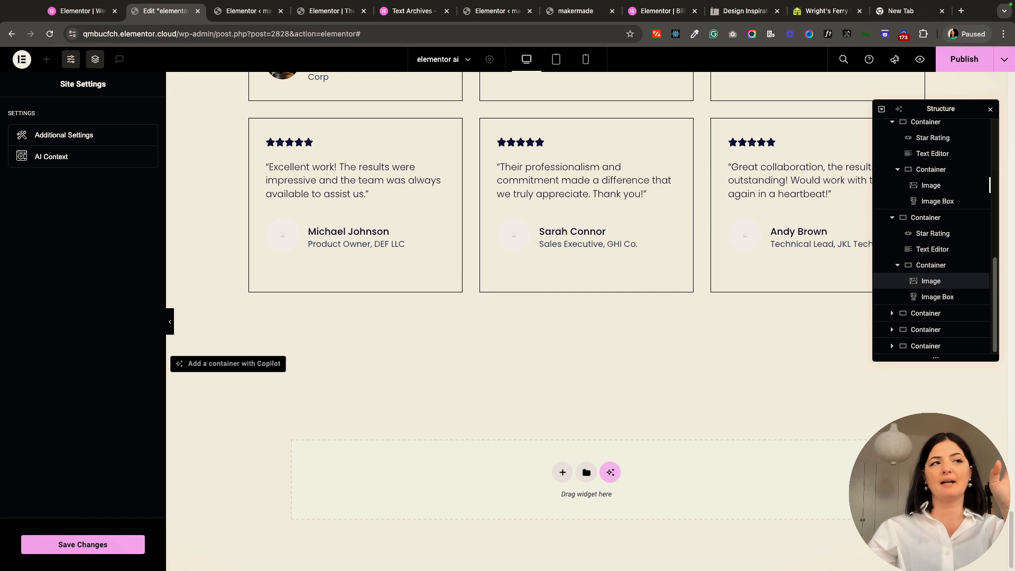
{"action": "mouse_move", "coordinate": [723, 378]}
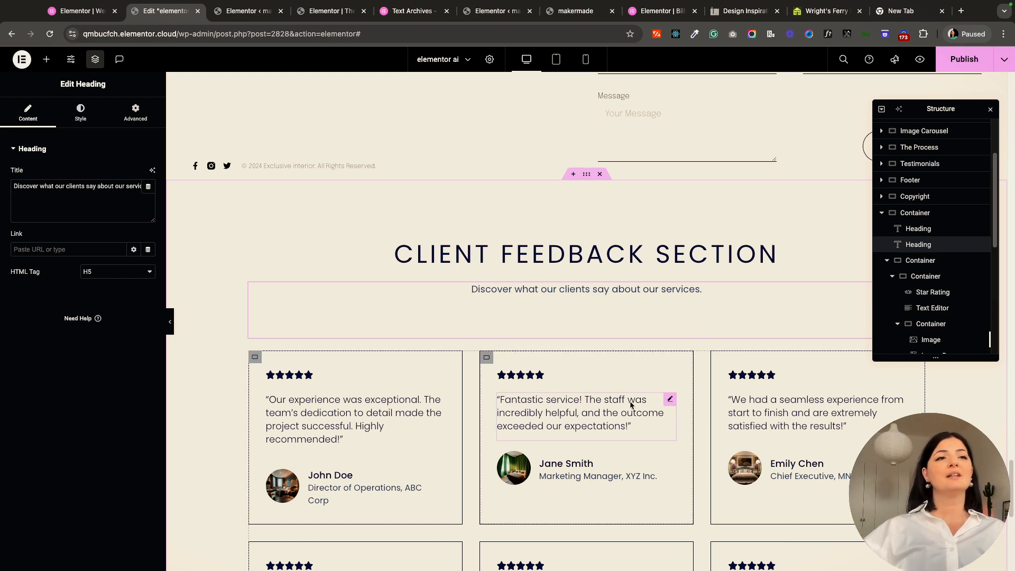
Make the middle top review's text longer with AI and apply it
{"action": "left_click", "coordinate": [581, 413]}
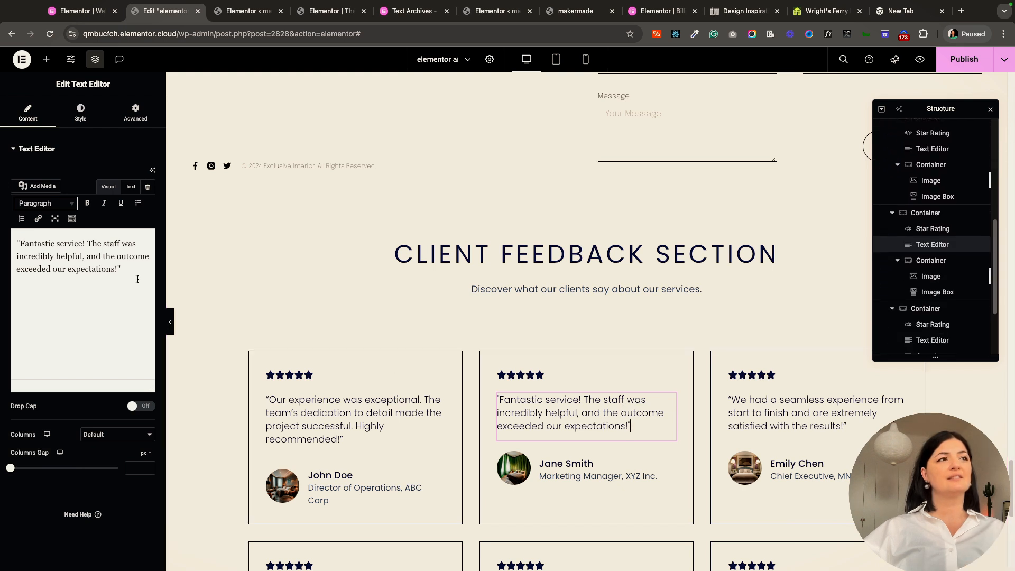
{"action": "mouse_move", "coordinate": [152, 168]}
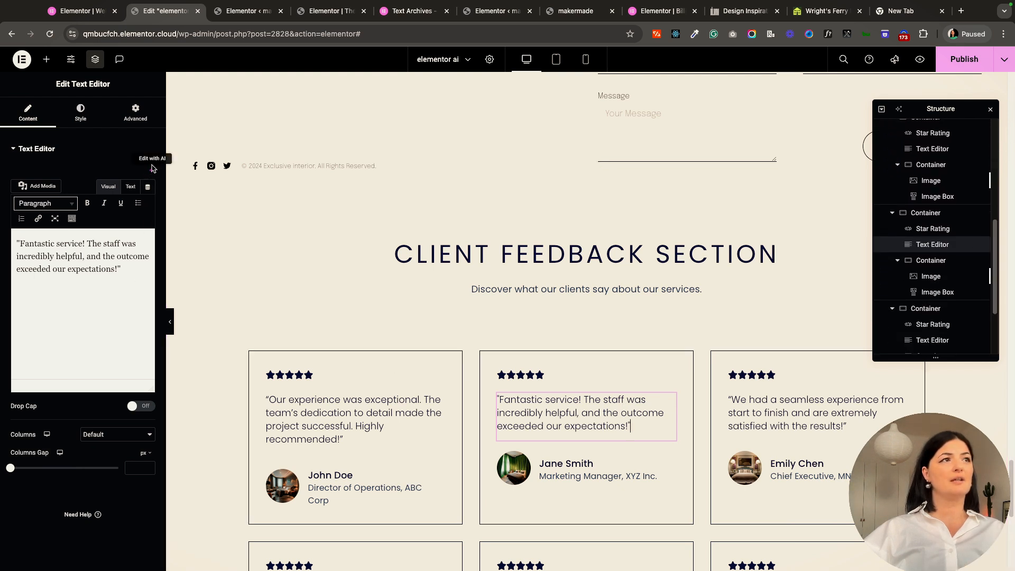
{"action": "left_click", "coordinate": [151, 158]}
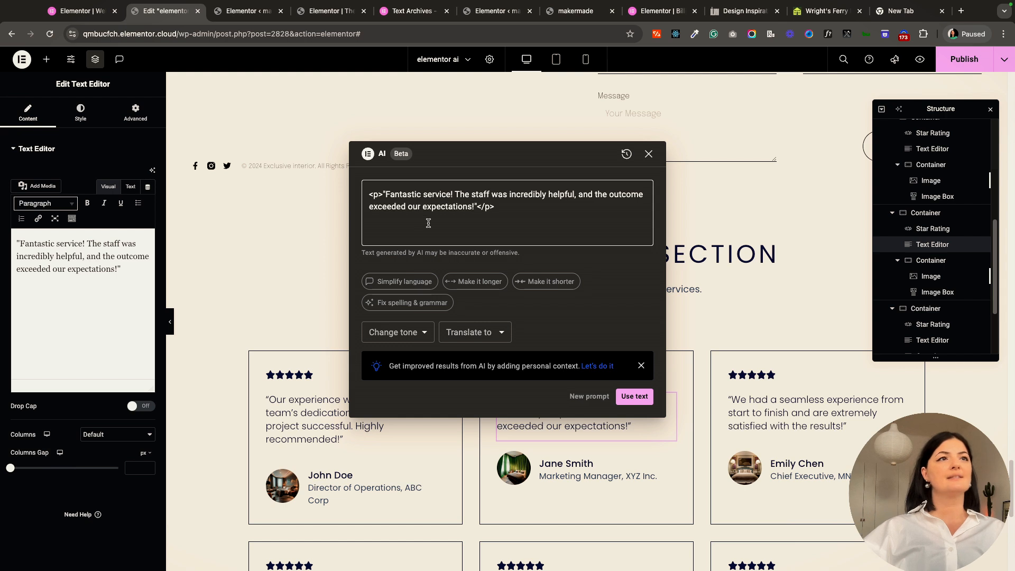
{"action": "left_click", "coordinate": [634, 396]}
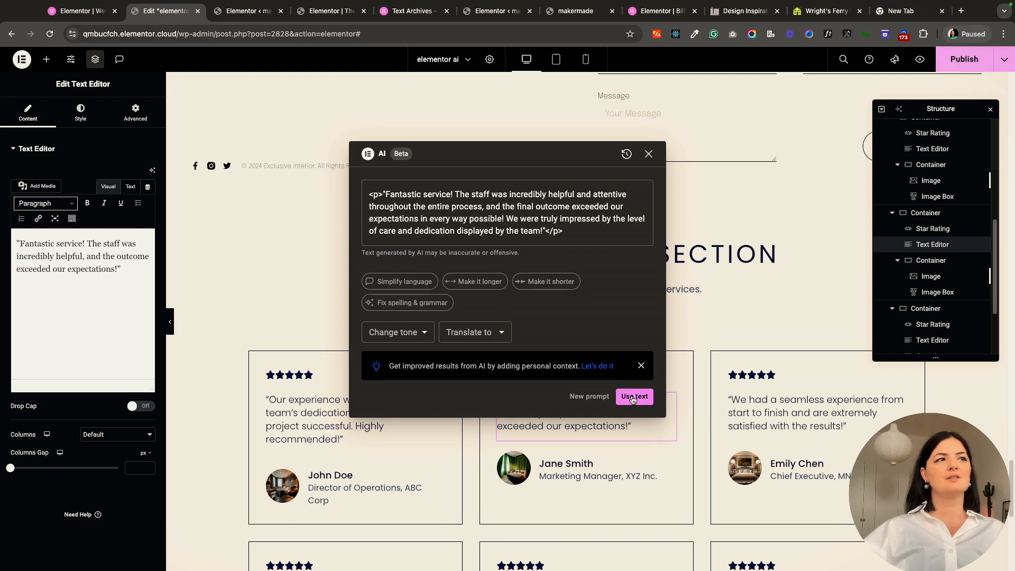
{"action": "left_click", "coordinate": [633, 397]}
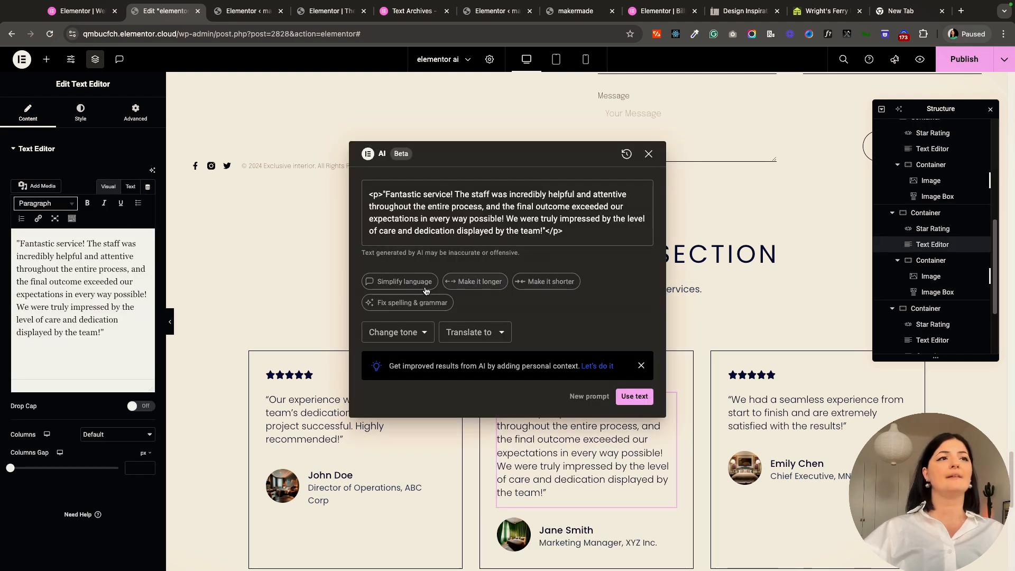
Simplify the review's language, translate it to French and apply it
{"action": "left_click", "coordinate": [633, 396]}
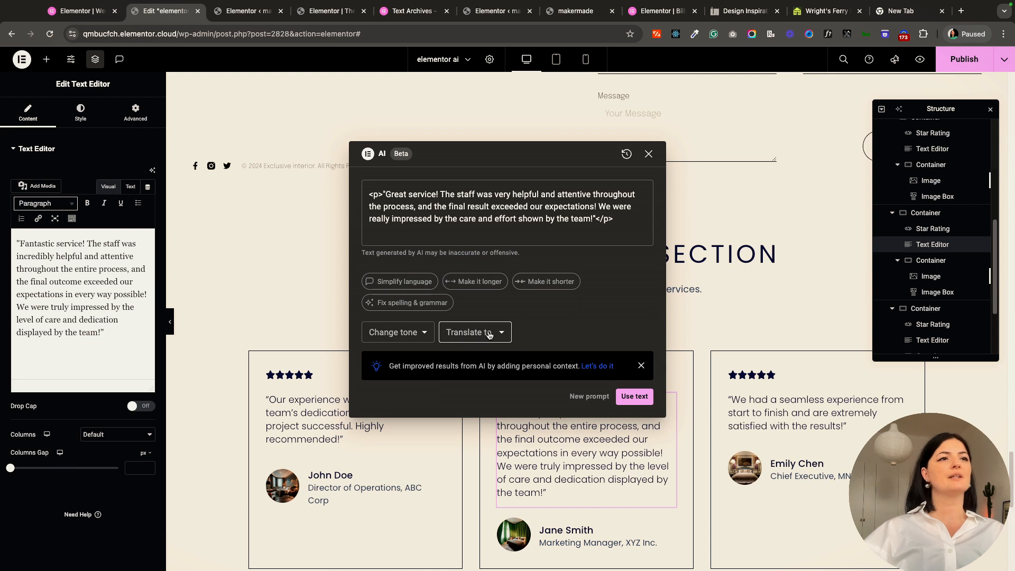
{"action": "left_click", "coordinate": [470, 332]}
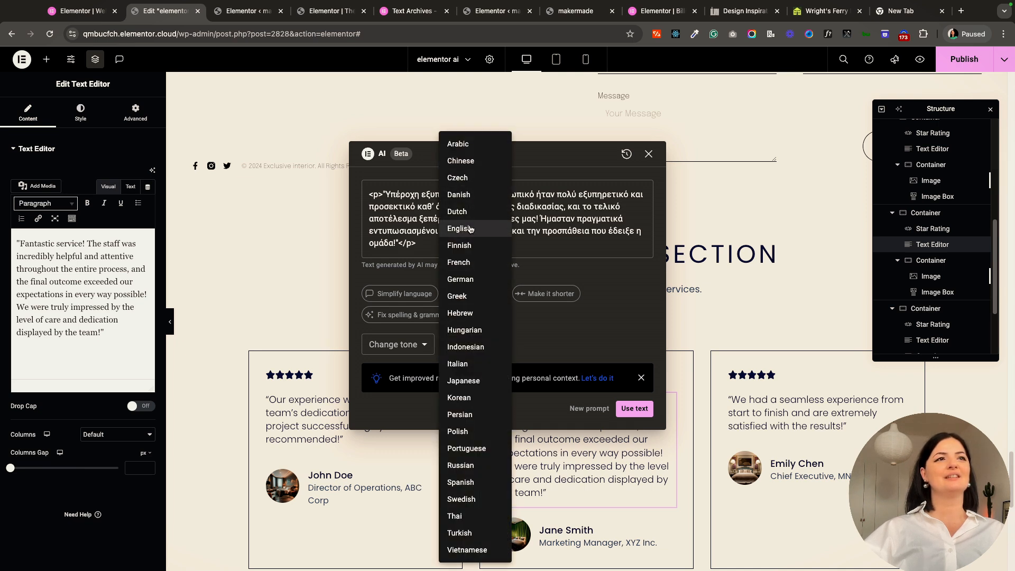
{"action": "mouse_move", "coordinate": [457, 262]}
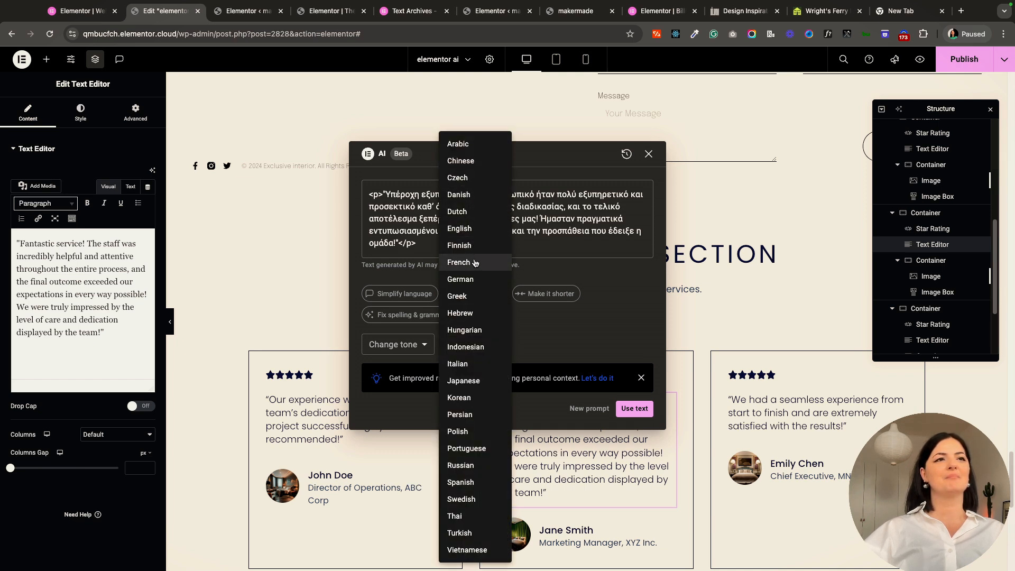
{"action": "left_click", "coordinate": [633, 408]}
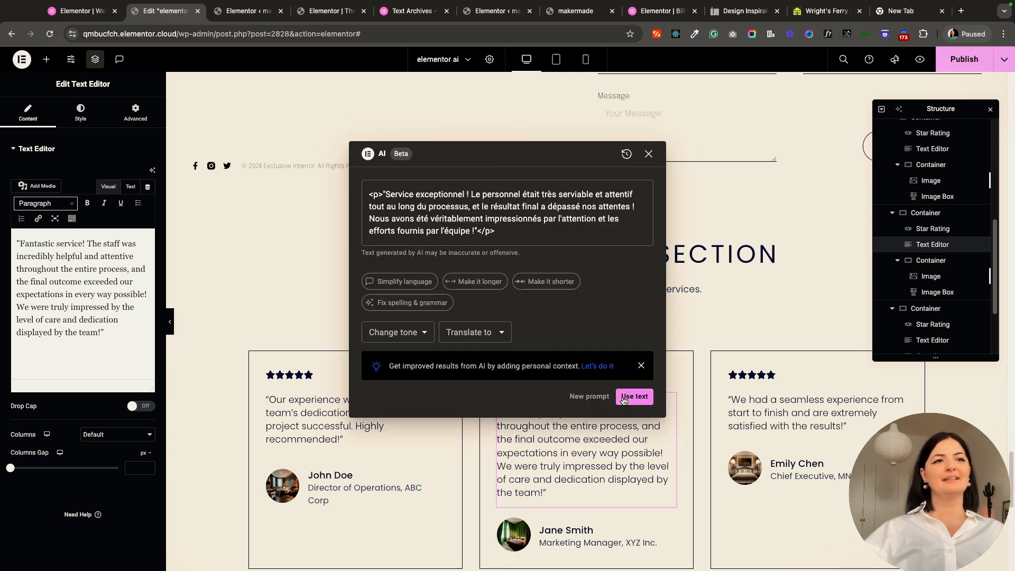
{"action": "left_click", "coordinate": [634, 396]}
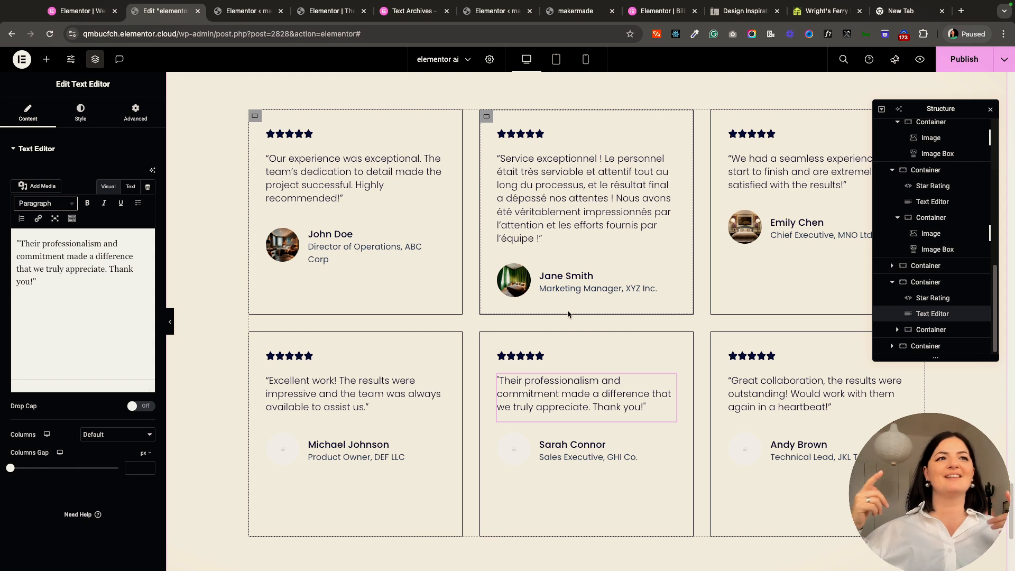
Rewrite the first review in a playful tone and apply it to the page
{"action": "right_click", "coordinate": [353, 178]}
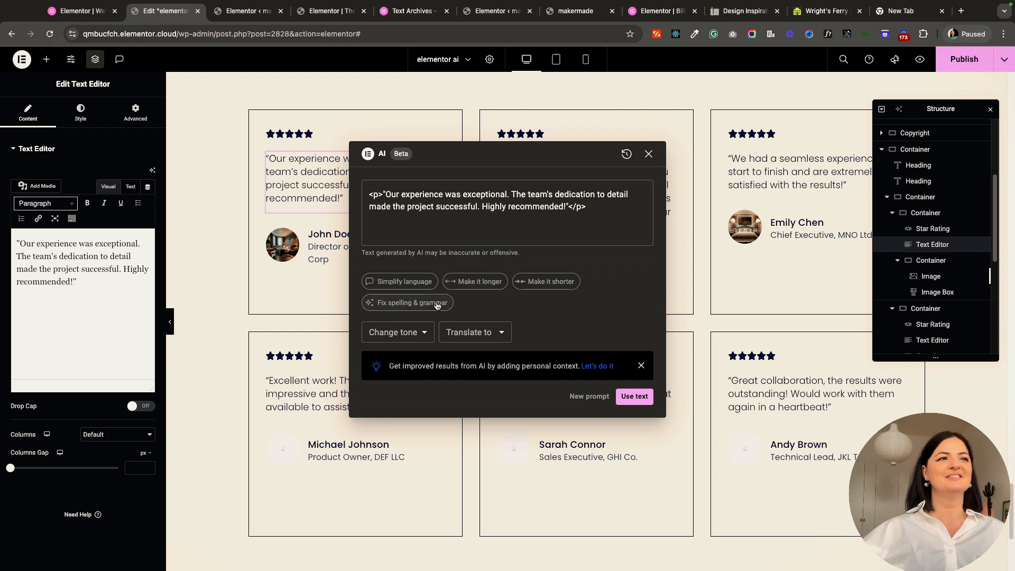
{"action": "left_click", "coordinate": [398, 332]}
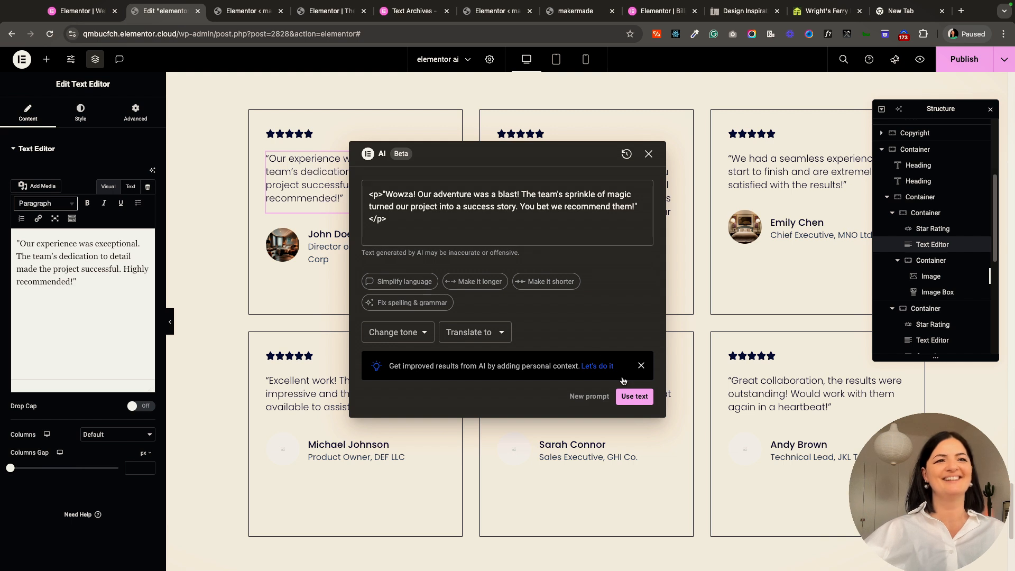
{"action": "left_click", "coordinate": [633, 397]}
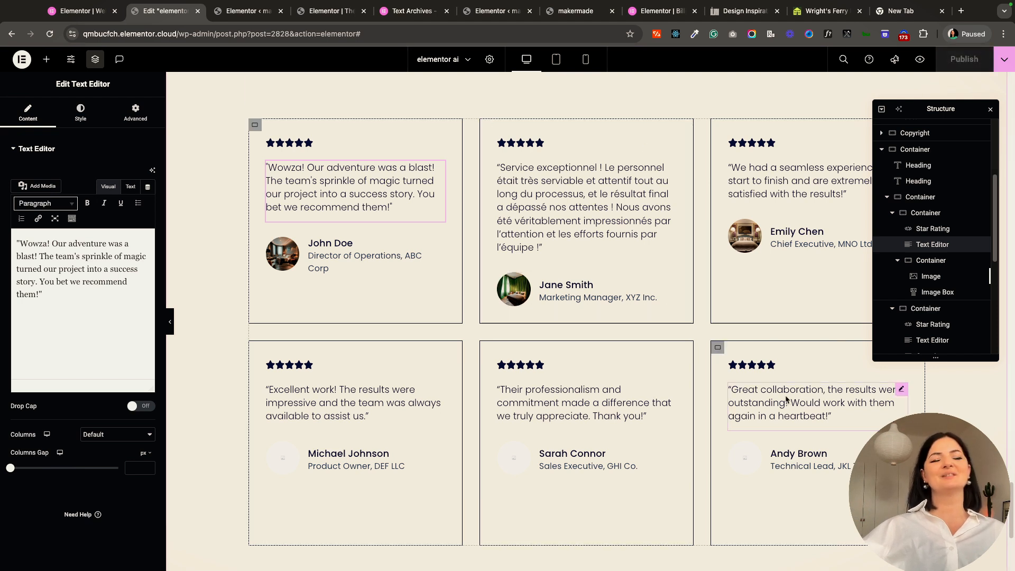
{"action": "scroll", "scroll_direction": "up", "scroll_amount": 3}
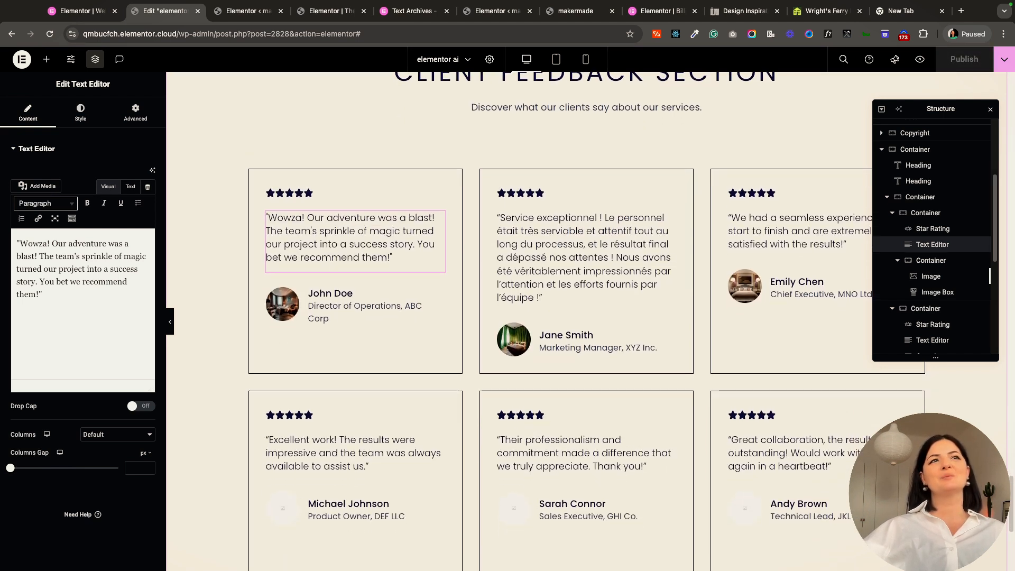